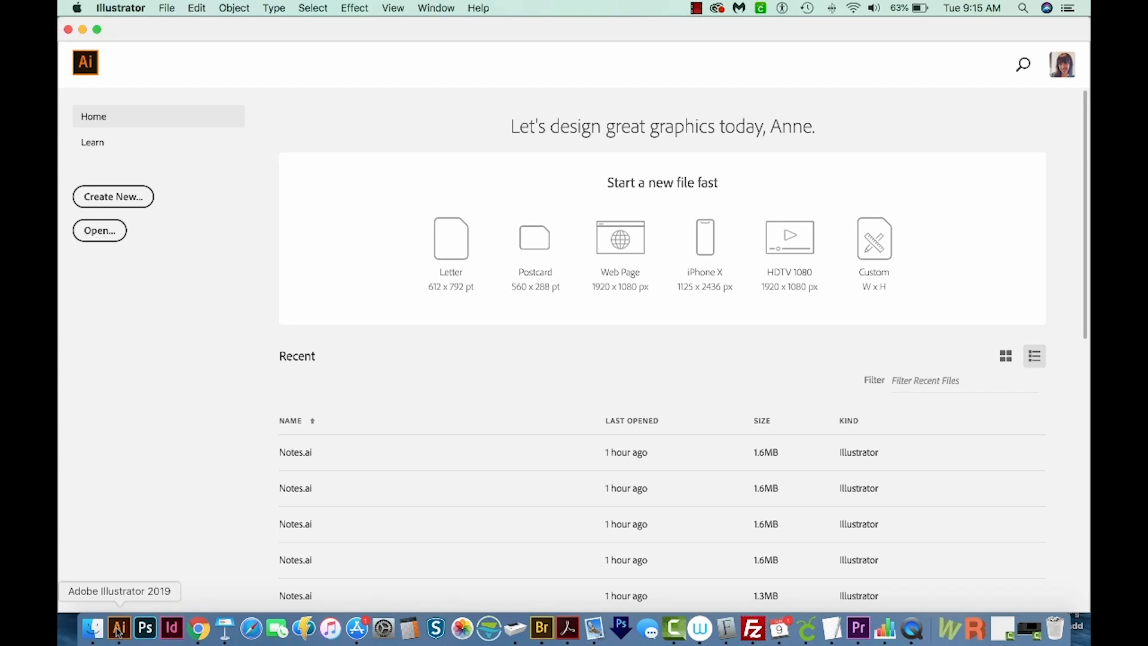
pyautogui.moveTo(129, 632)
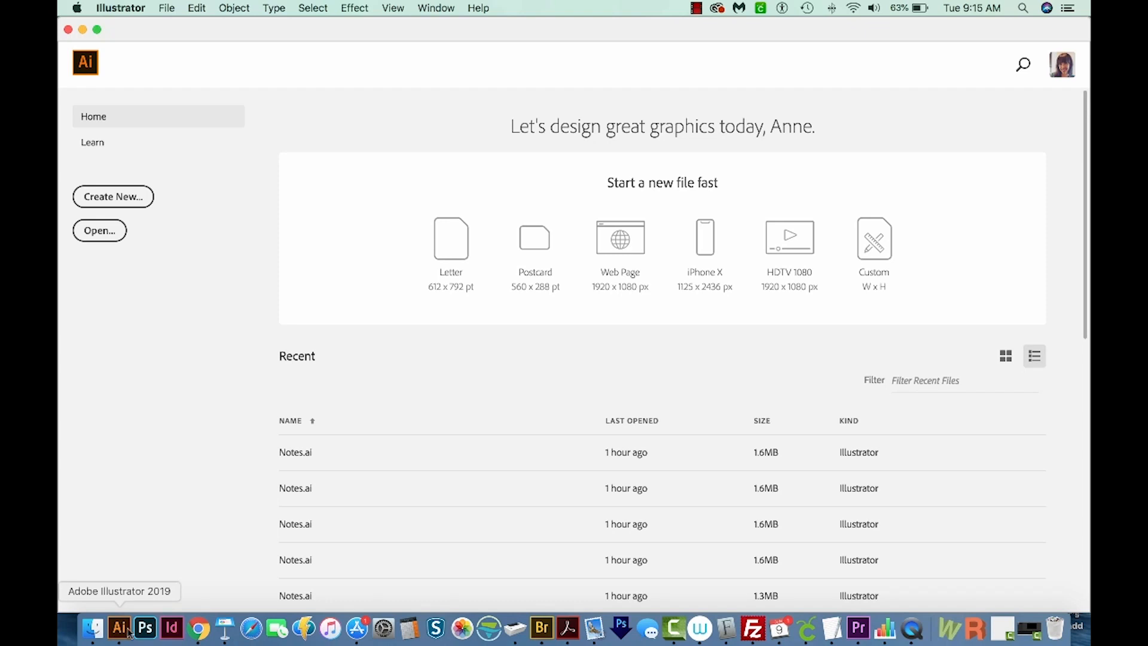
pyautogui.moveTo(112, 196)
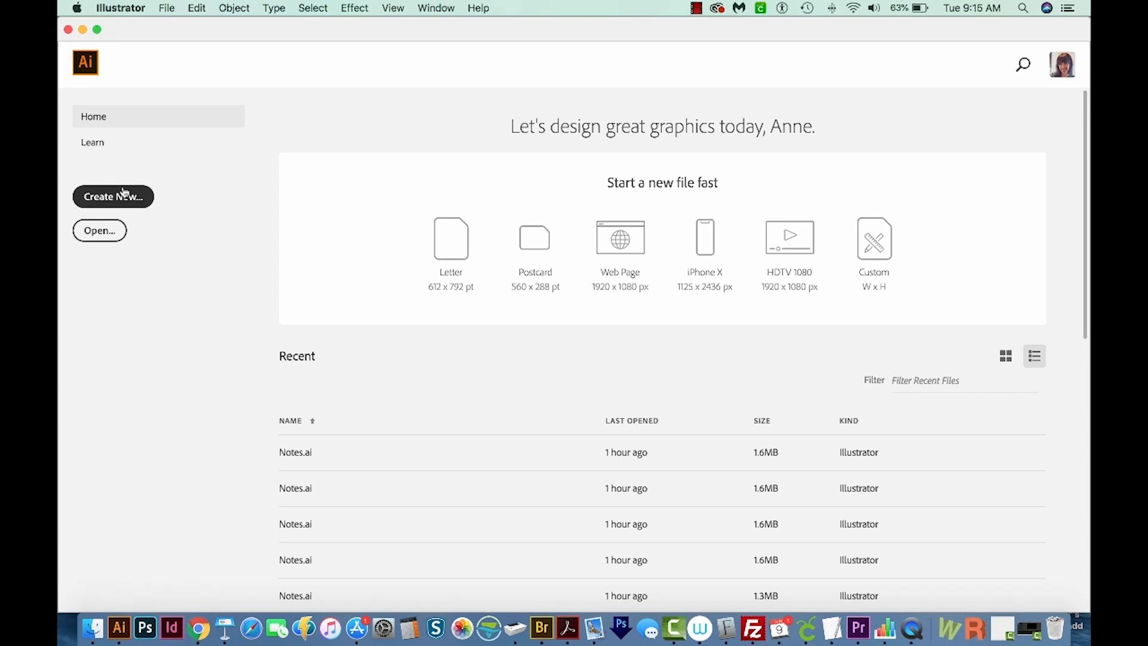
# Create a blank Letter-size document from the Print presets.
pyautogui.click(113, 196)
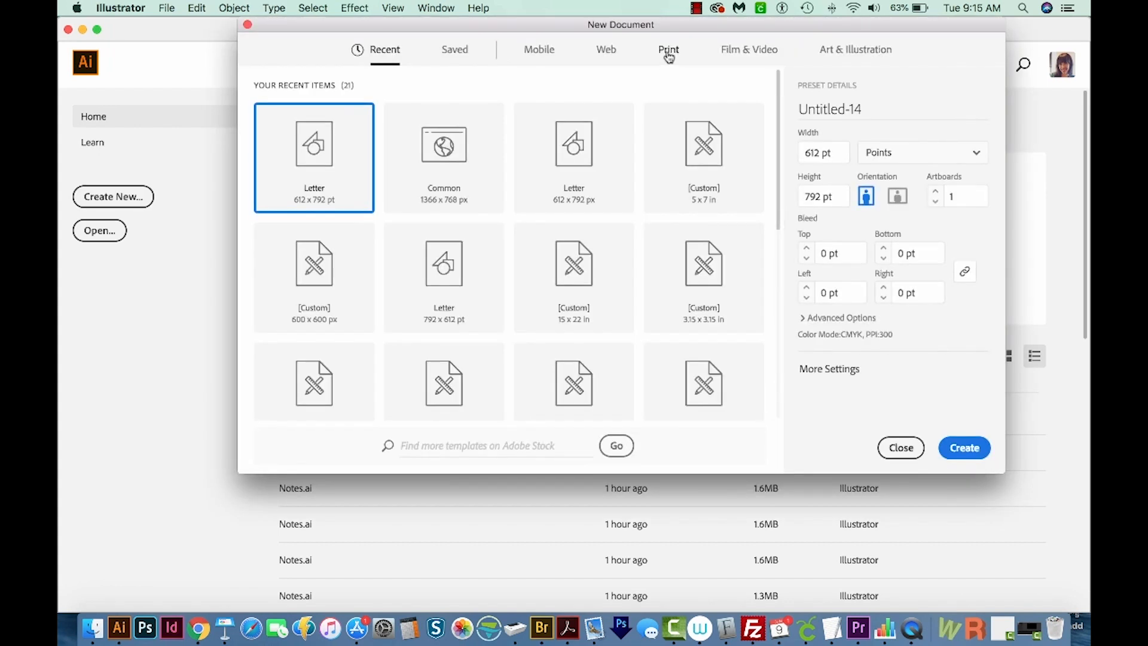
pyautogui.click(667, 49)
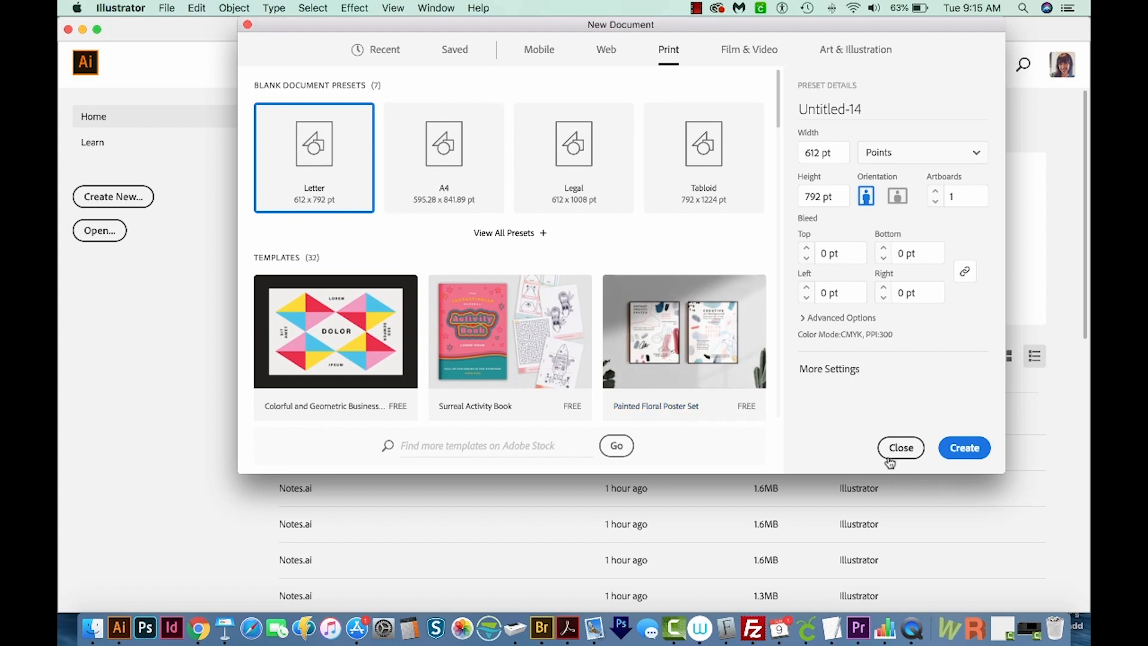
pyautogui.click(964, 447)
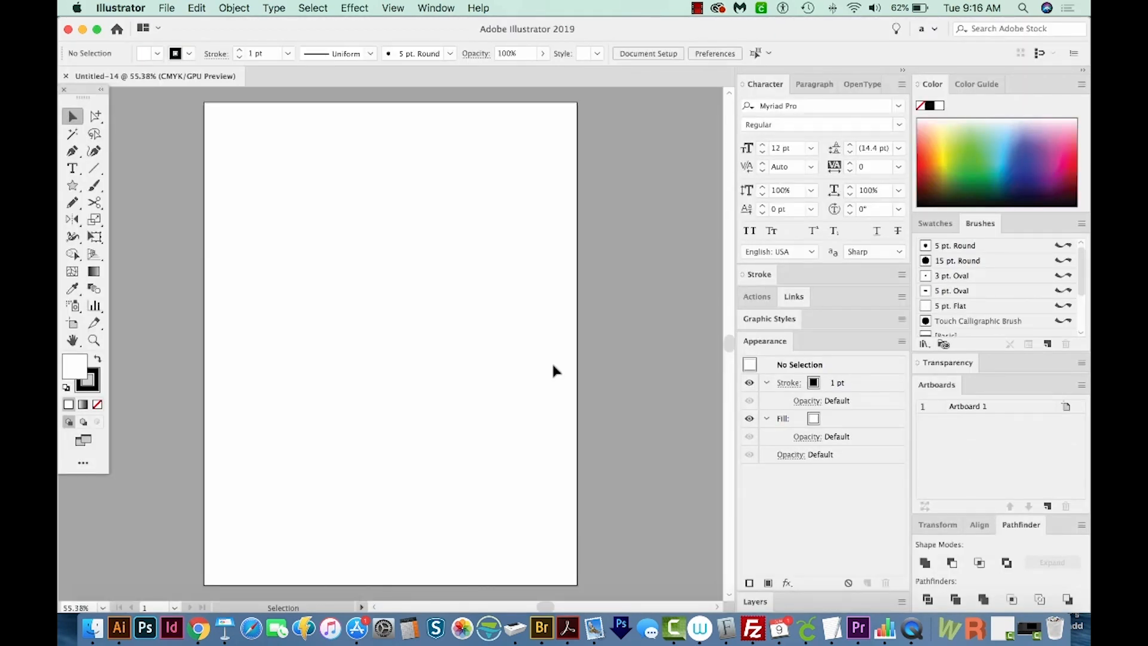
pyautogui.moveTo(538, 369)
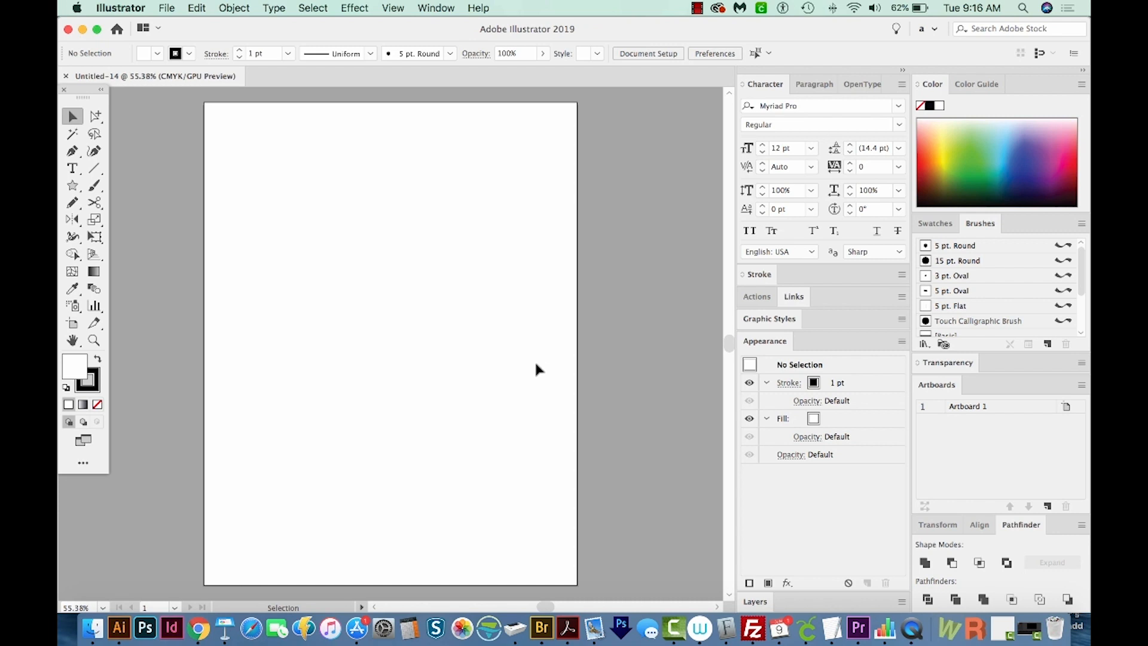
pyautogui.moveTo(196, 40)
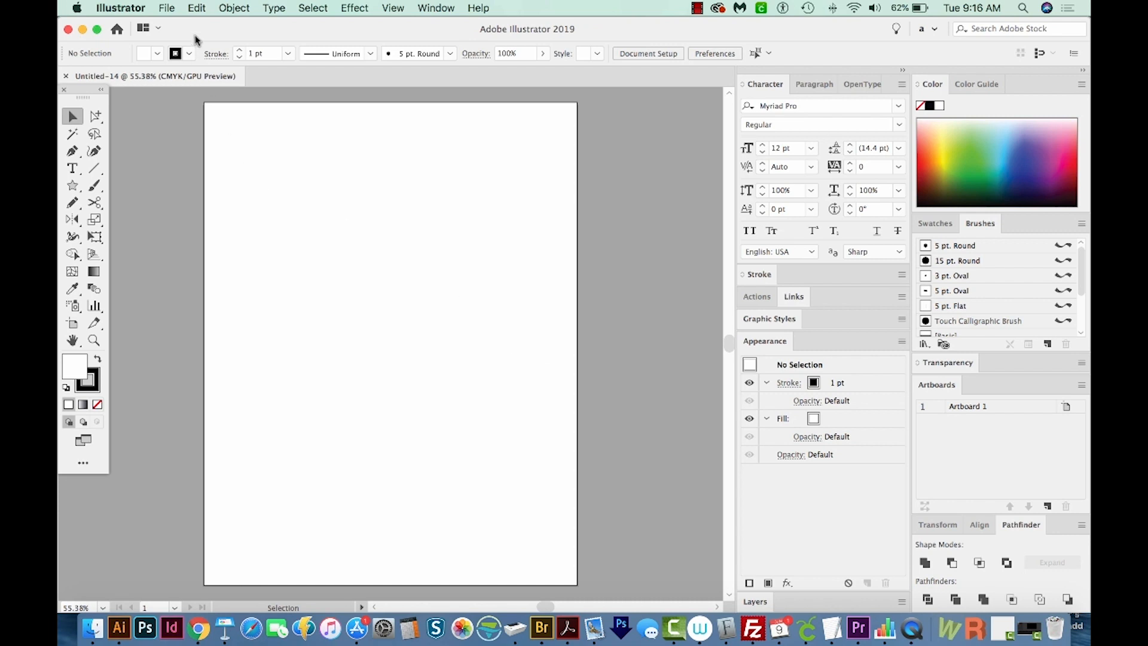
pyautogui.moveTo(167, 9)
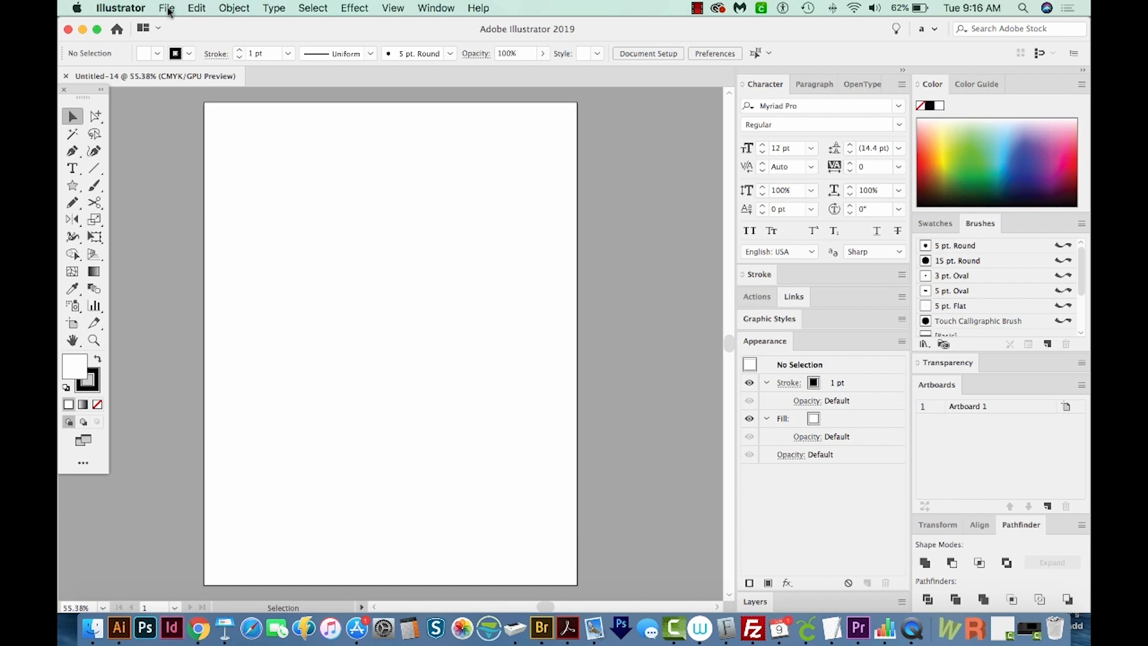
# Place flag.png onto the upper part of the artboard via File > Place.
pyautogui.click(166, 8)
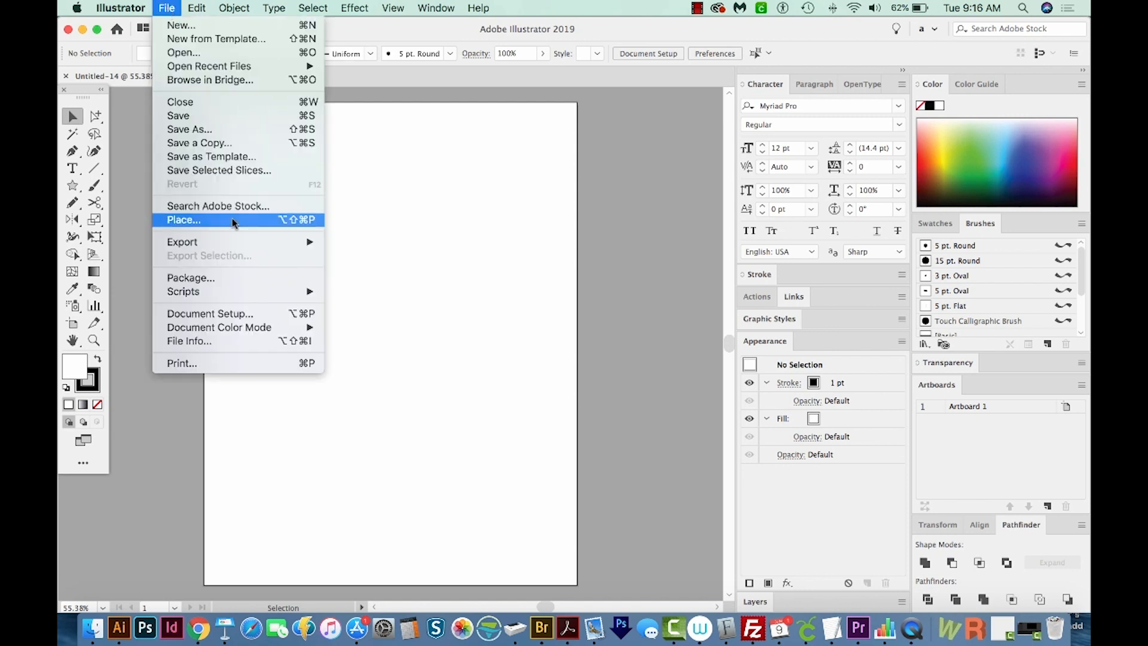
pyautogui.click(183, 220)
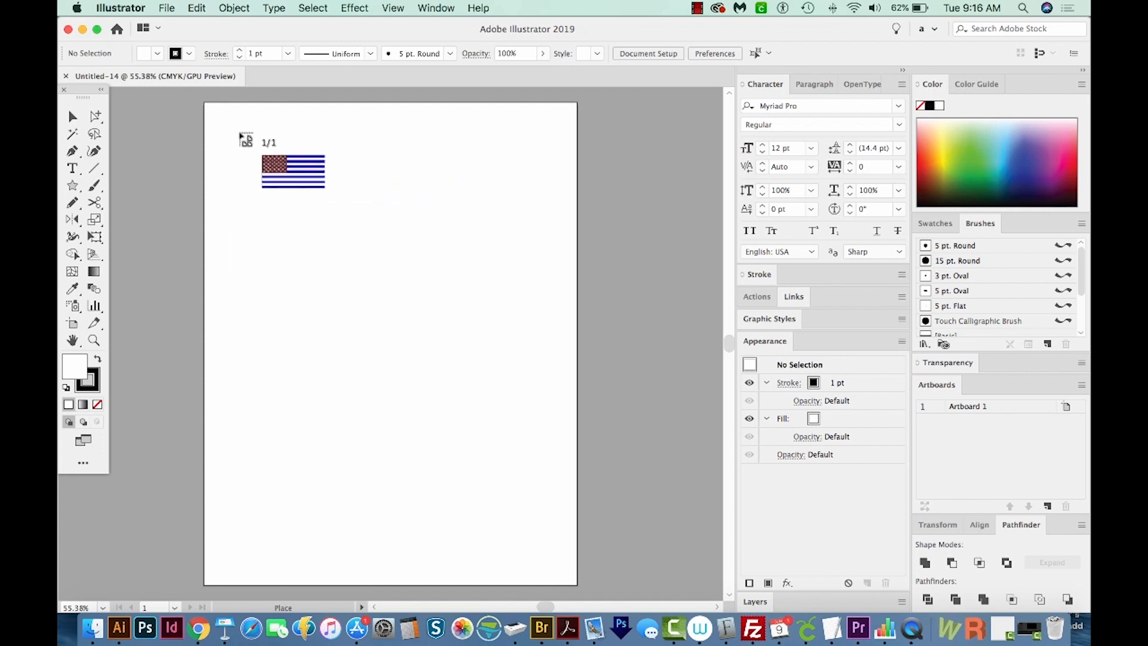
pyautogui.click(292, 172)
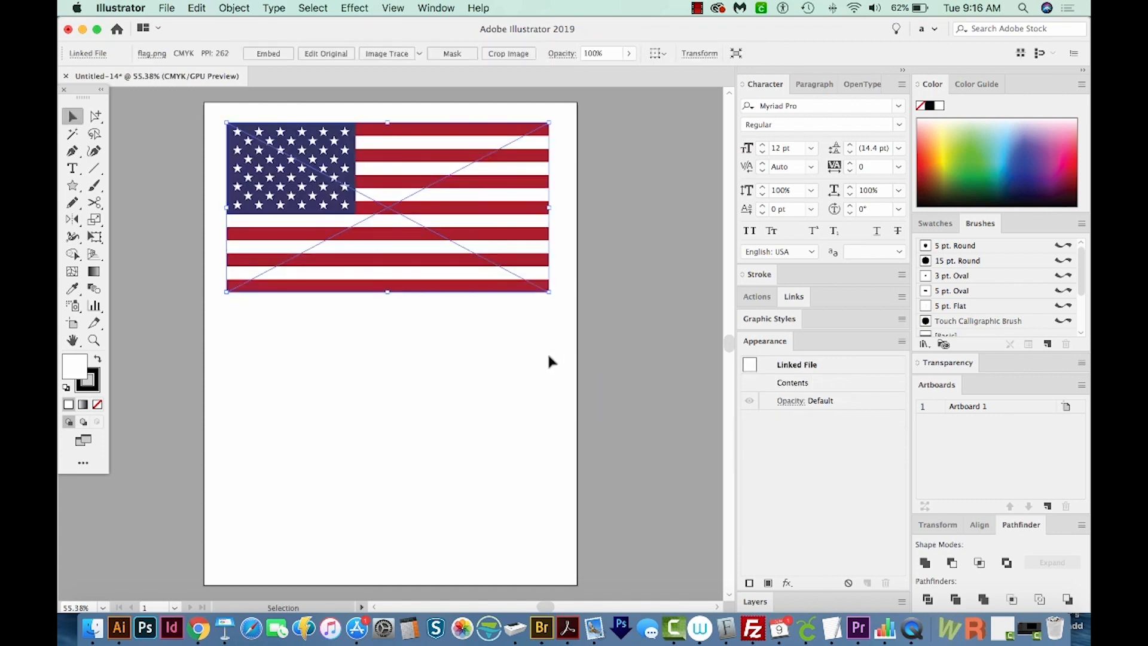
pyautogui.moveTo(238, 138)
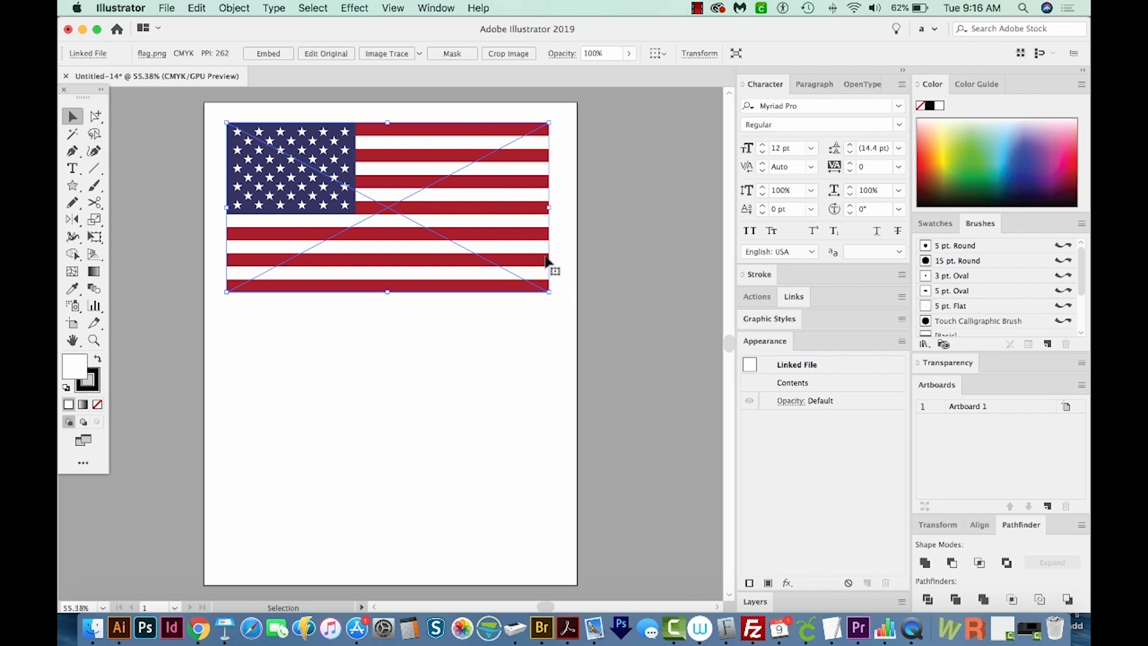
# In the Layers panel, add Layer 2 above the flag and lock Layer 1.
pyautogui.click(435, 9)
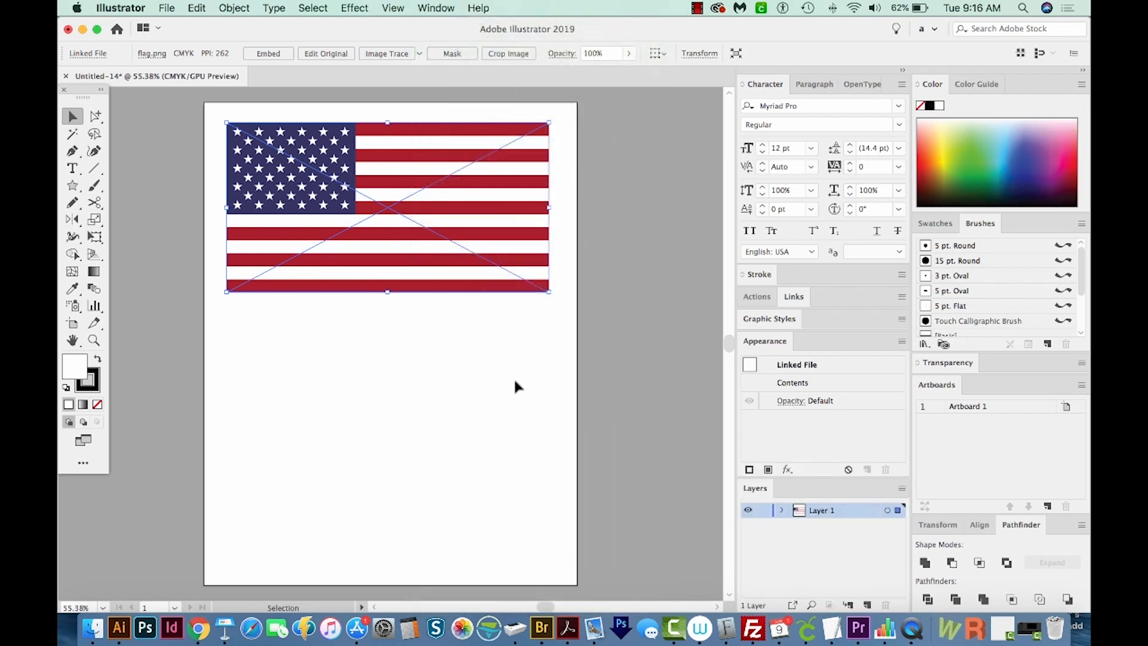
pyautogui.moveTo(840, 165)
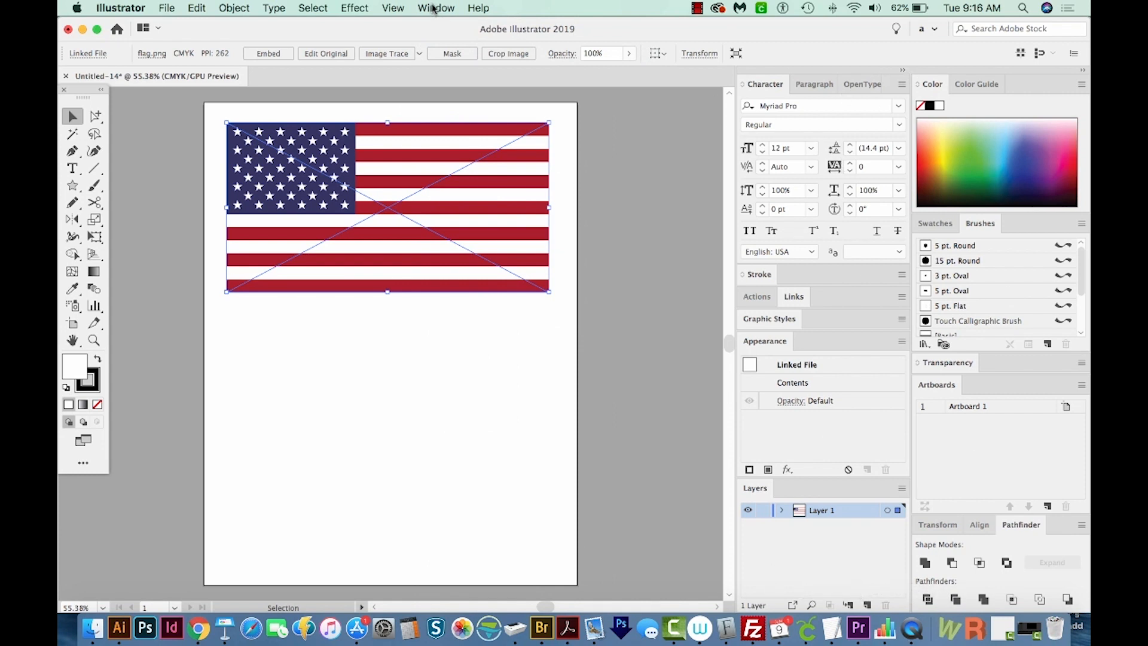
pyautogui.moveTo(867, 572)
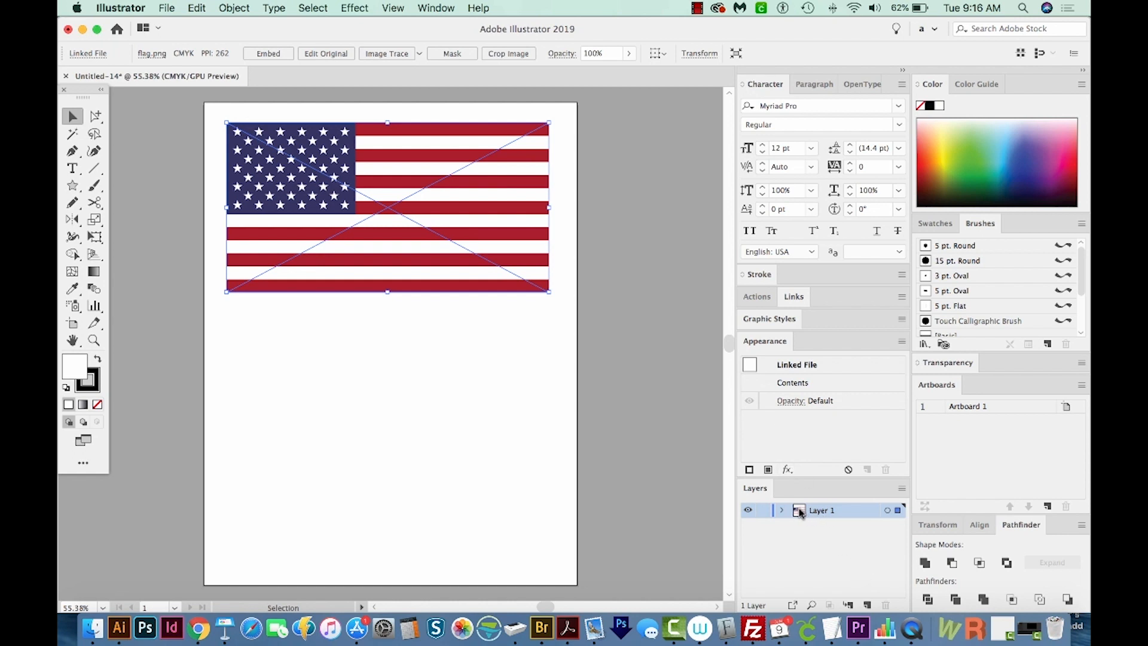
pyautogui.click(867, 605)
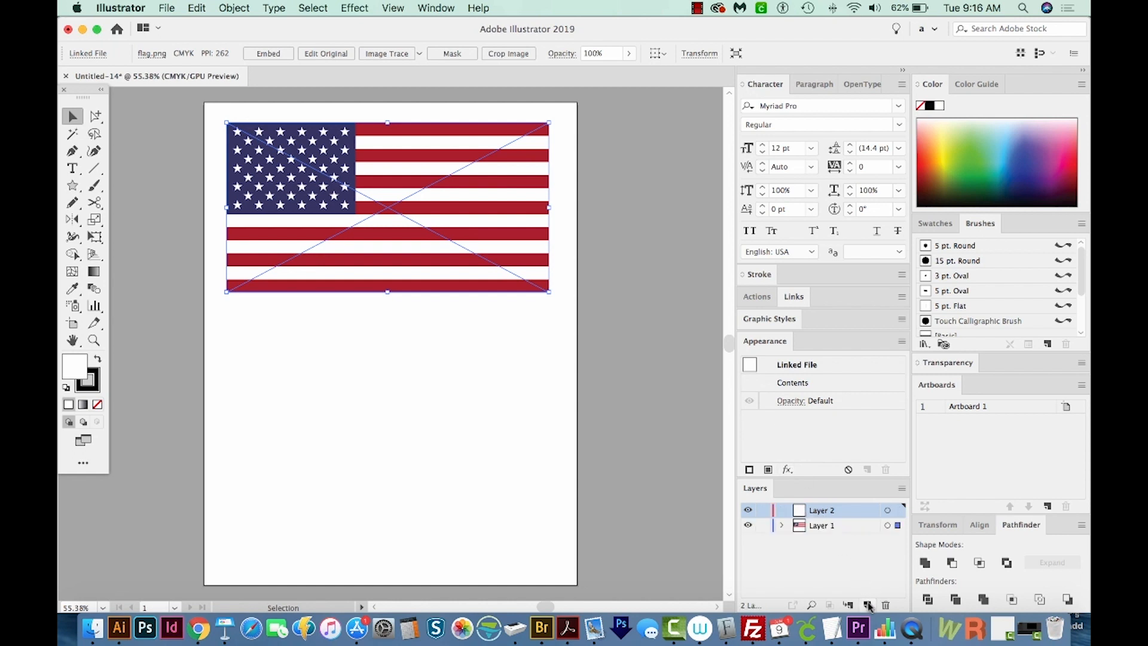
pyautogui.click(762, 510)
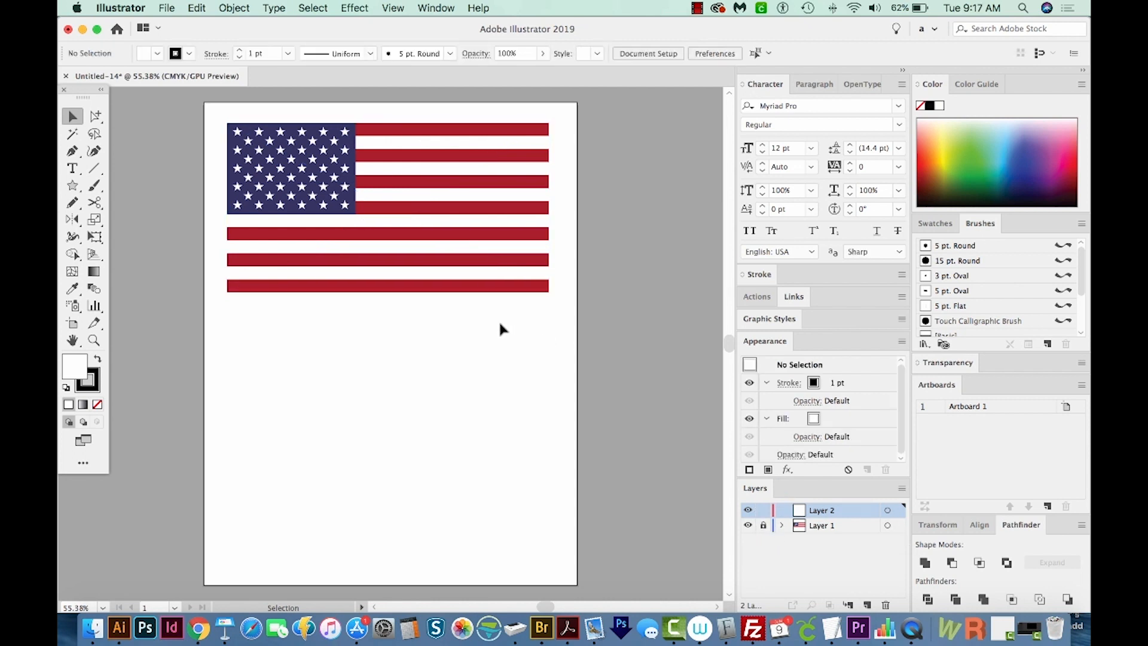
# Zoom in on the flag to about 105% with the Zoom tool.
pyautogui.click(93, 340)
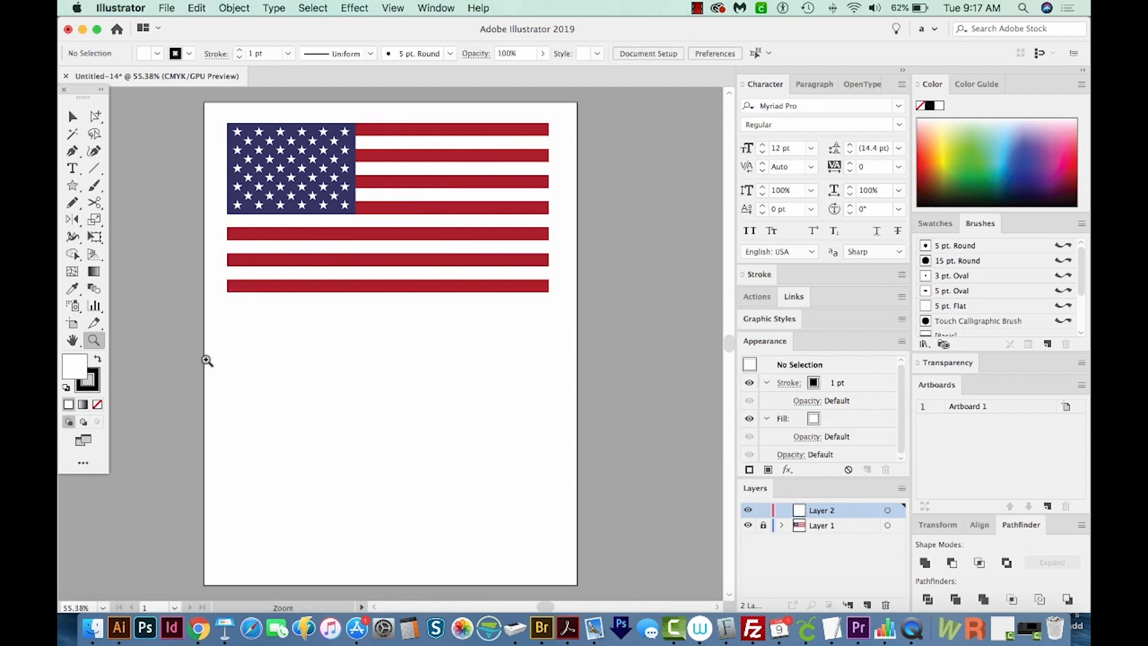
pyautogui.moveTo(93, 340)
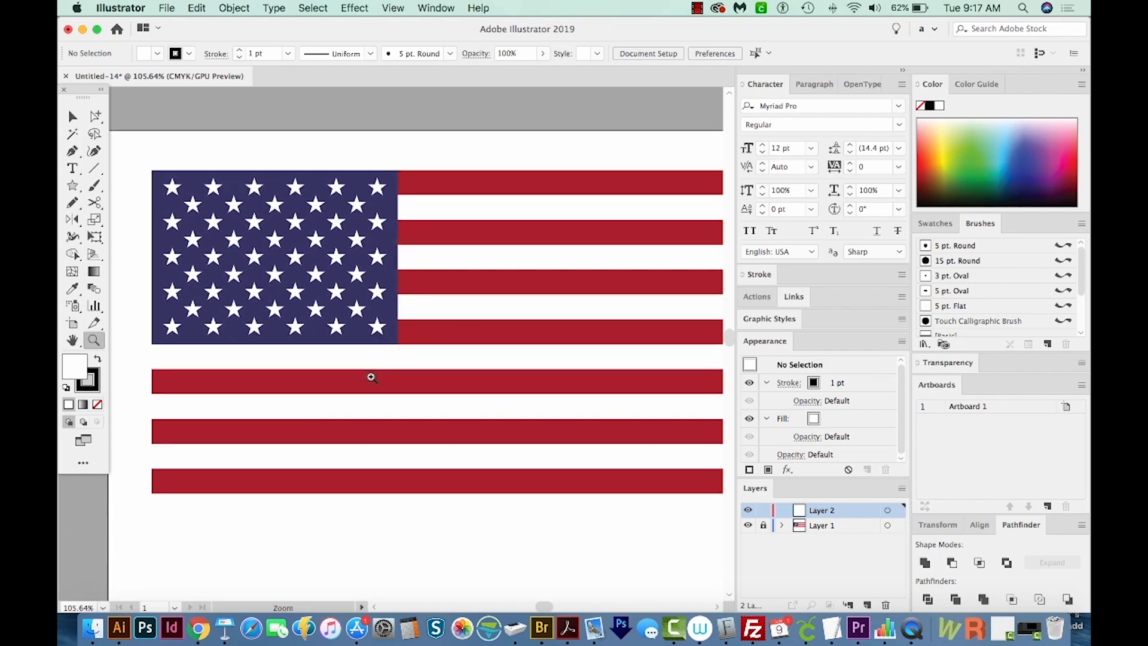
pyautogui.moveTo(387, 165)
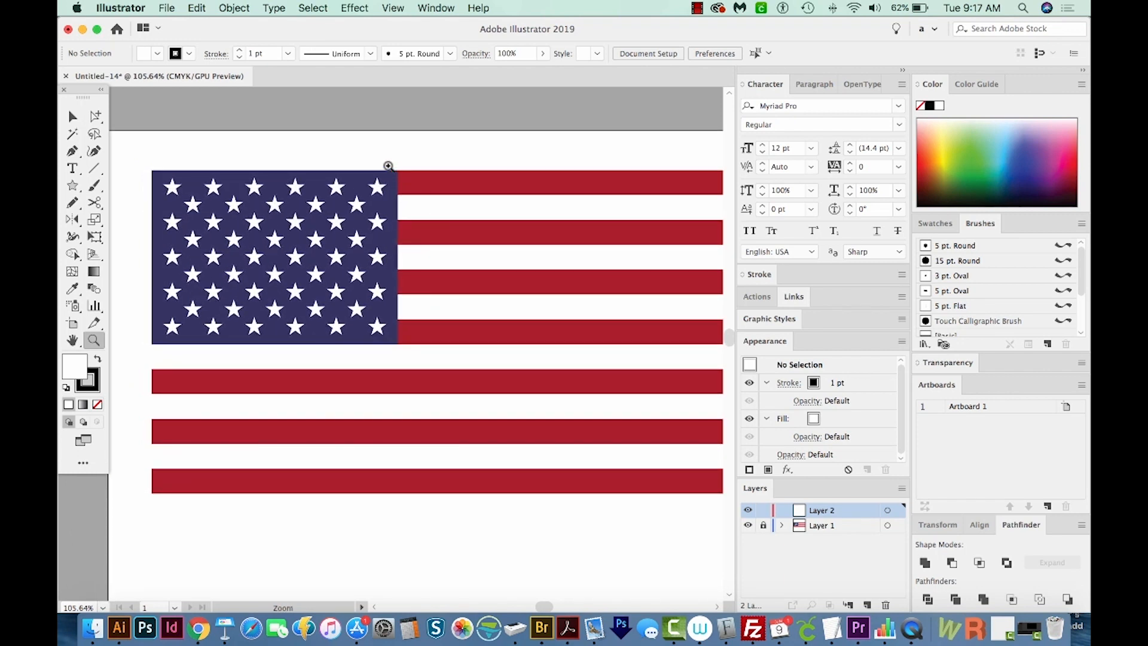
pyautogui.moveTo(373, 204)
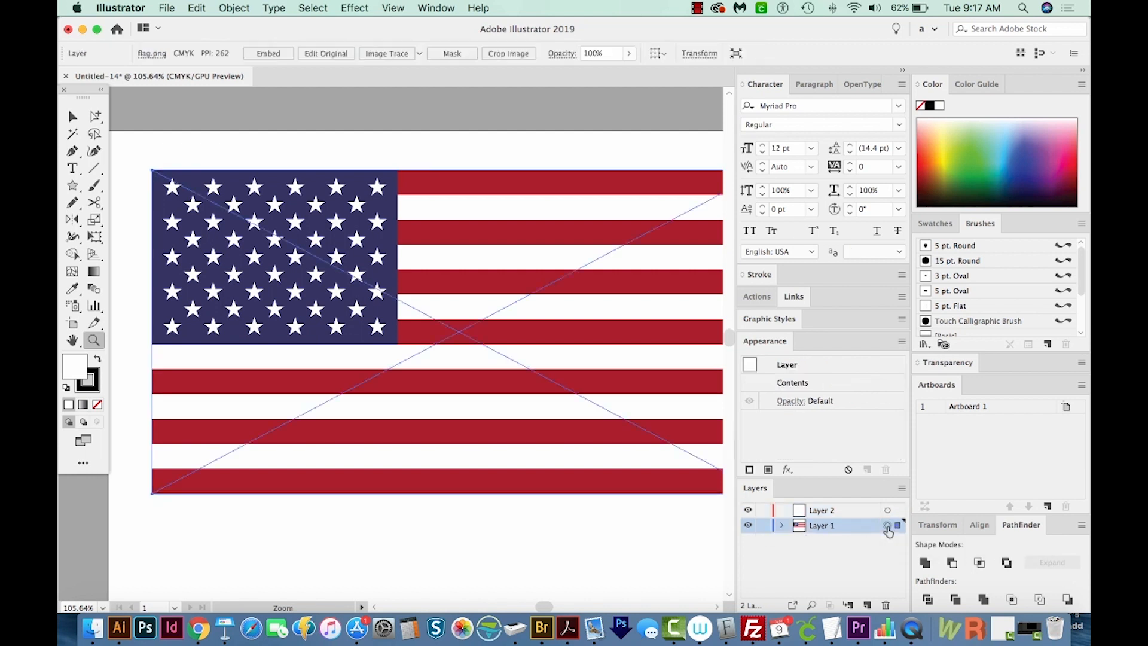
# Target Layer 1, set the flag to 80% opacity and relock the layer.
pyautogui.click(886, 524)
pyautogui.write('80')
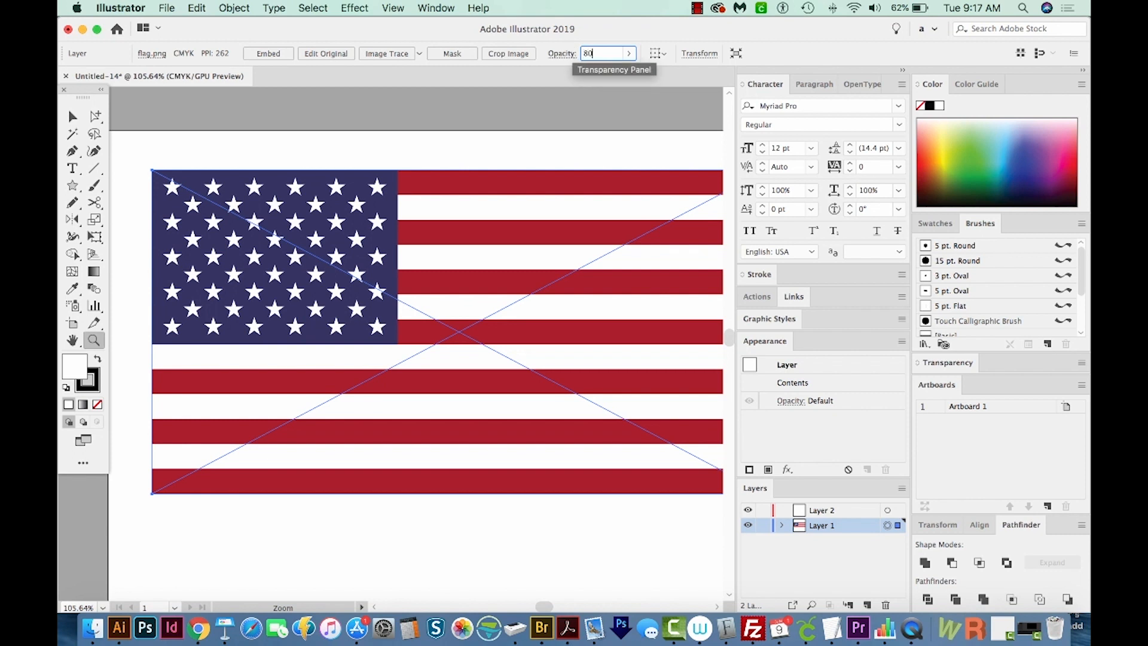
pyautogui.press('Return')
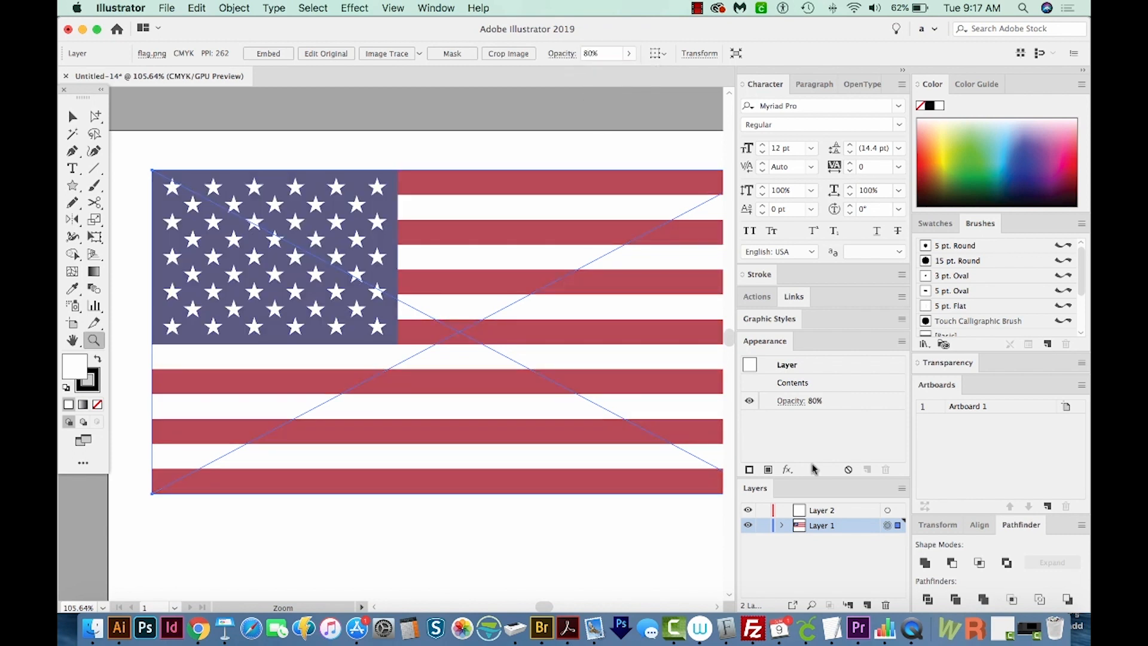
pyautogui.click(761, 525)
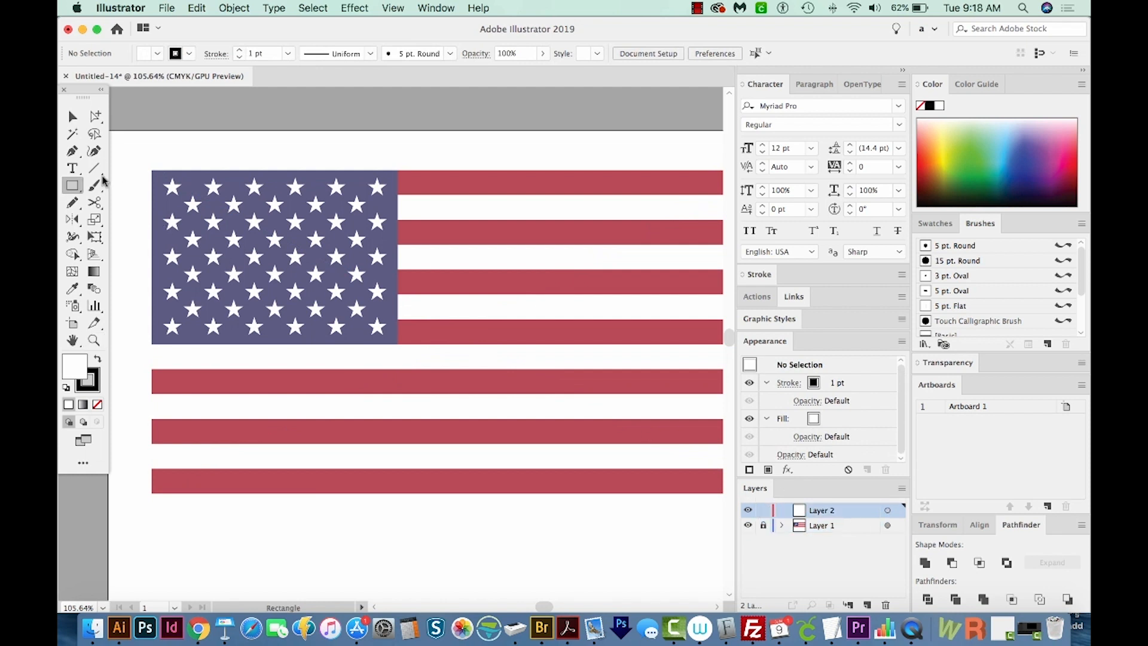
pyautogui.moveTo(73, 186)
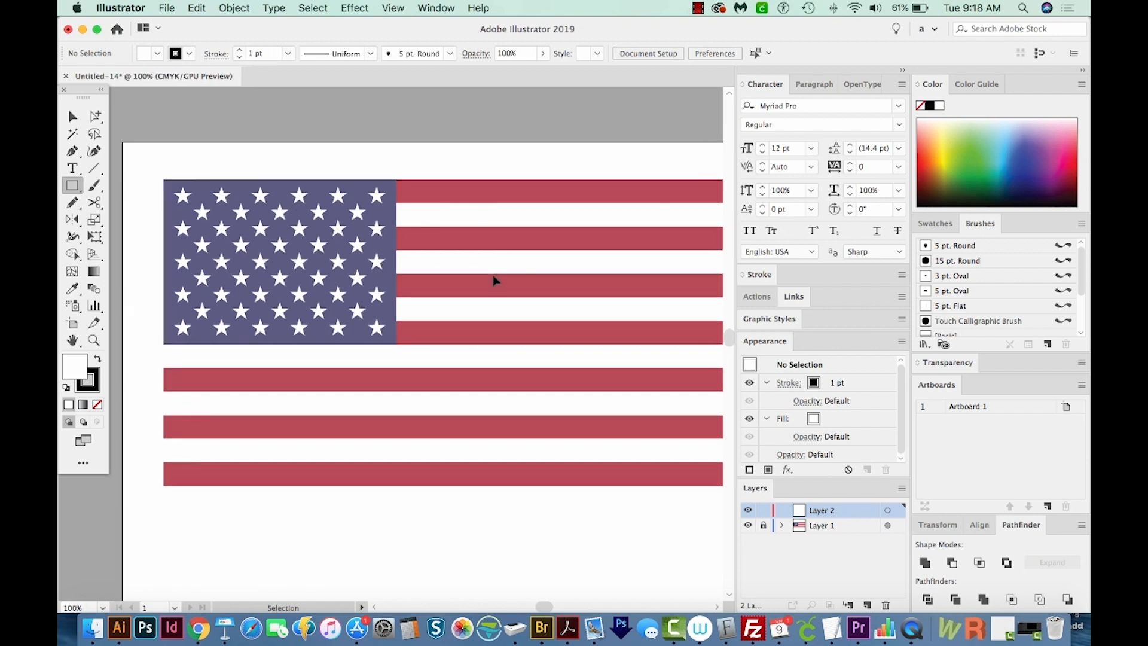
# Trace a red rectangle over the bottom stripe and set its stroke to None.
pyautogui.press('cmd+minus')
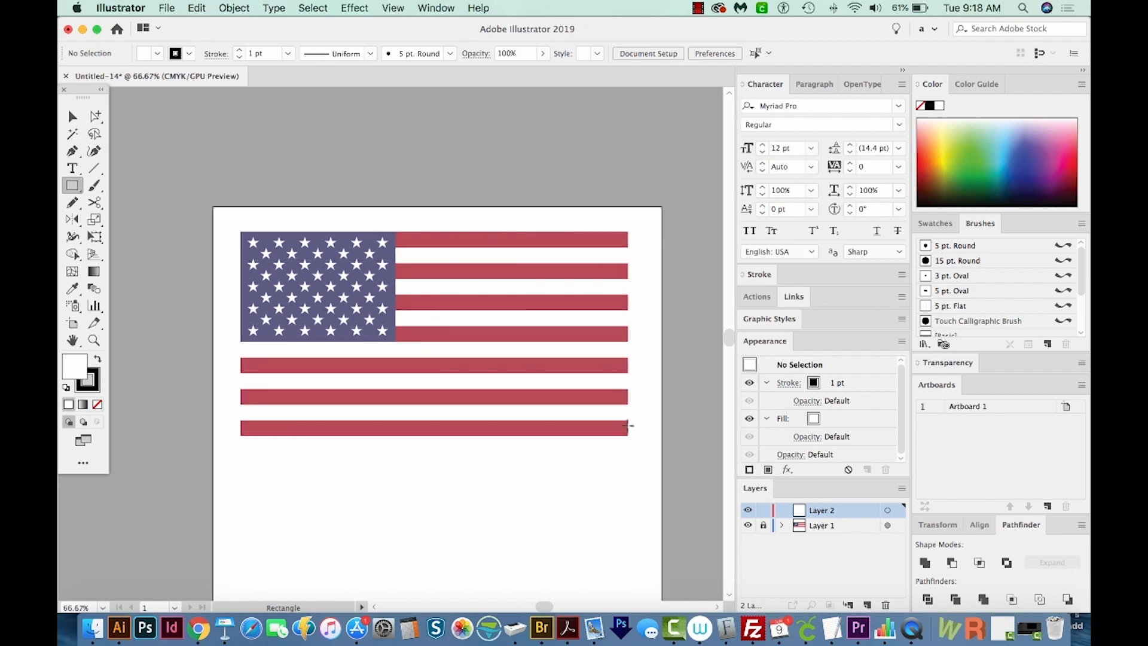
pyautogui.moveTo(627, 421)
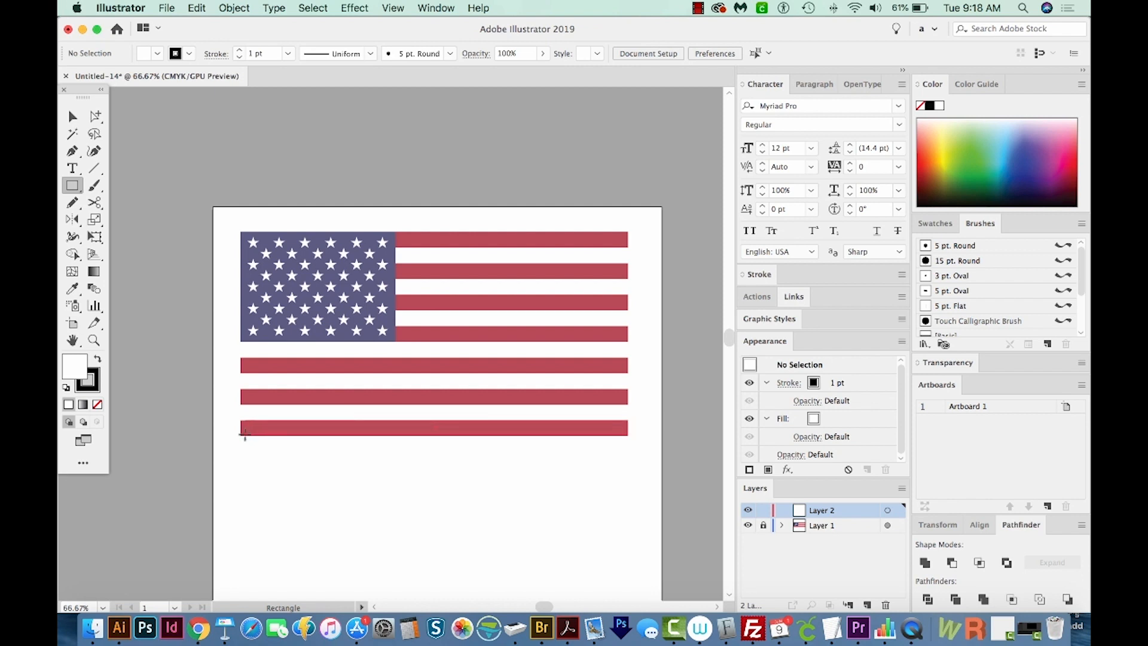
pyautogui.click(432, 428)
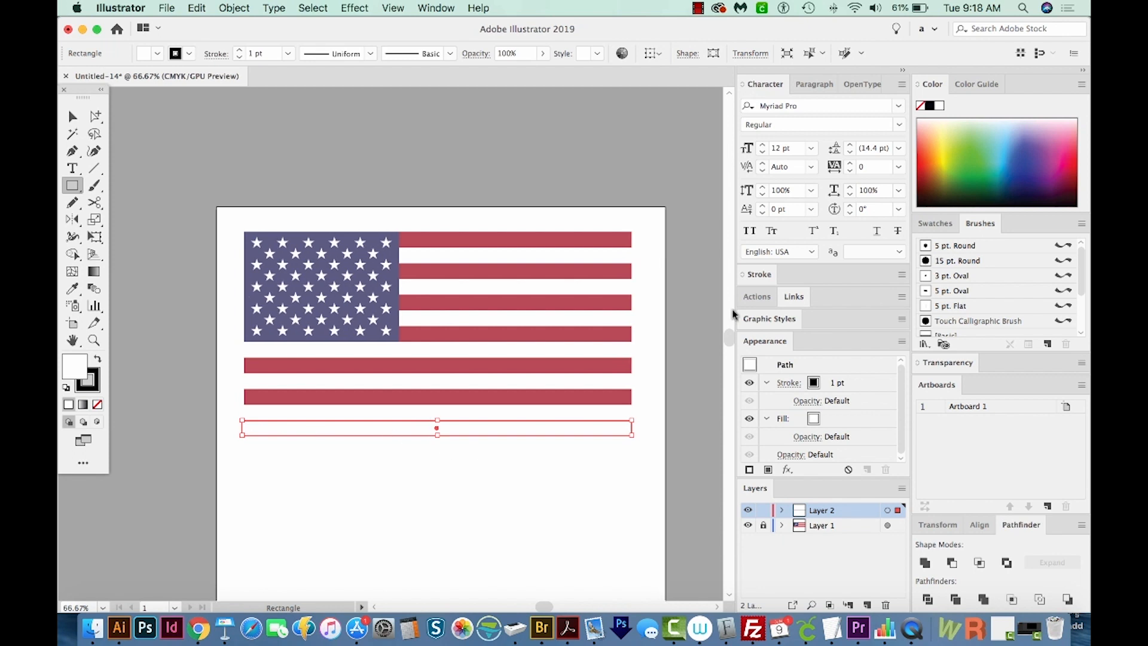
pyautogui.moveTo(924, 152)
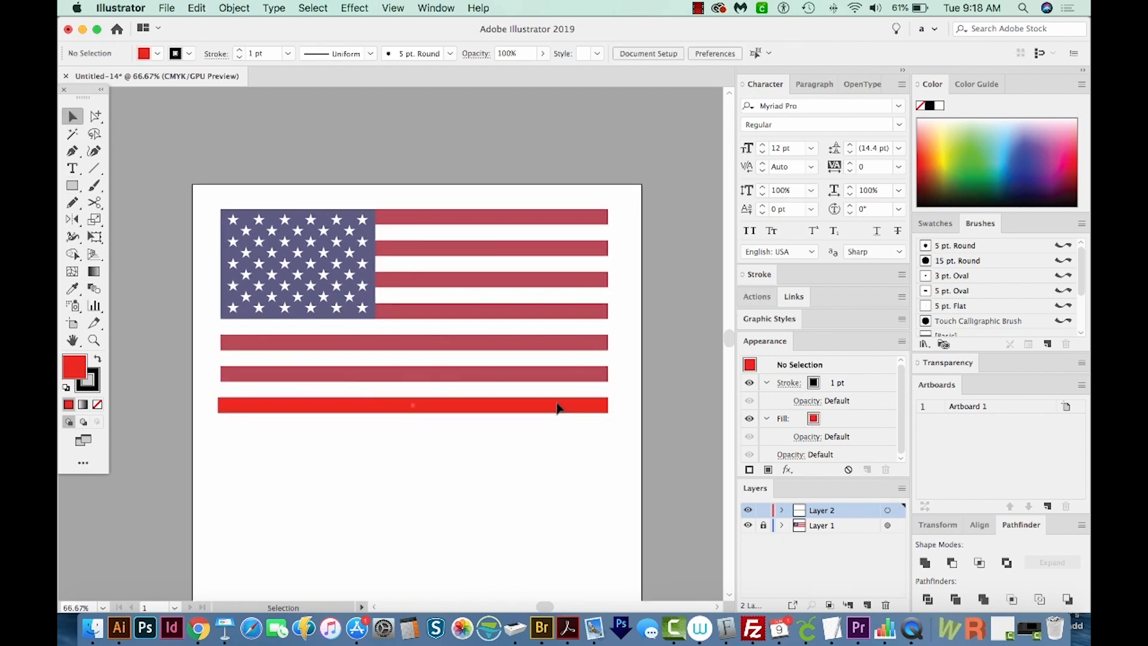
pyautogui.click(412, 405)
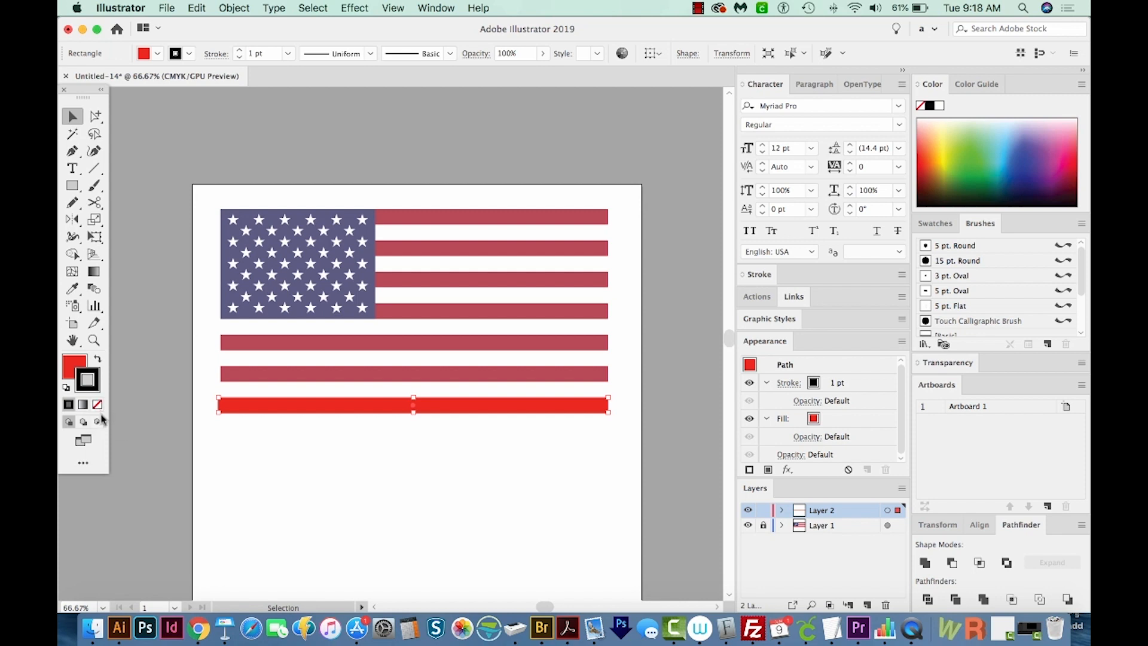
pyautogui.click(96, 404)
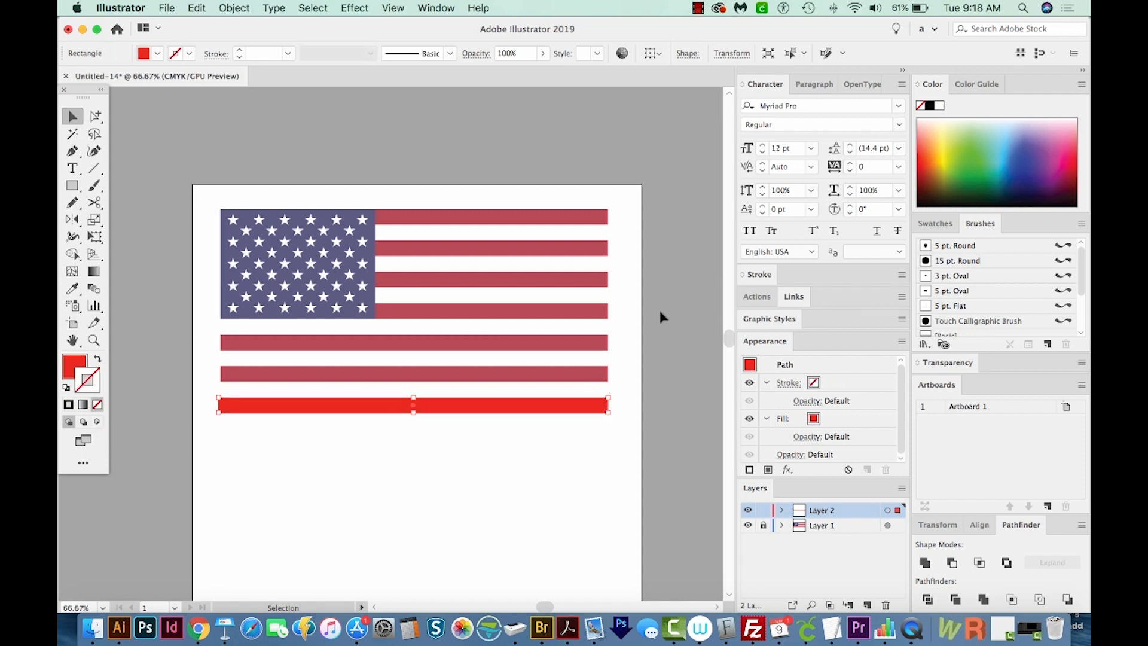
# Magnify the right end of the lower stripes and browse the View menu.
pyautogui.click(93, 340)
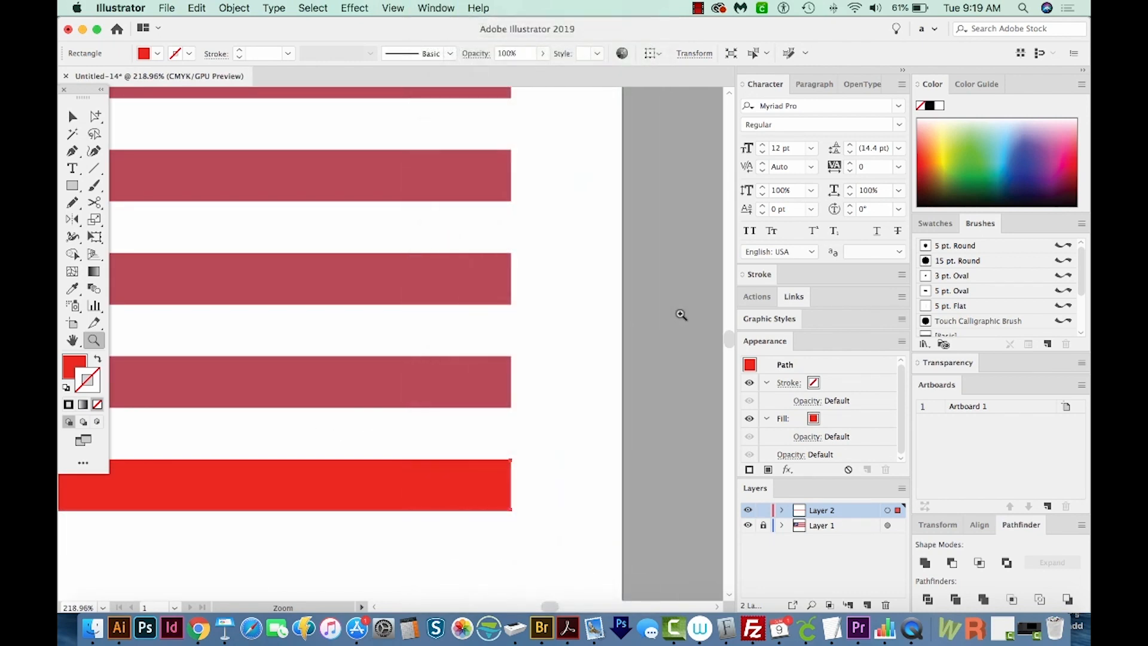
pyautogui.moveTo(496, 175)
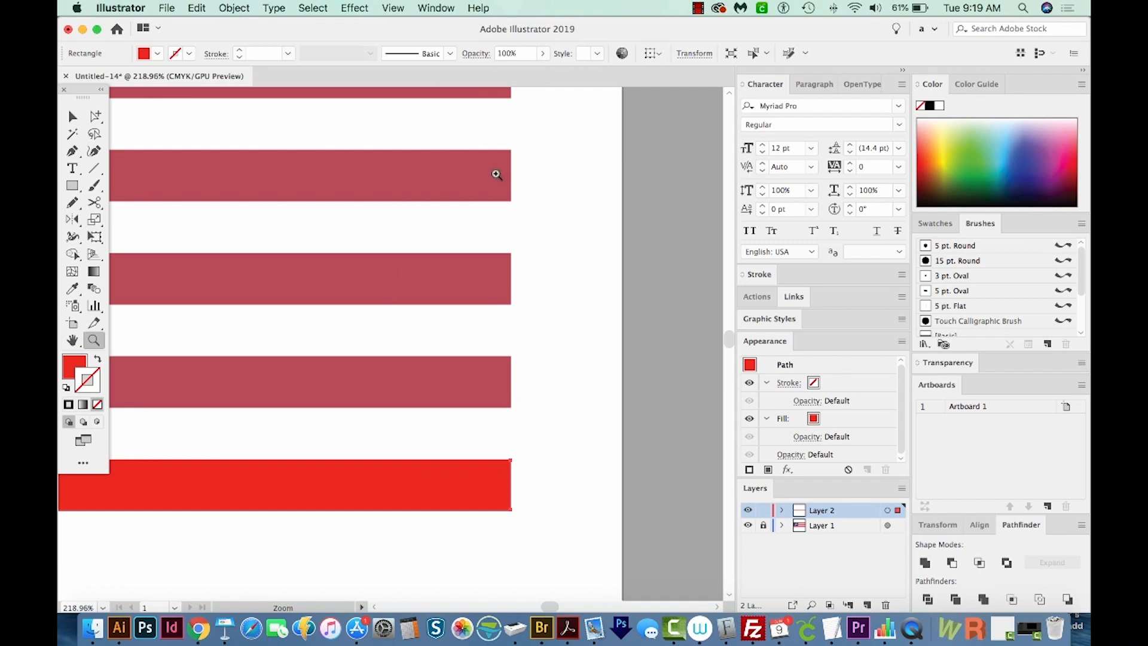
pyautogui.click(392, 8)
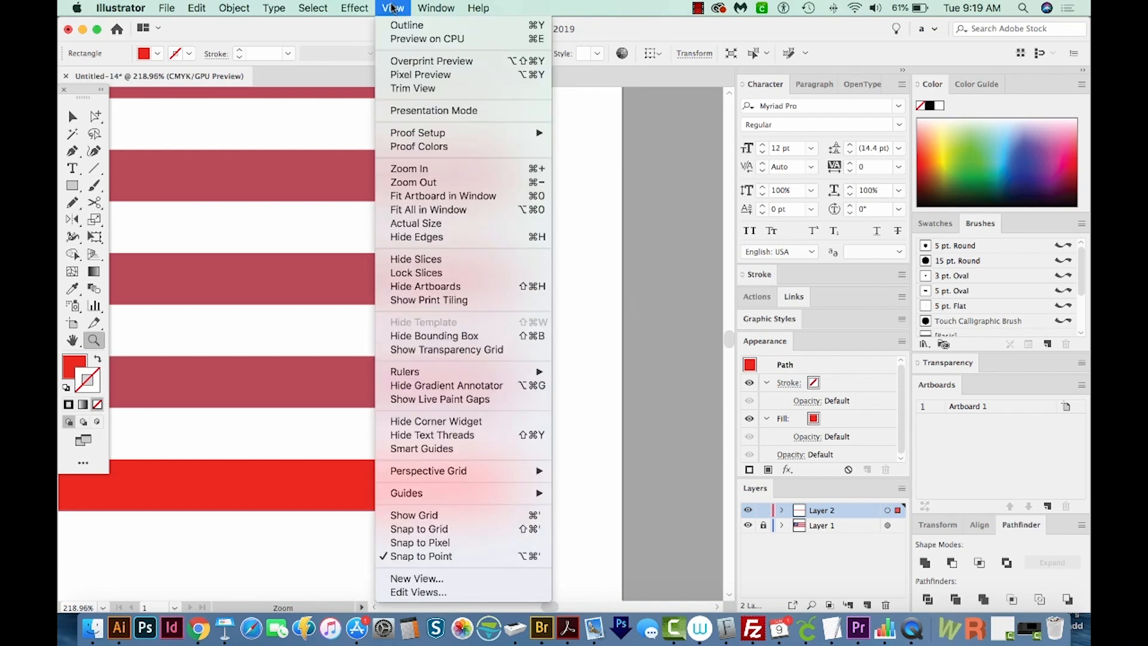
pyautogui.moveTo(535, 416)
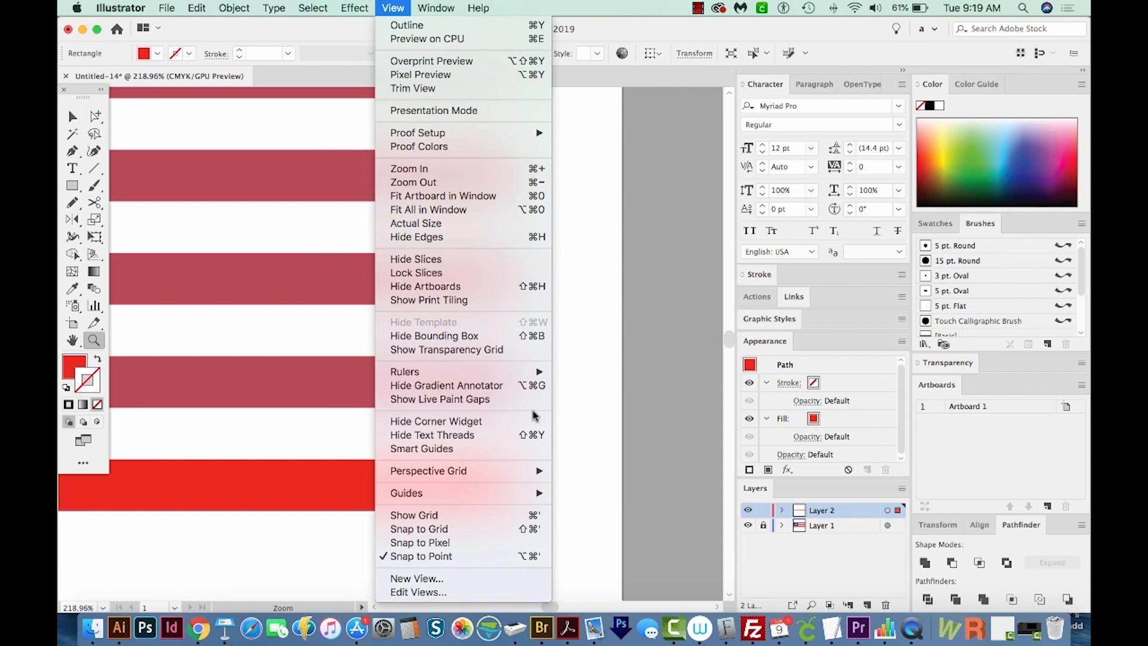
pyautogui.moveTo(419, 556)
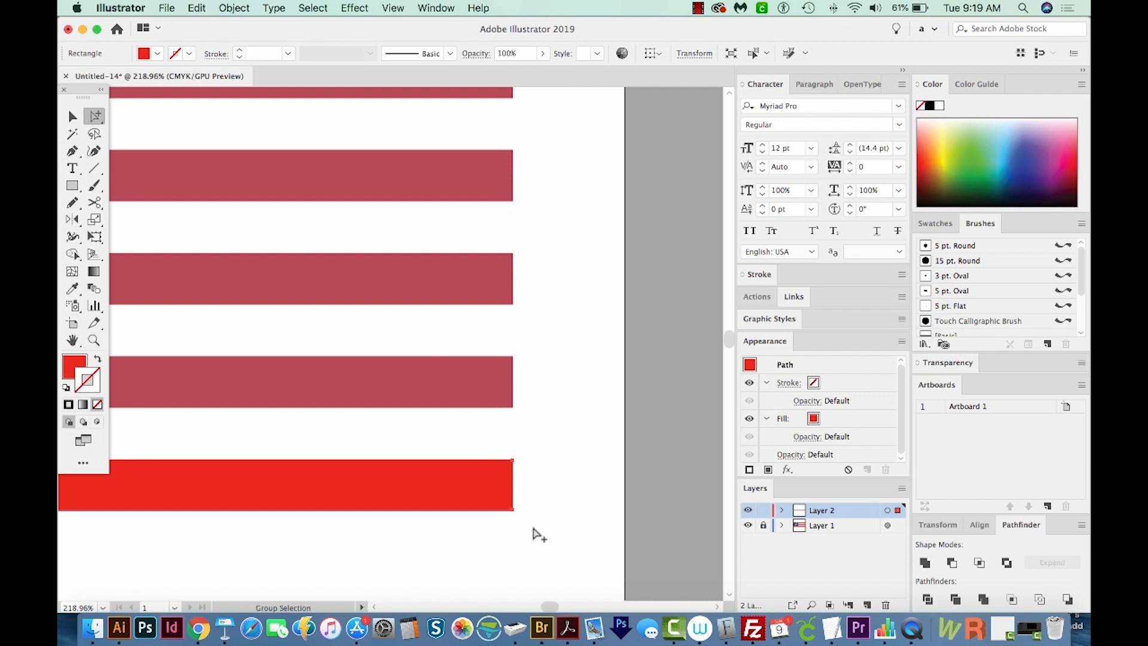
pyautogui.moveTo(94, 116)
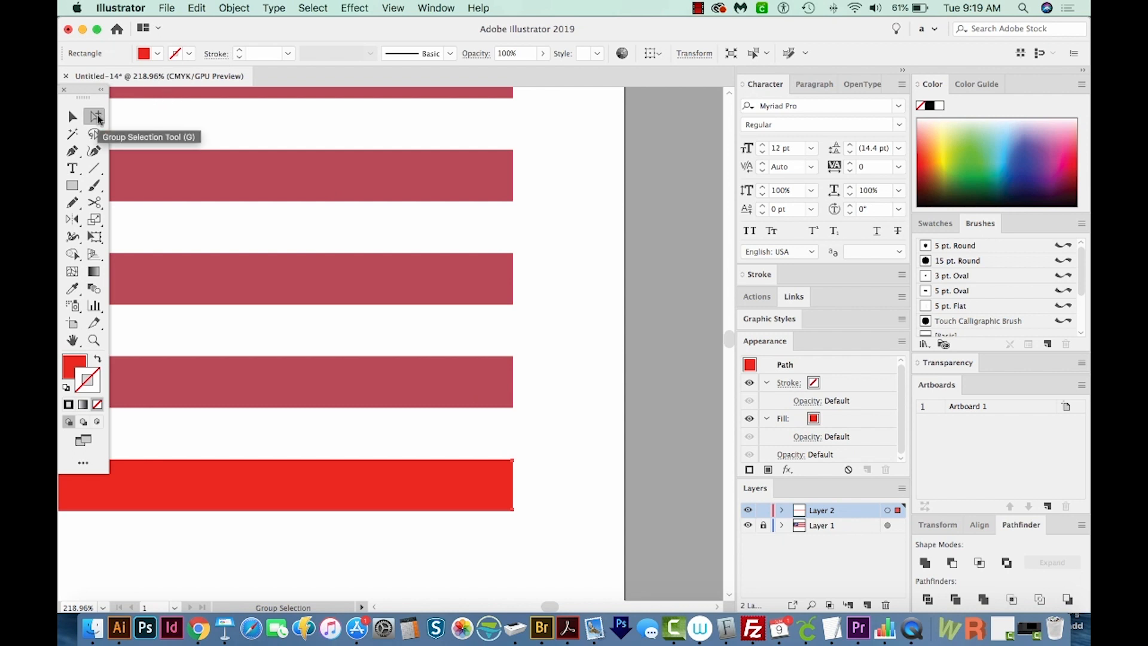
# Choose the Group Selection tool from the Direct Selection flyout.
pyautogui.click(94, 116)
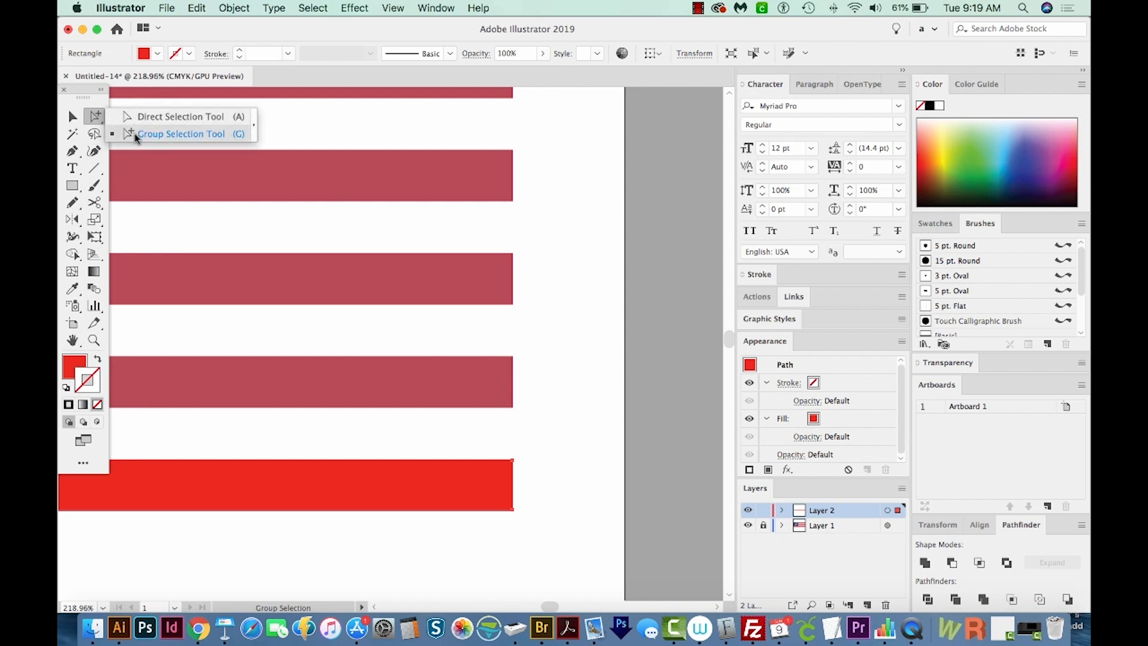
pyautogui.moveTo(96, 117)
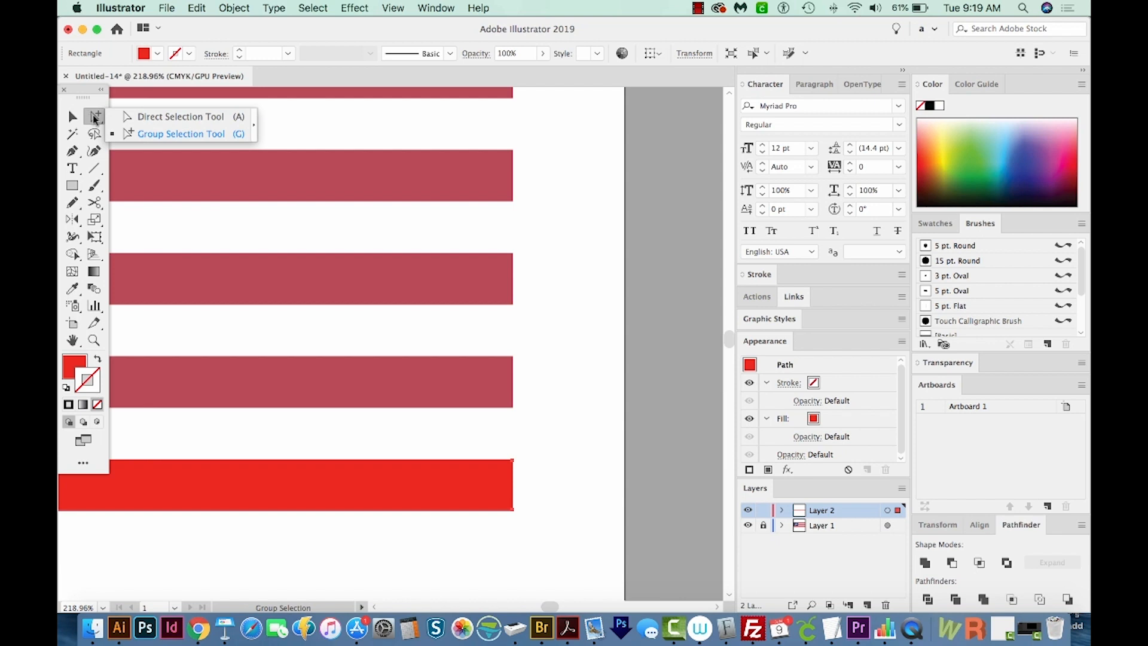
pyautogui.click(180, 133)
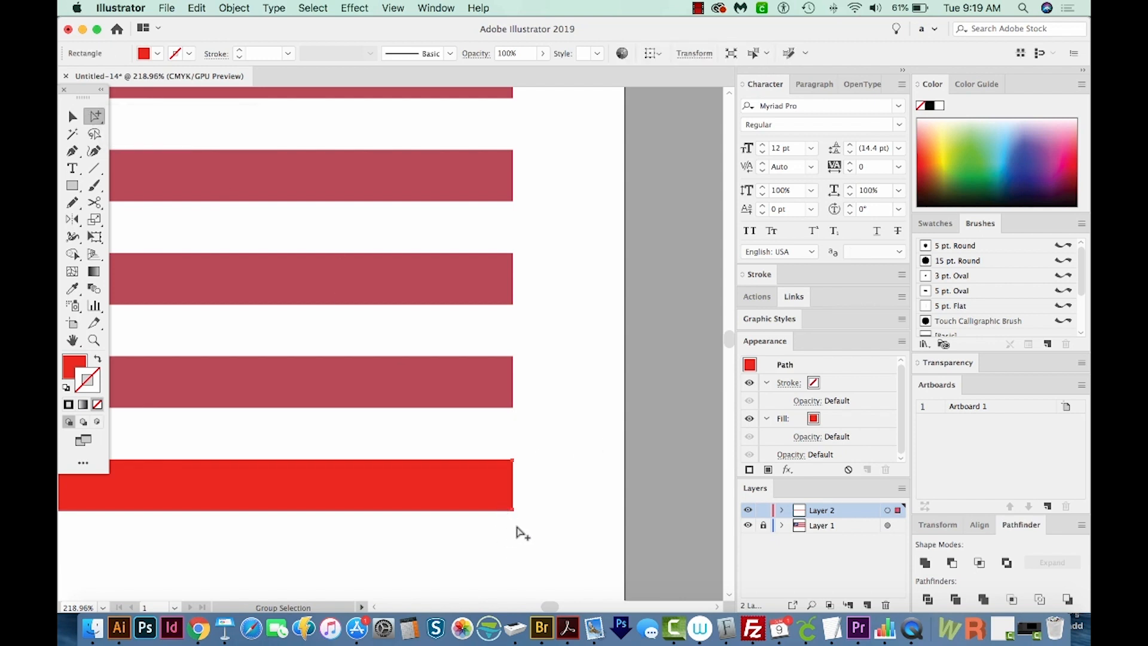
pyautogui.moveTo(518, 520)
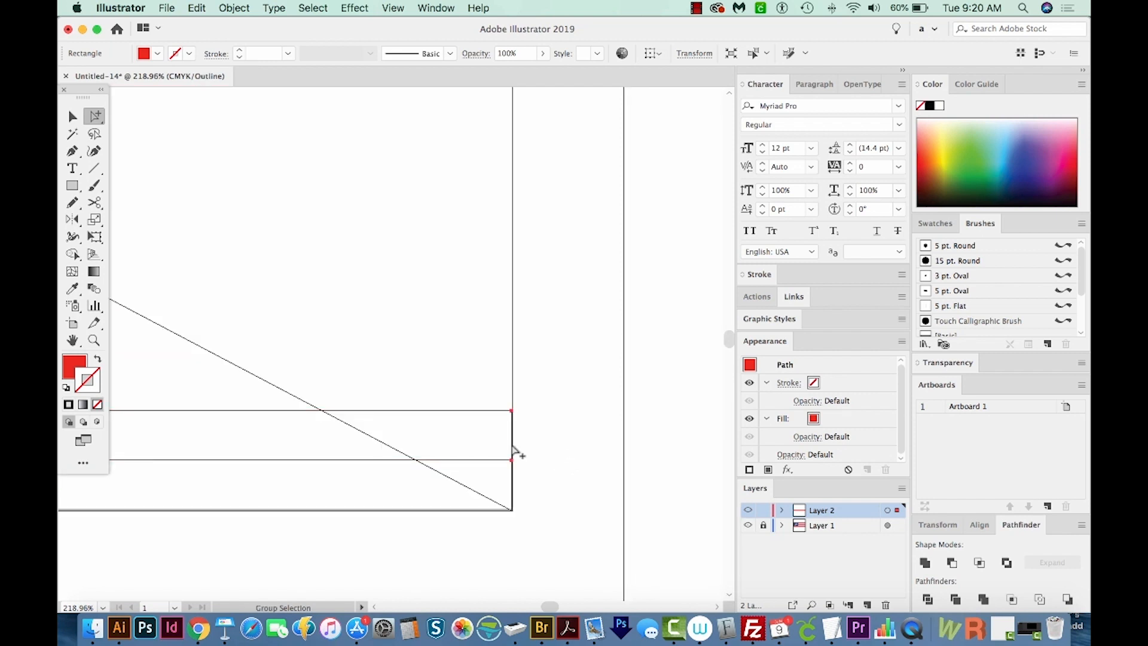
pyautogui.moveTo(476, 469)
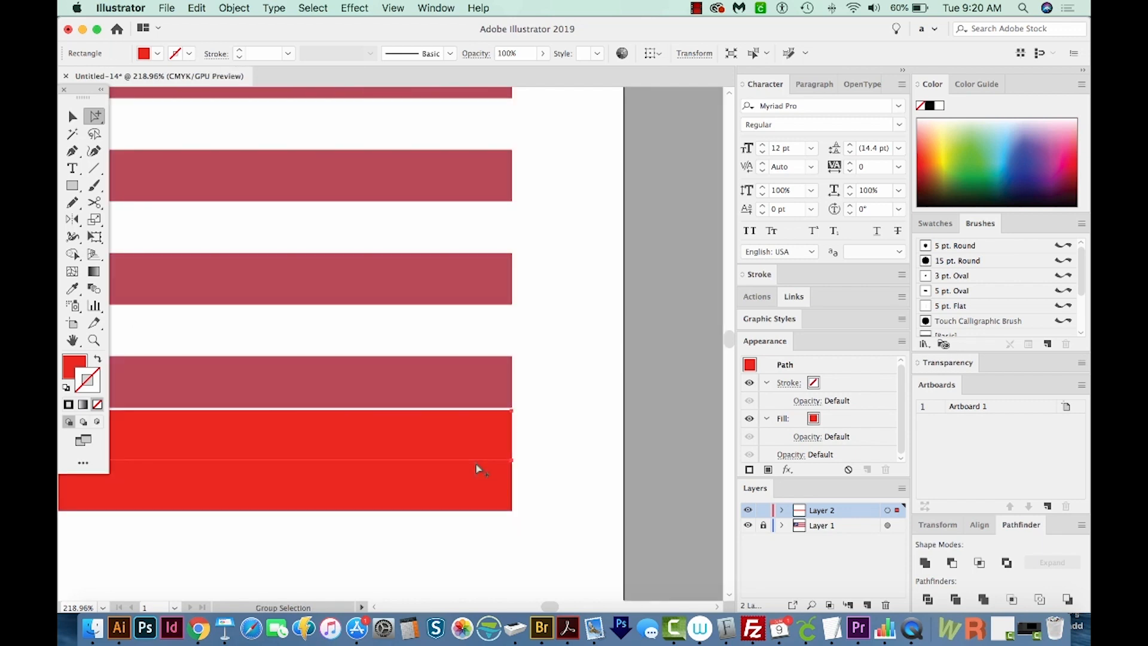
pyautogui.moveTo(862, 240)
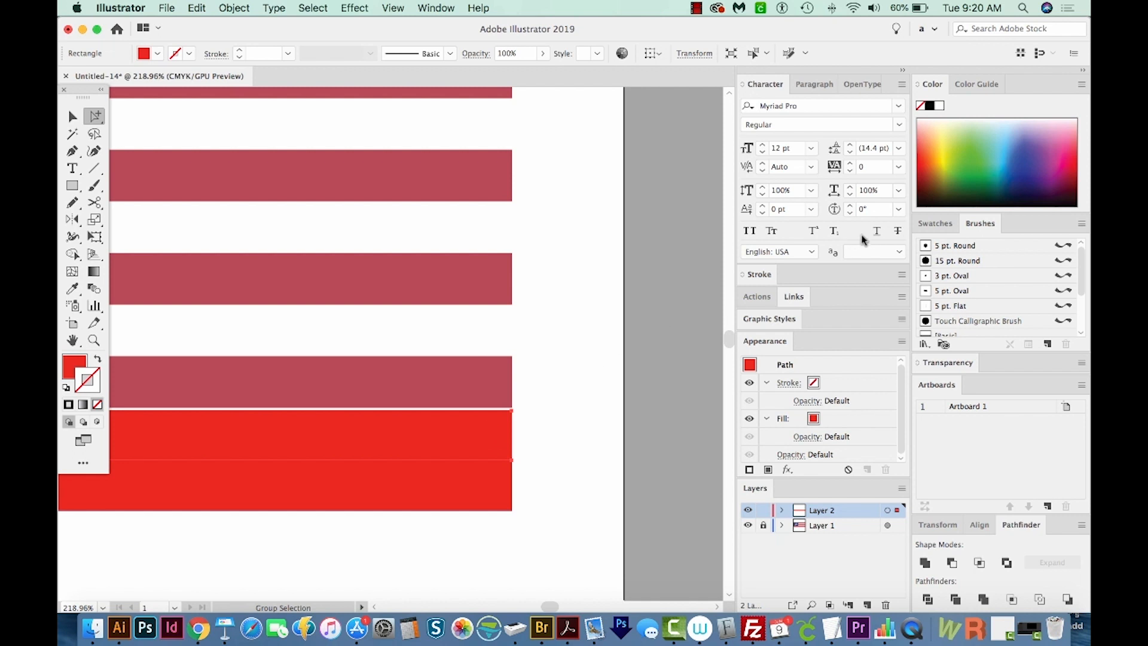
pyautogui.moveTo(73, 354)
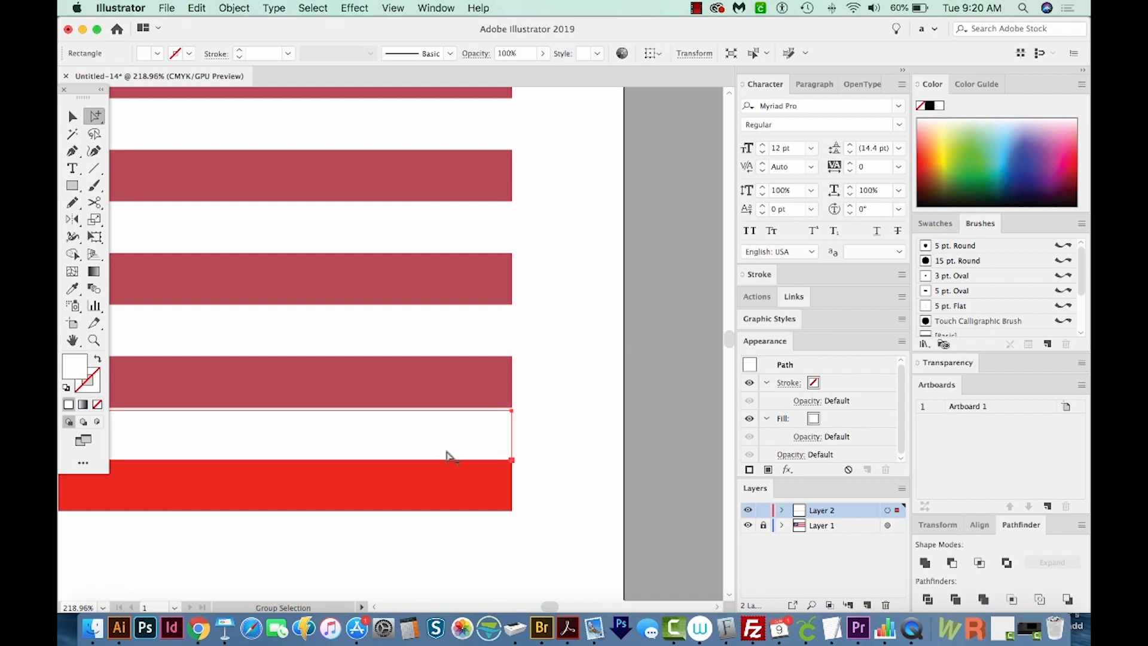
pyautogui.moveTo(475, 448)
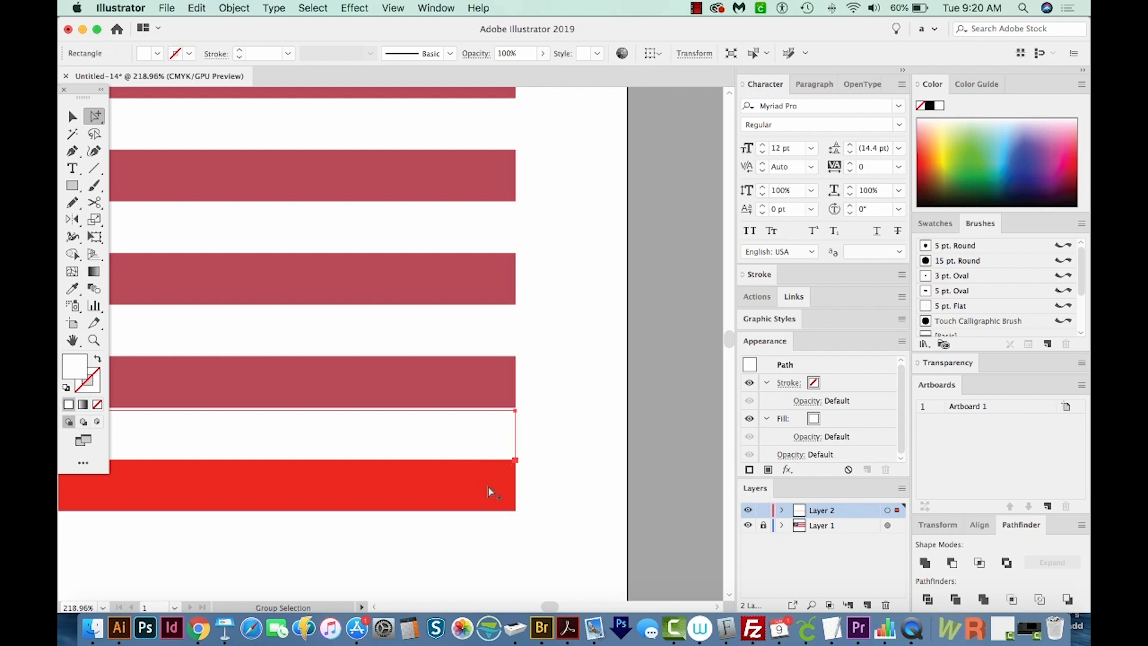
pyautogui.moveTo(481, 483)
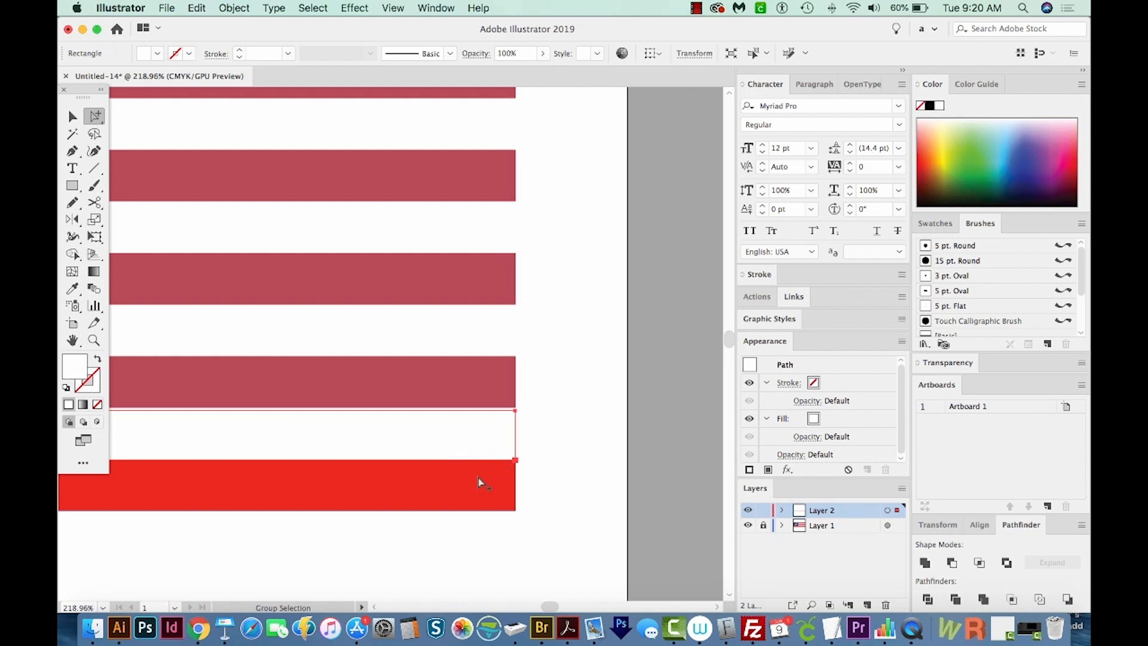
# Return to the Selection tool to pick the white and red bars together.
pyautogui.click(72, 116)
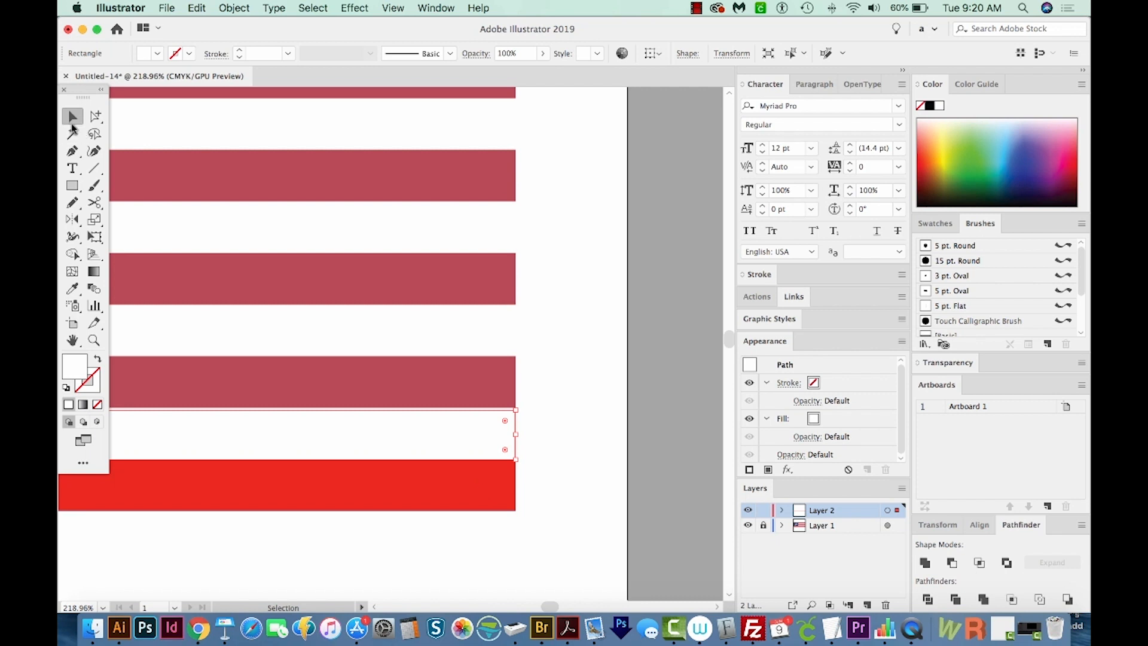
pyautogui.moveTo(393, 397)
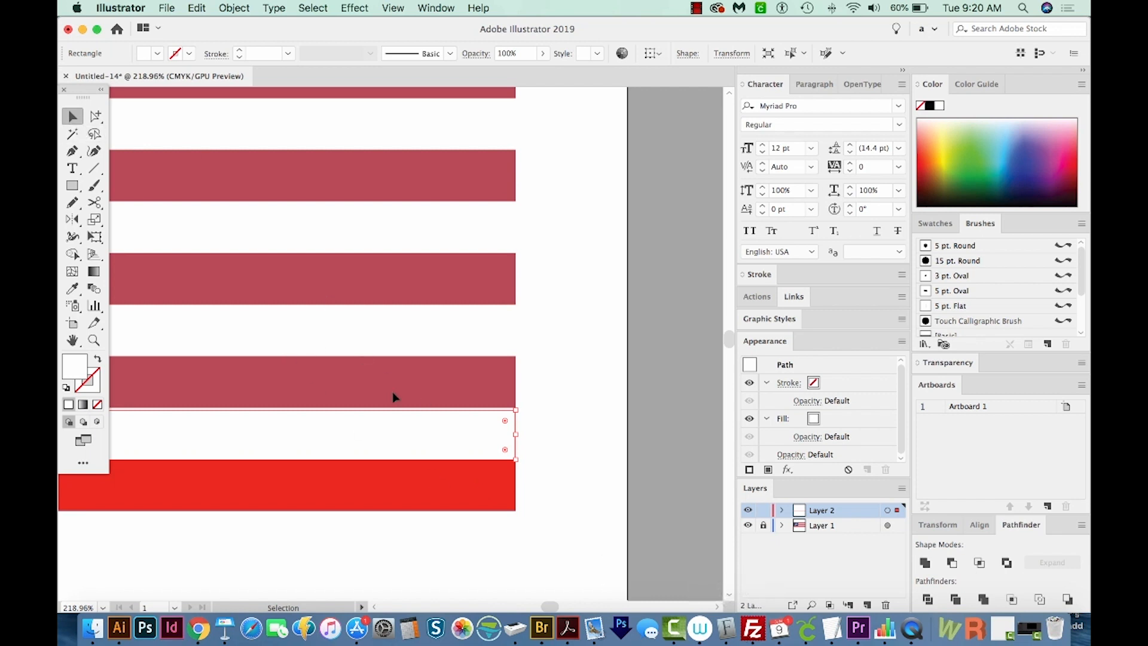
pyautogui.moveTo(412, 474)
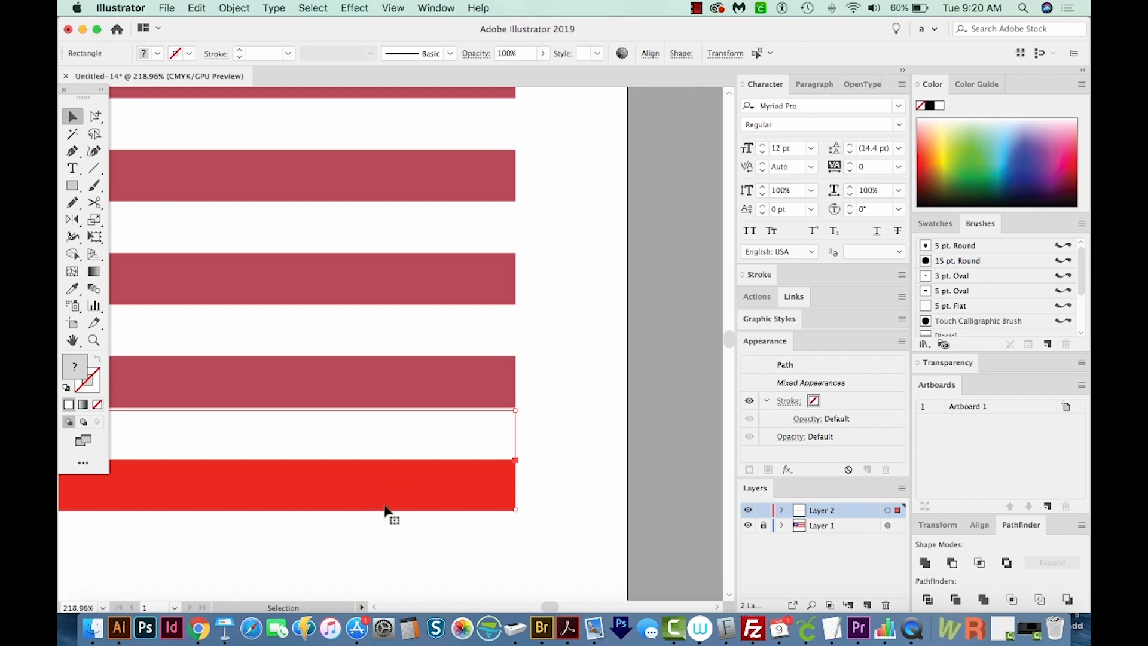
pyautogui.moveTo(490, 501)
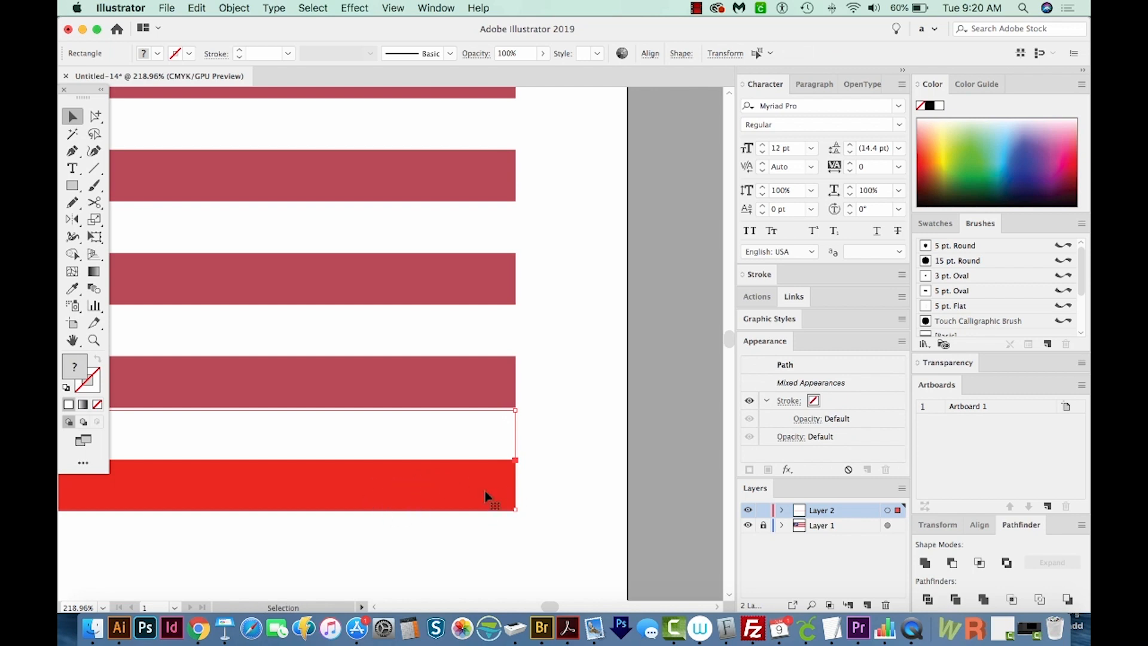
pyautogui.moveTo(479, 501)
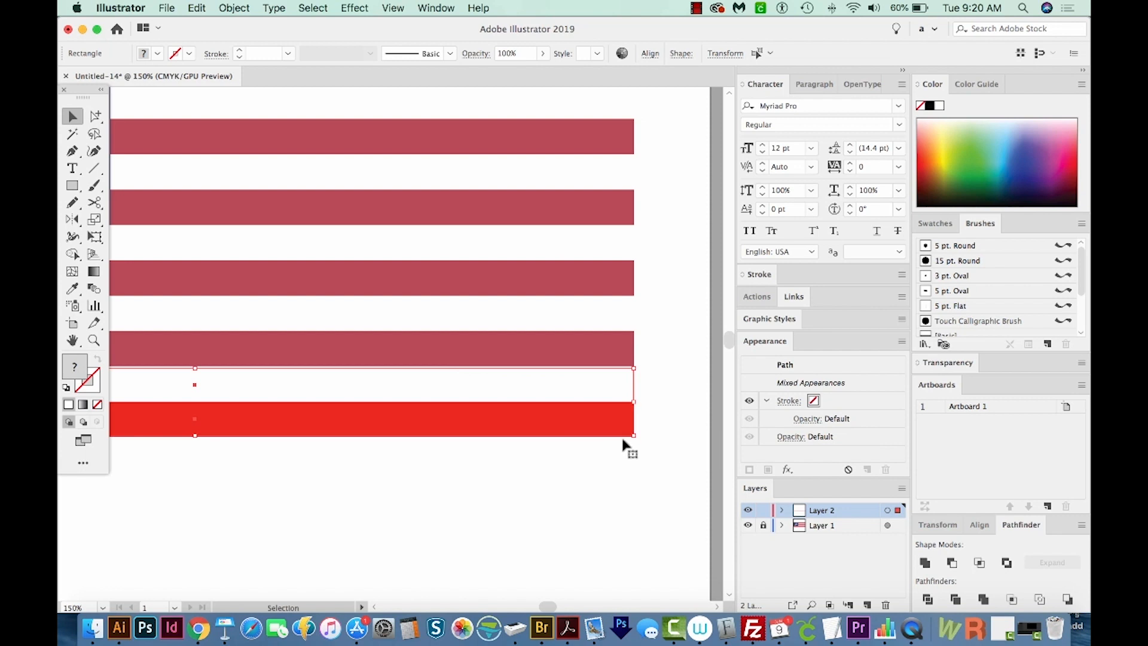
pyautogui.moveTo(631, 448)
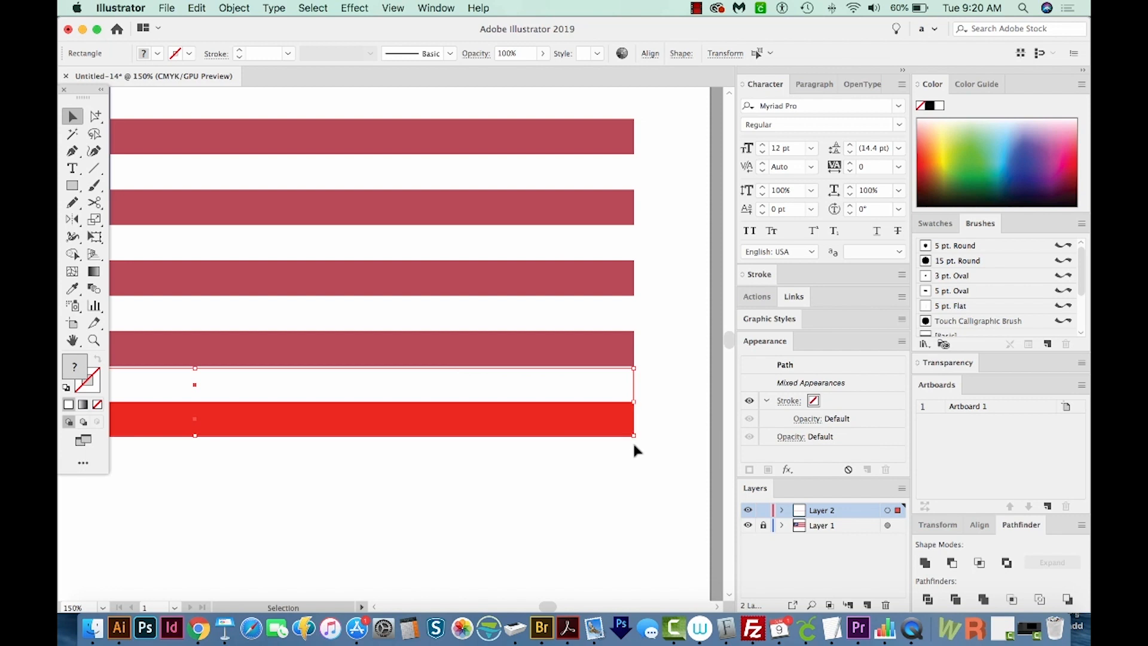
pyautogui.moveTo(639, 410)
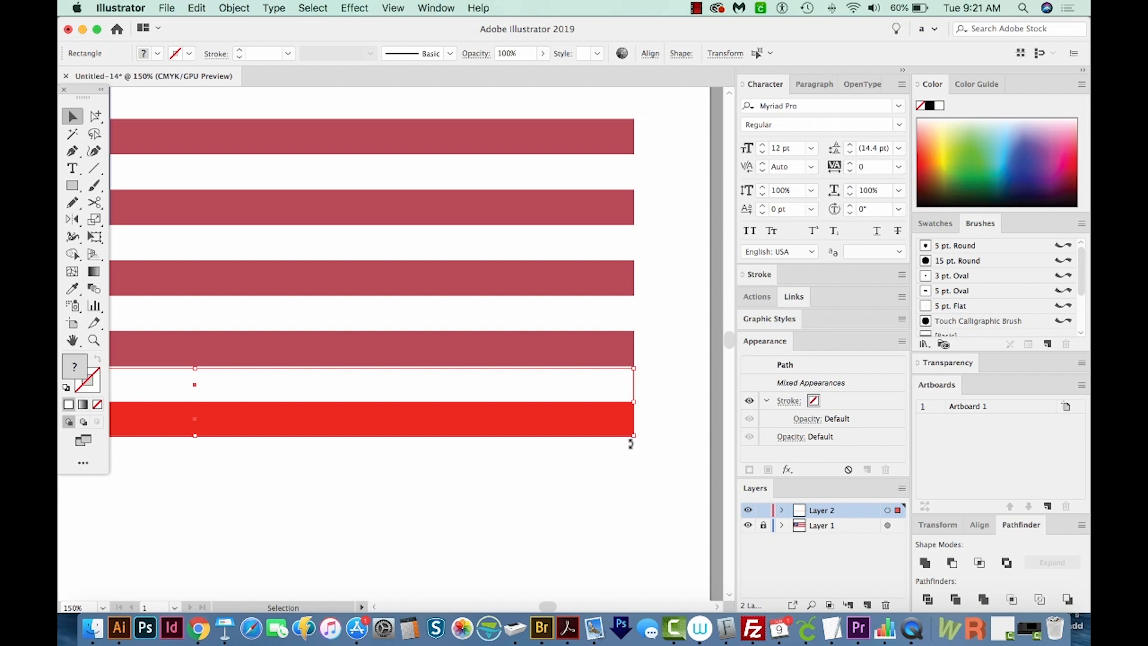
# Select the duplicated red-and-white stripe pair and then the whole stripe block.
pyautogui.click(94, 116)
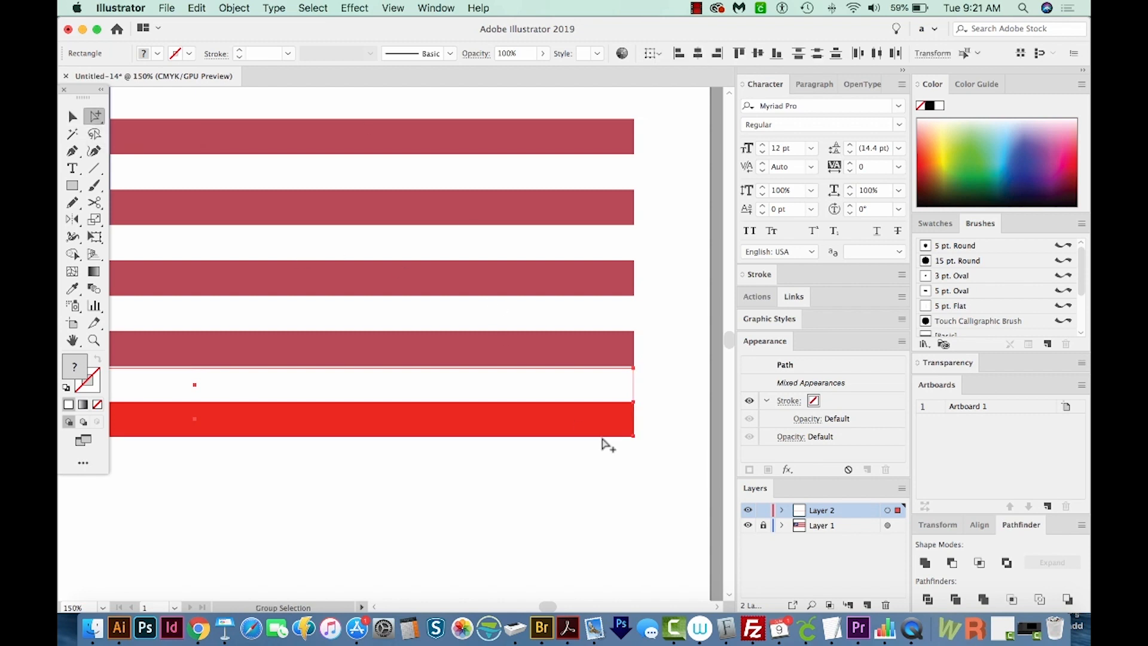
pyautogui.moveTo(637, 442)
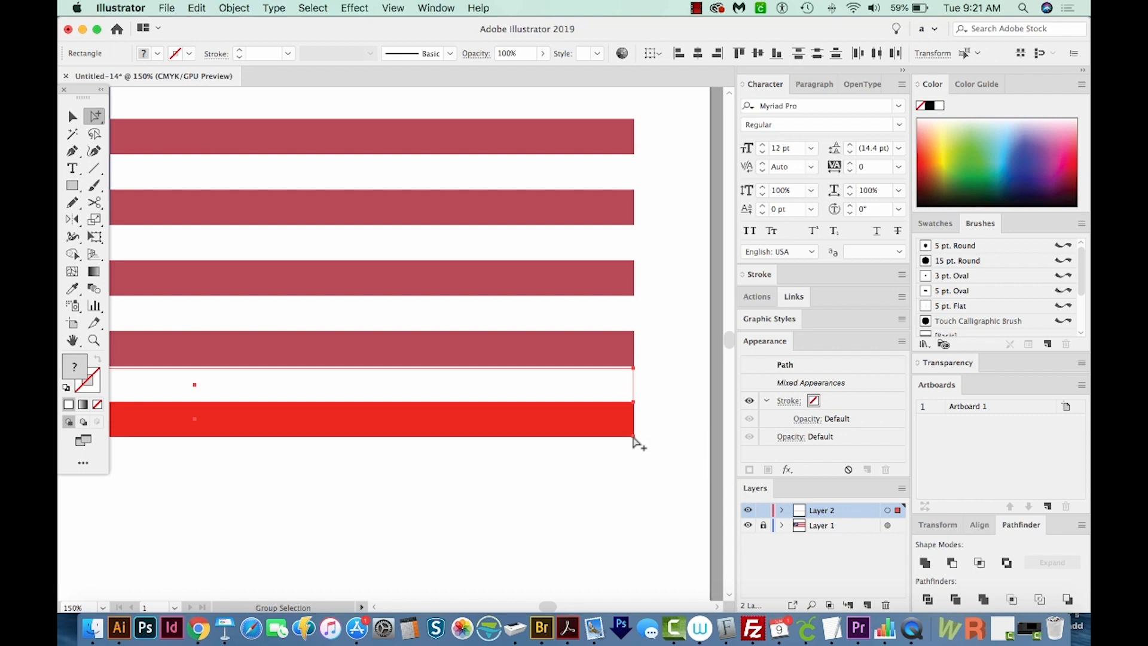
pyautogui.moveTo(635, 441)
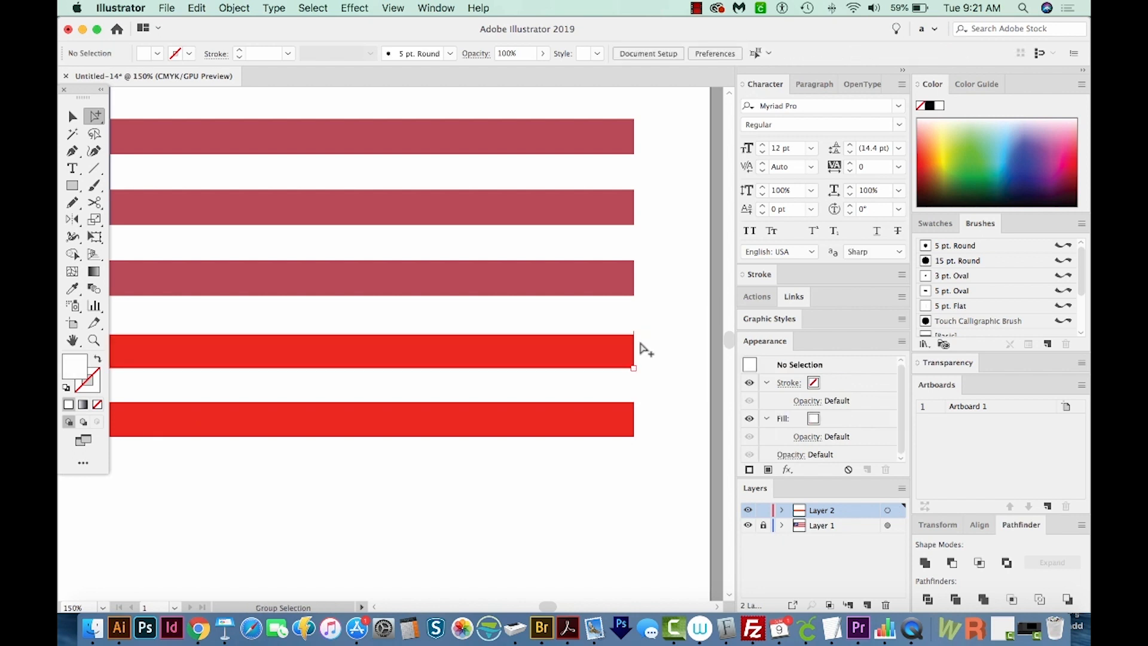
pyautogui.moveTo(596, 352)
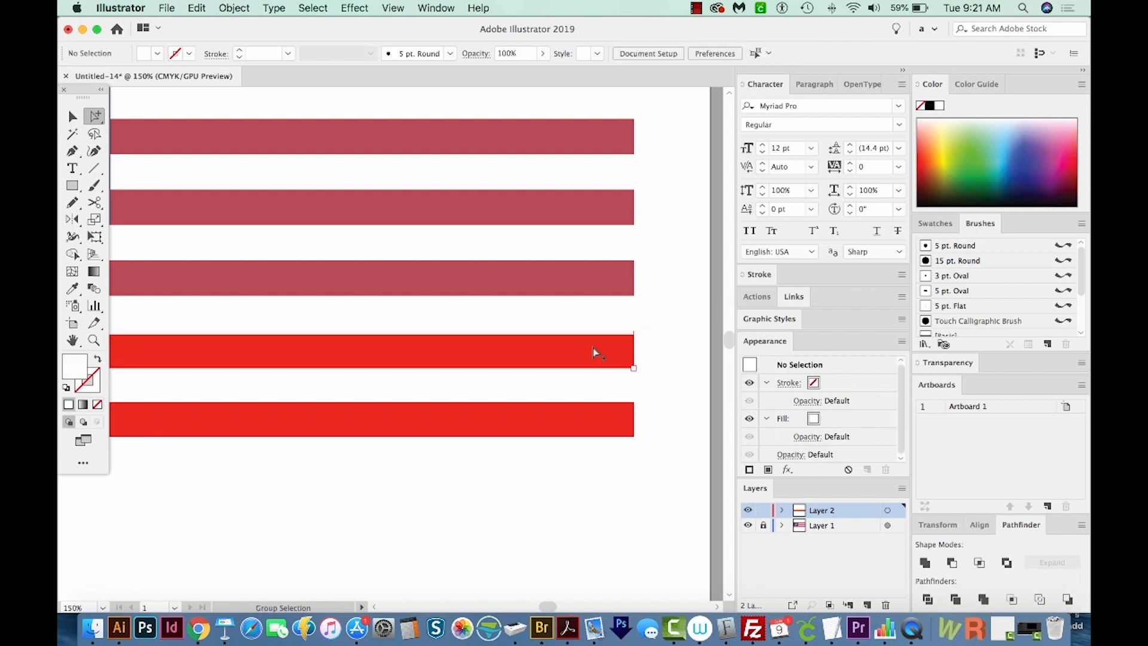
pyautogui.click(366, 285)
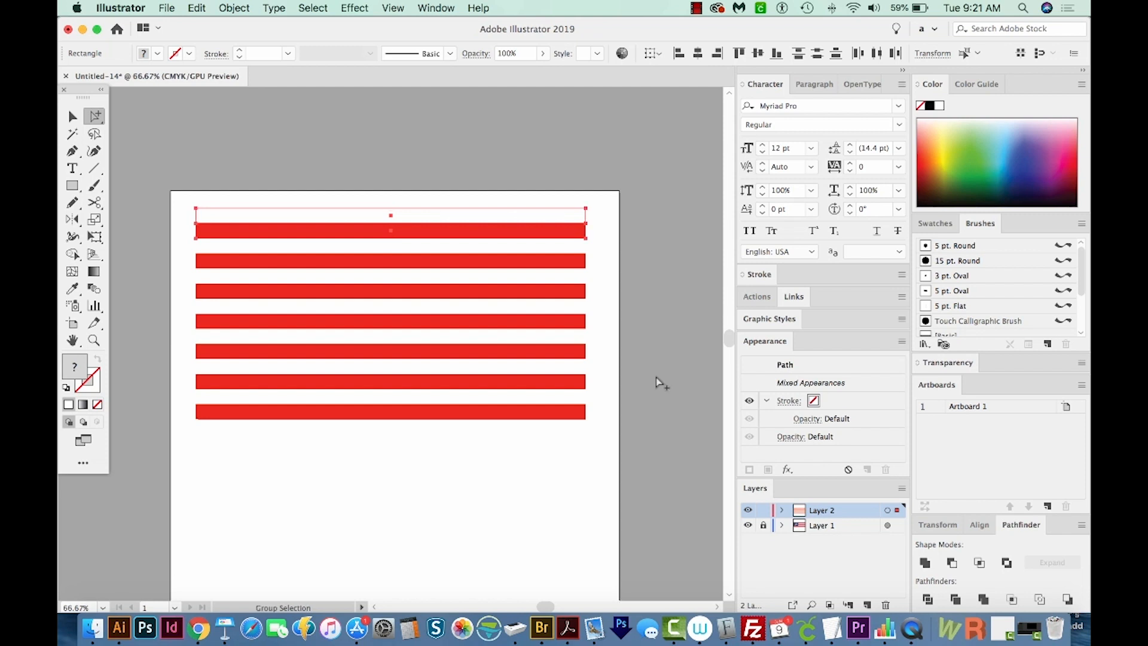
pyautogui.click(72, 116)
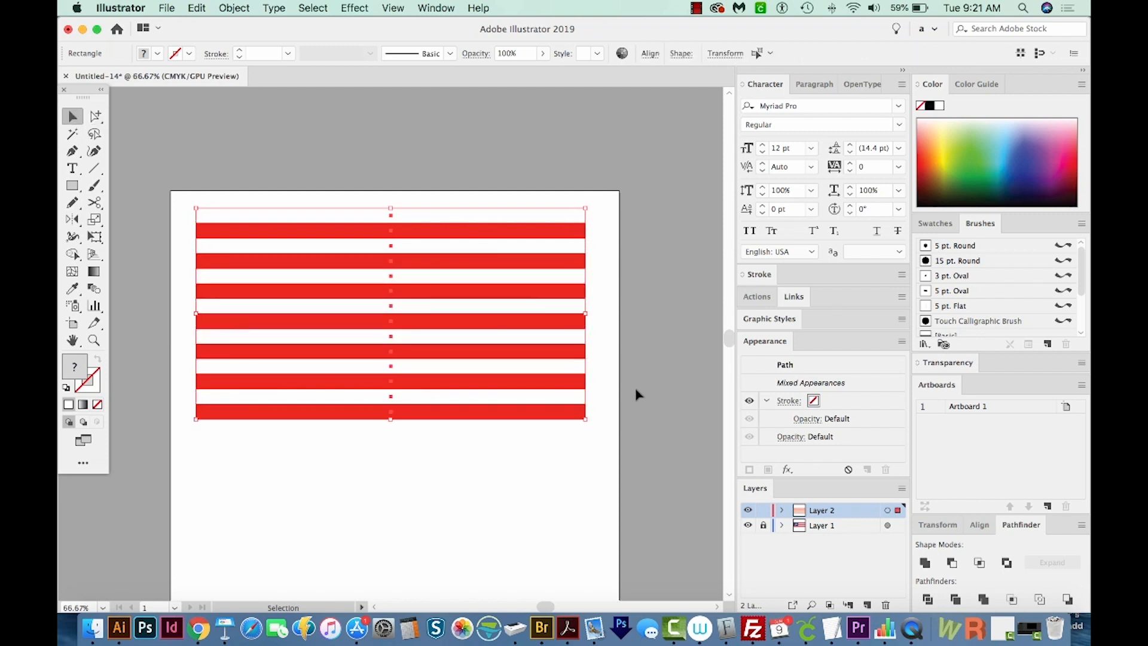
pyautogui.moveTo(552, 411)
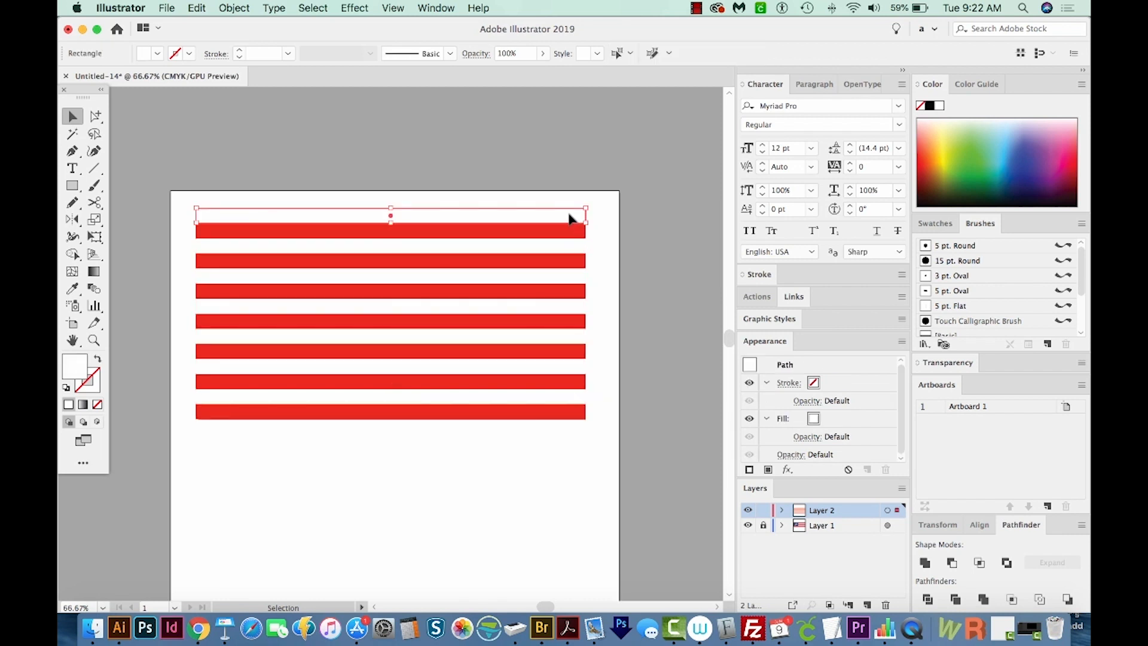
# Clear the selection and zoom in on the flag's blue star field.
pyautogui.click(552, 252)
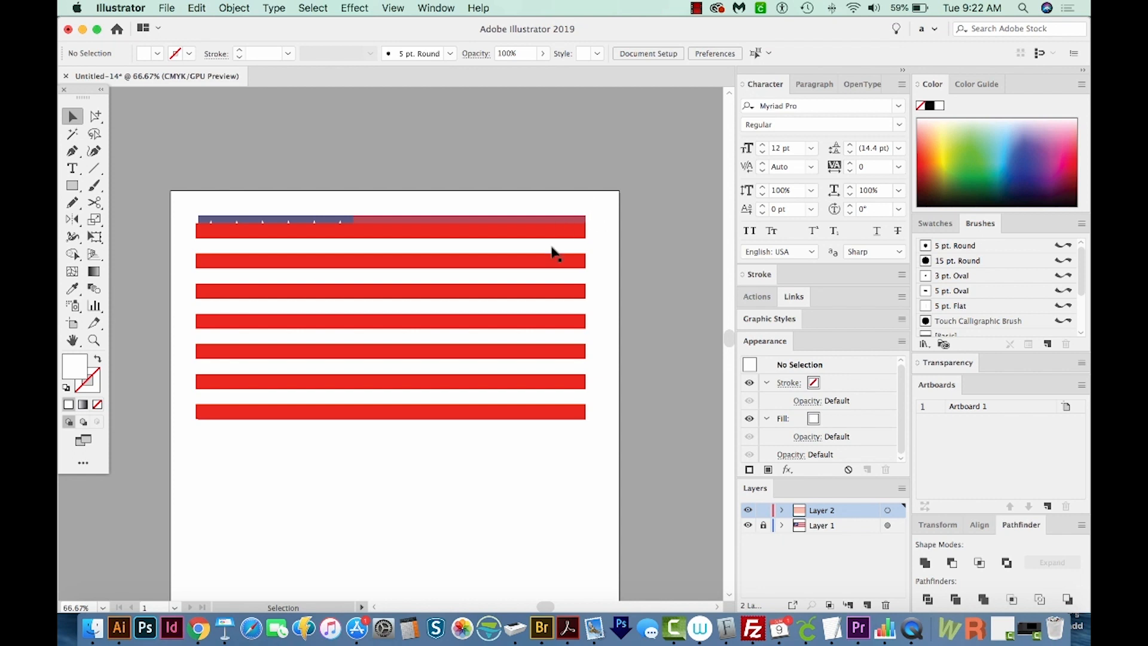
pyautogui.moveTo(410, 291)
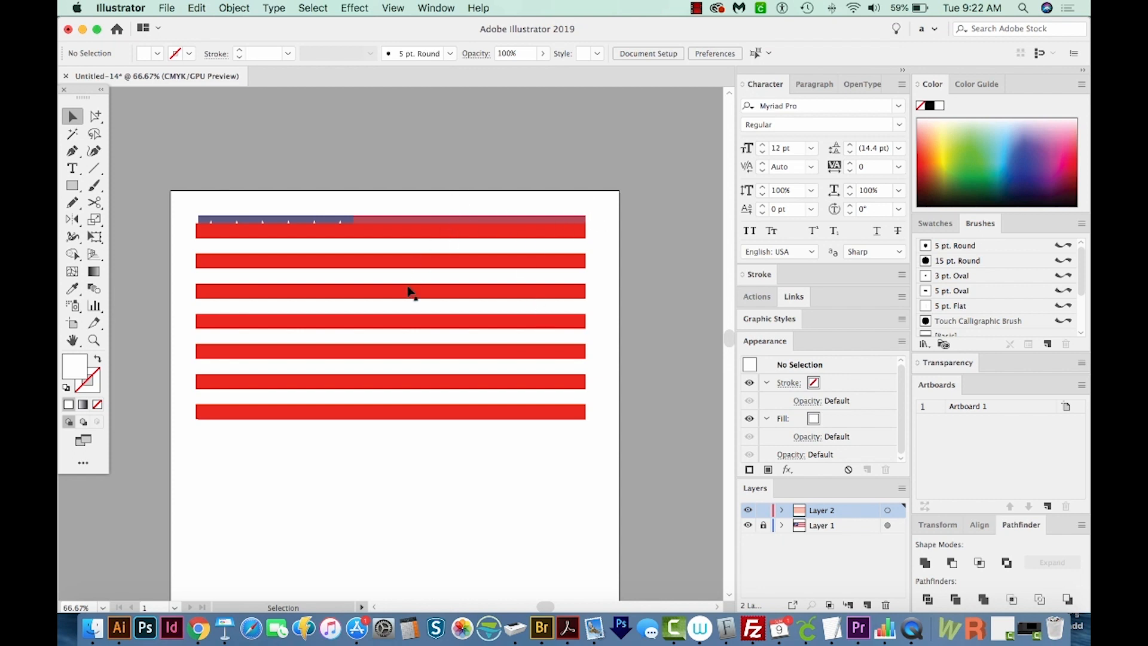
pyautogui.moveTo(624, 197)
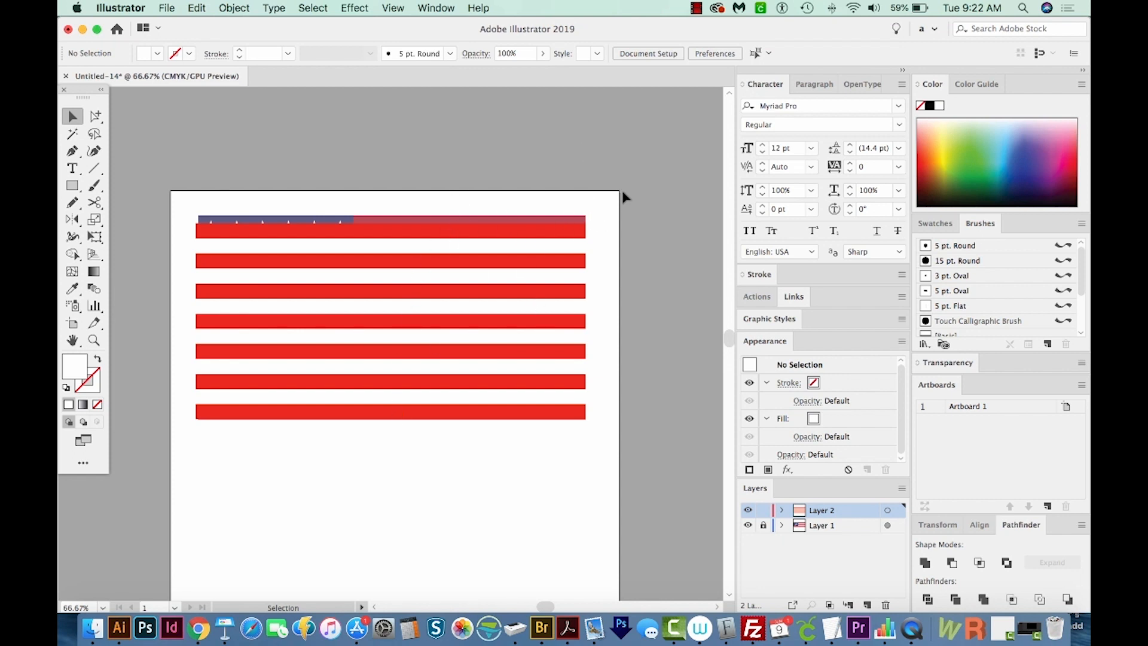
pyautogui.moveTo(76, 124)
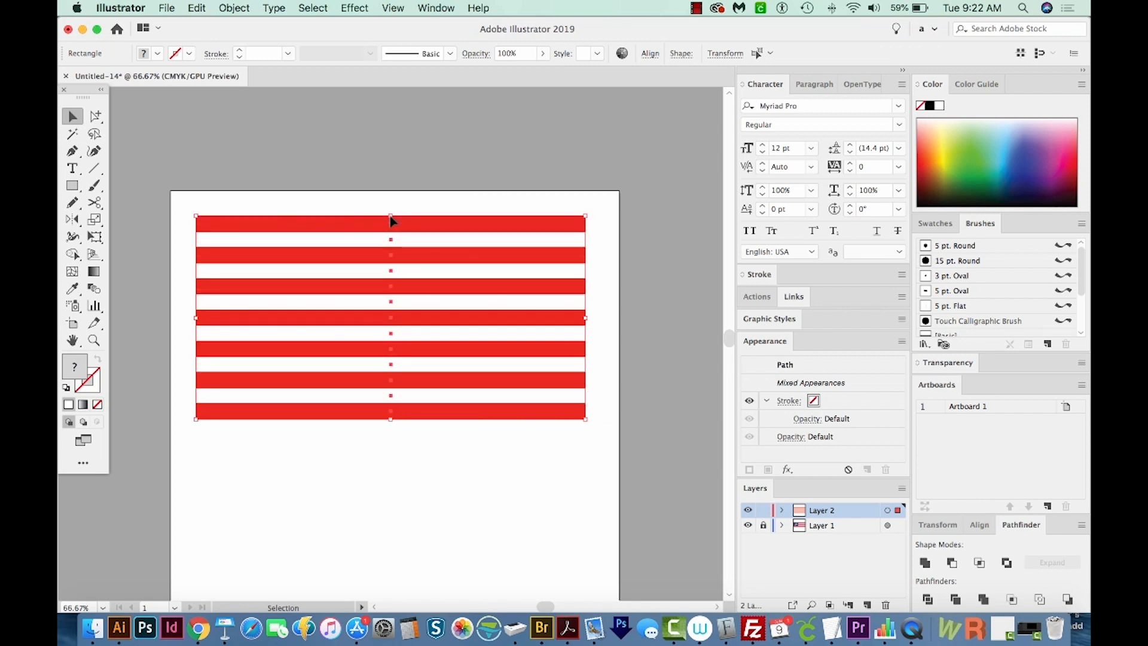
pyautogui.moveTo(390, 234)
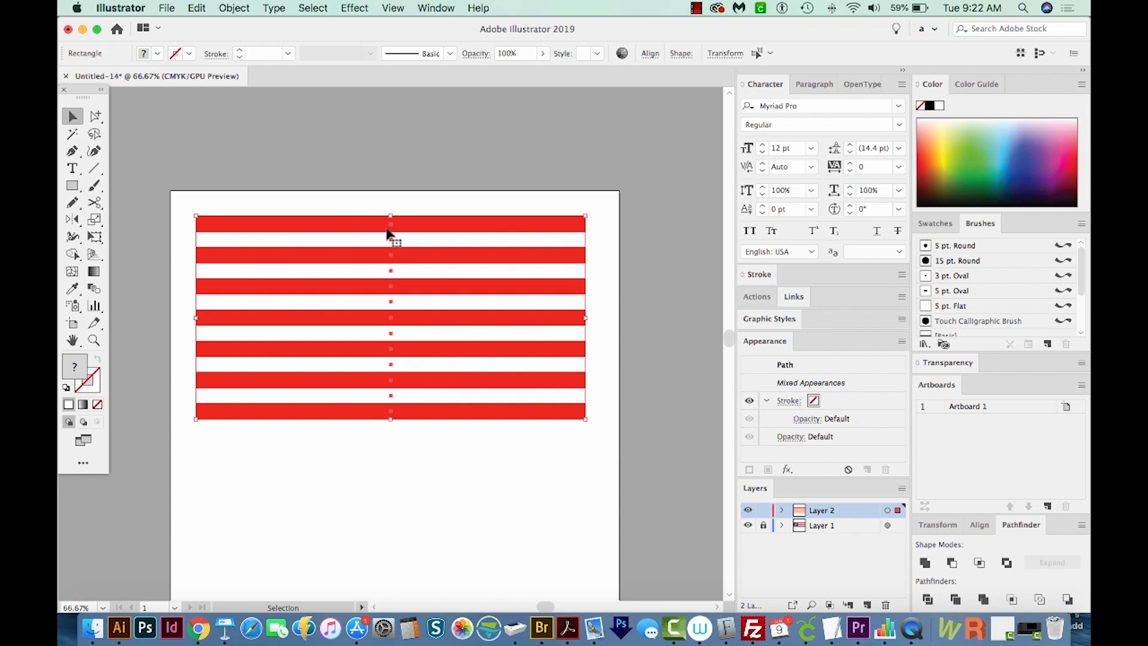
pyautogui.moveTo(388, 242)
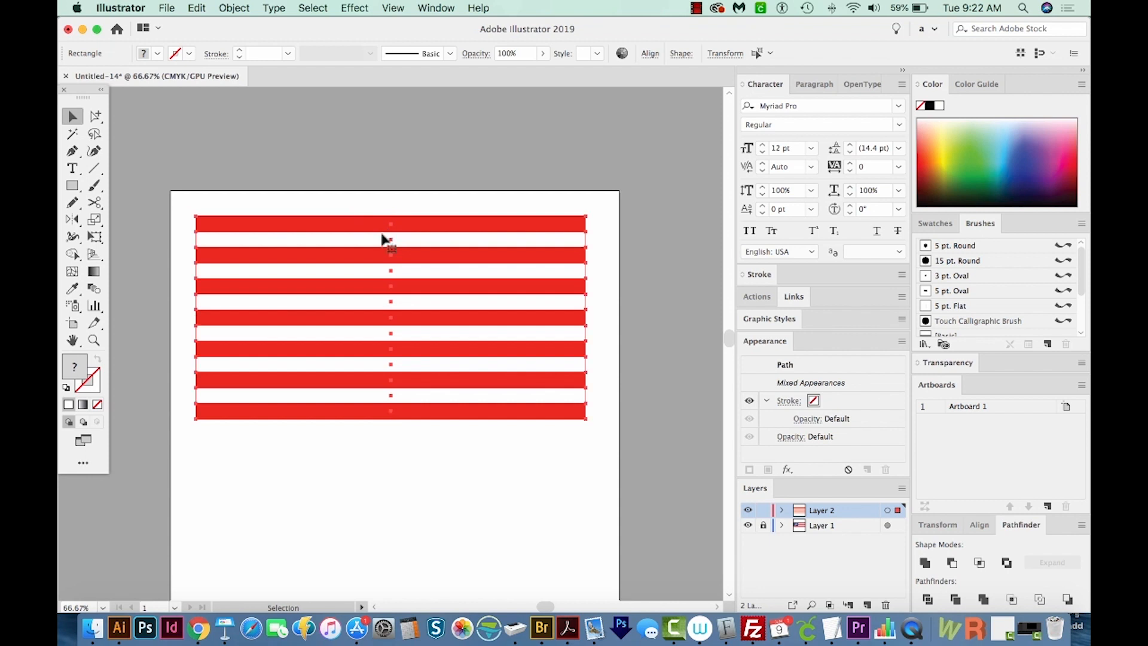
pyautogui.click(93, 339)
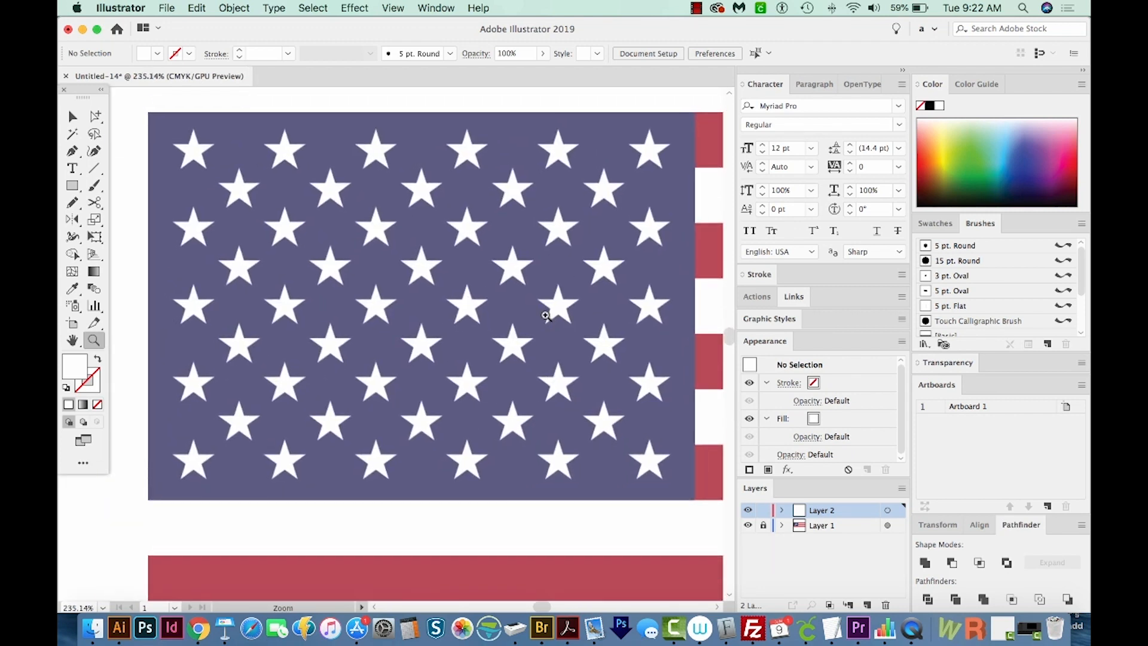
# Draw a rectangle with the Rectangle tool covering the blue star field.
pyautogui.click(71, 186)
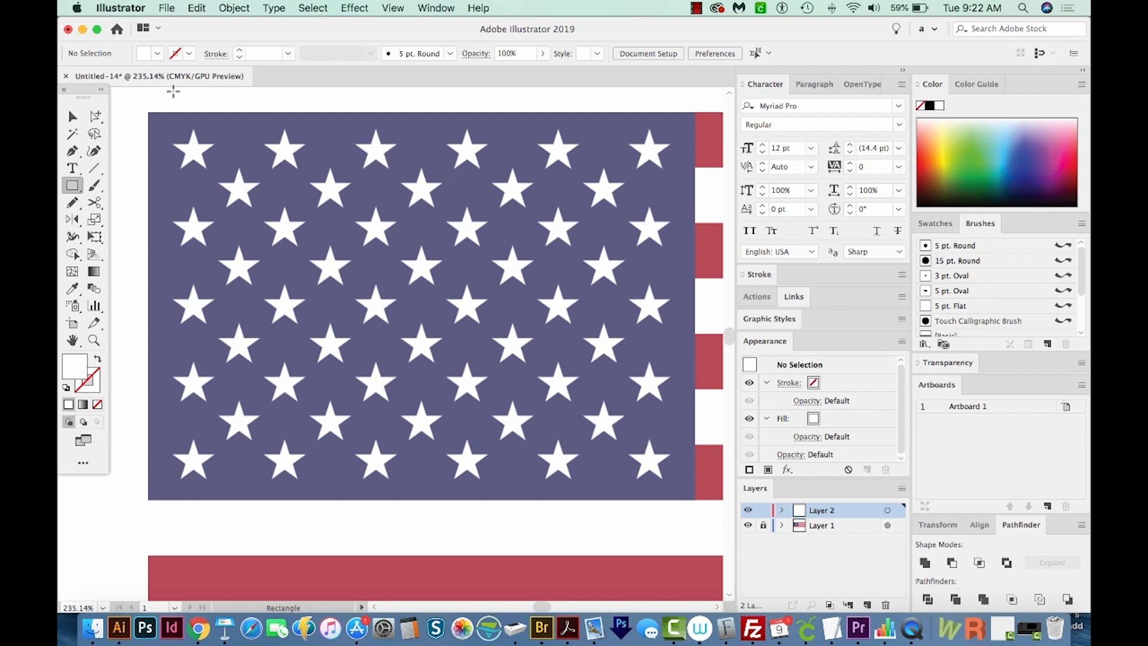
pyautogui.moveTo(149, 111)
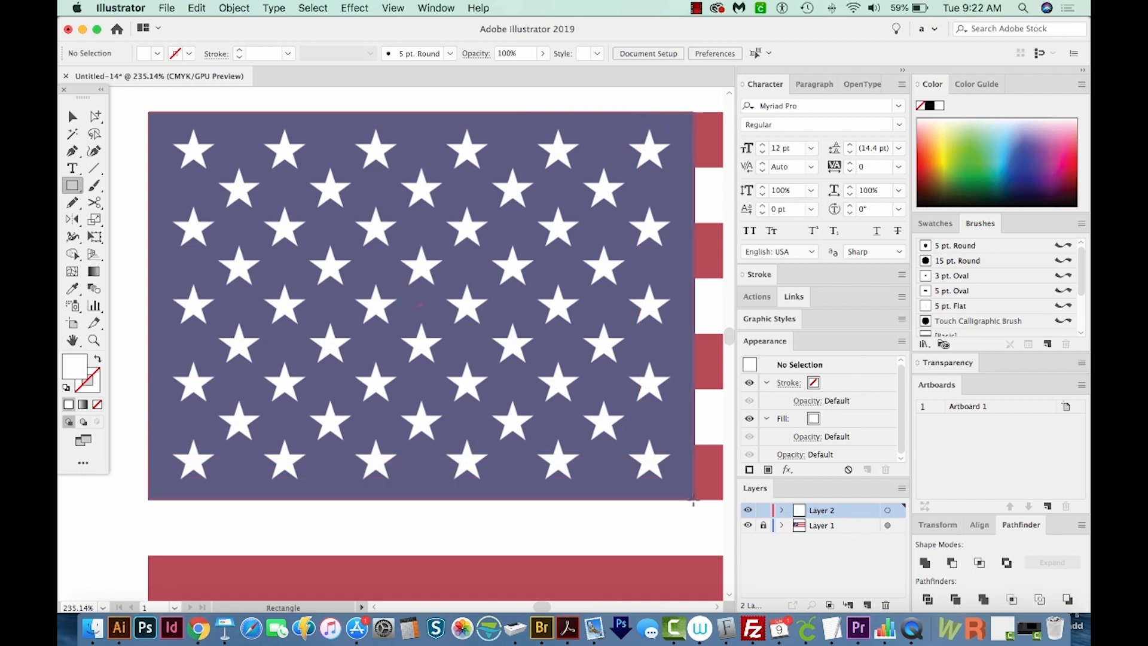
pyautogui.click(421, 306)
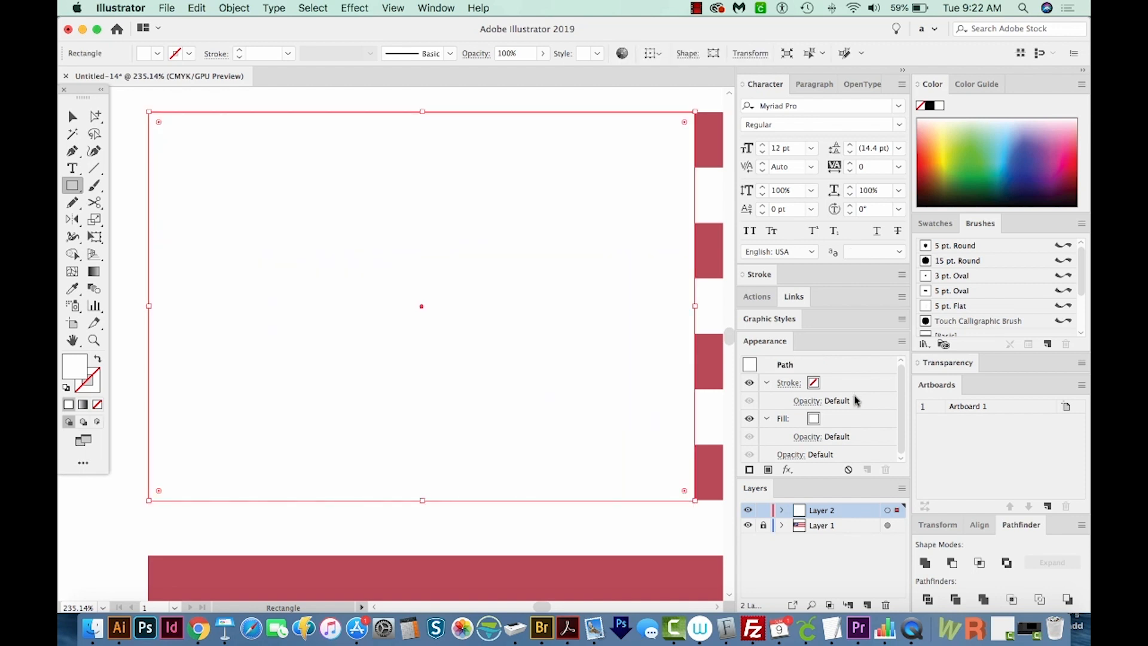
pyautogui.moveTo(1025, 142)
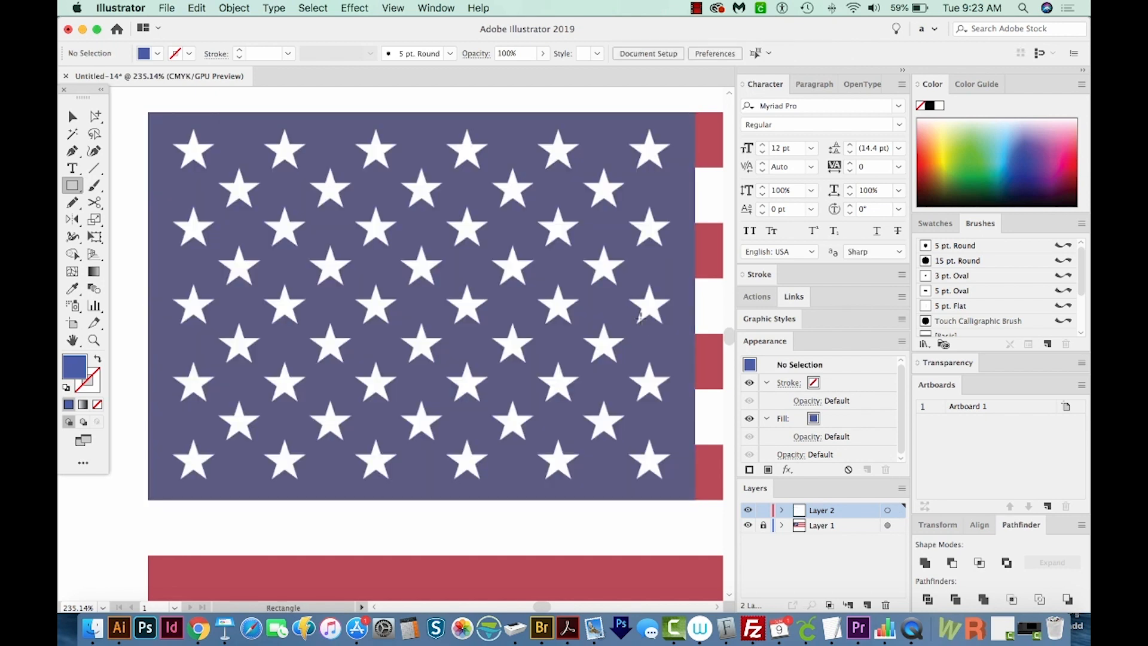
pyautogui.moveTo(73, 183)
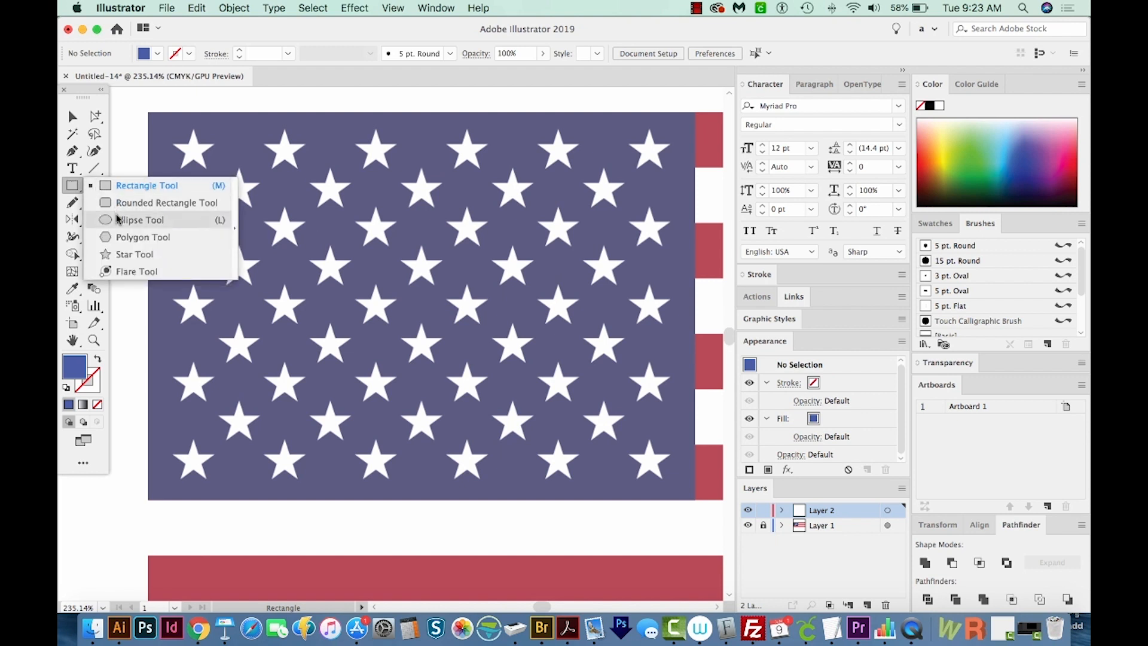
pyautogui.moveTo(135, 254)
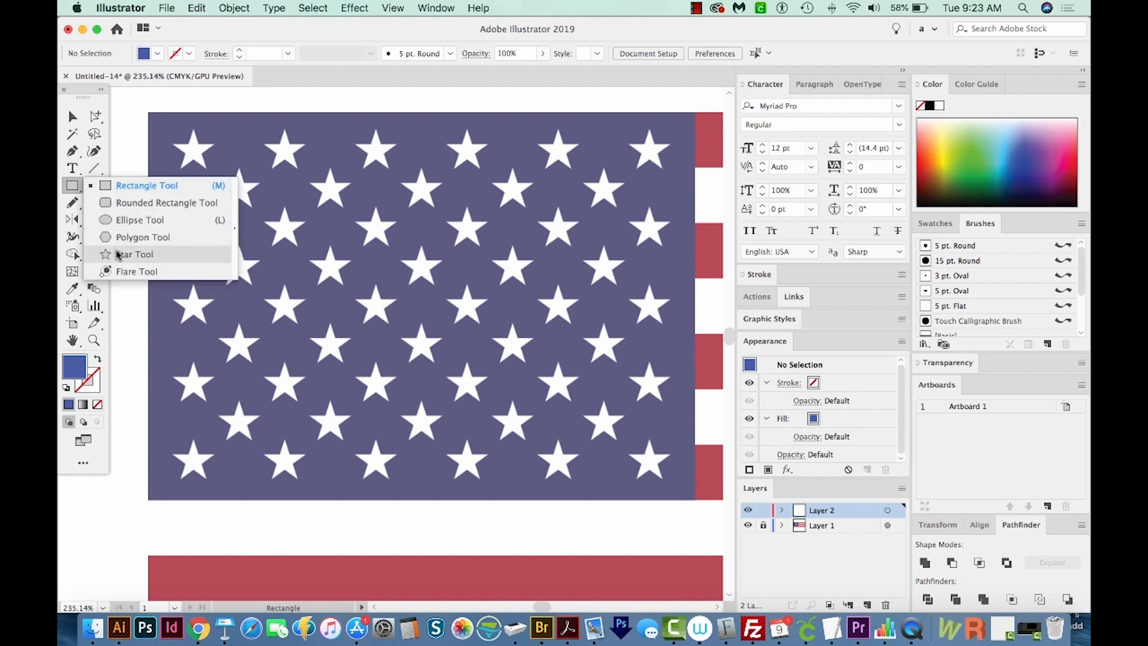
# With the Star Tool, draw a small star over a top-row star near the top-left.
pyautogui.click(135, 254)
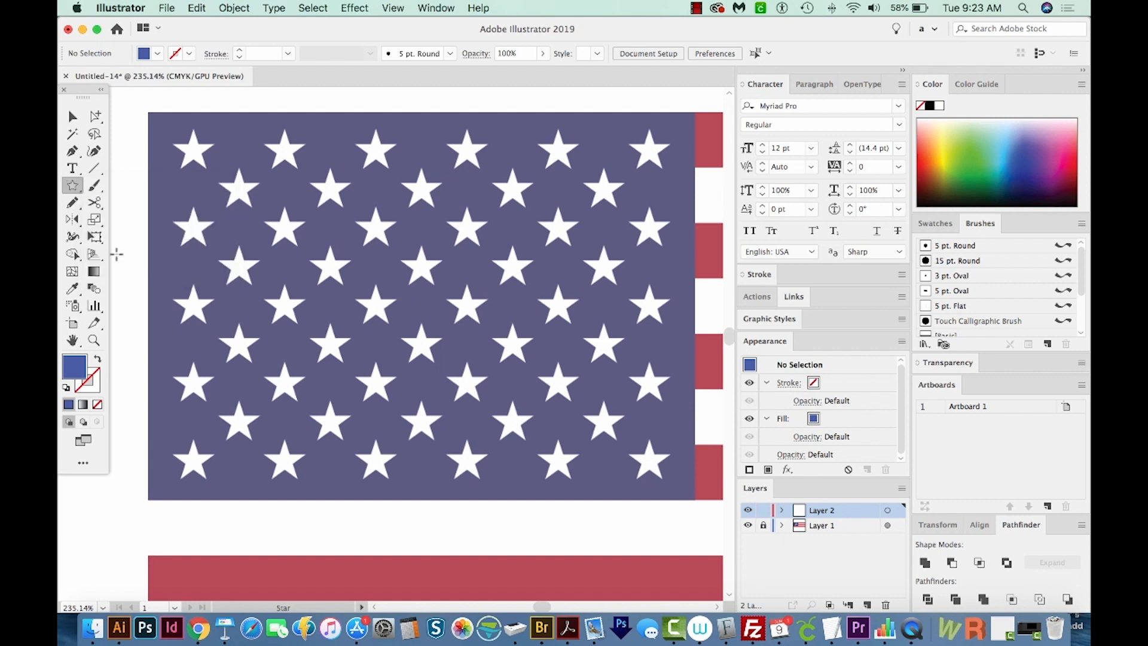
pyautogui.moveTo(237, 147)
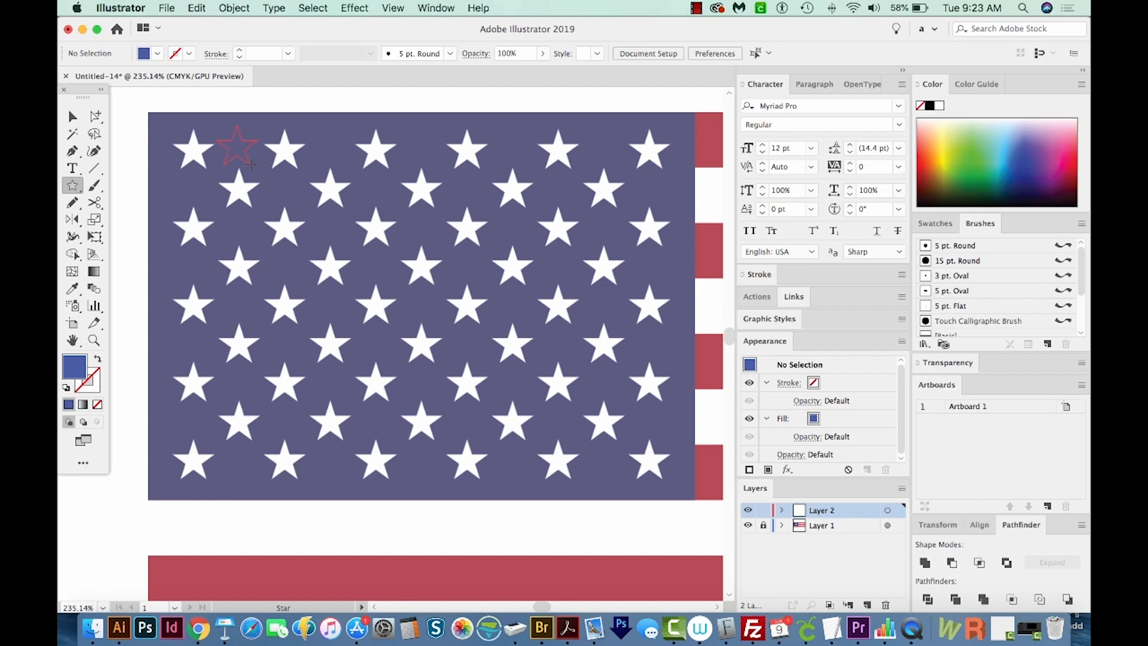
pyautogui.click(237, 146)
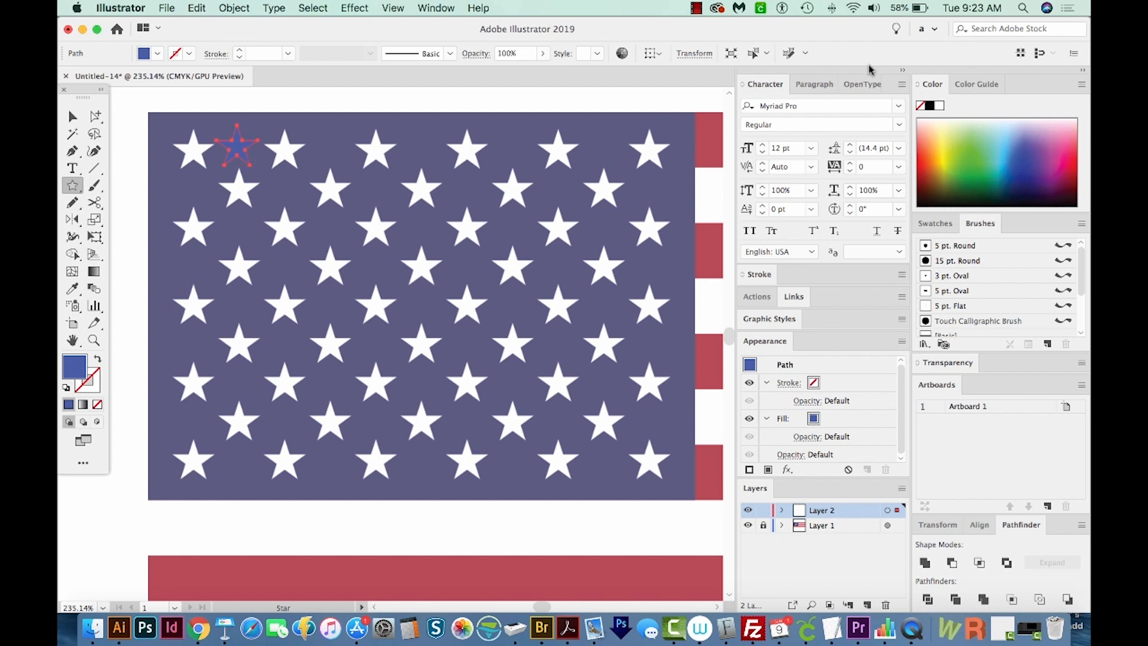
pyautogui.moveTo(74, 367)
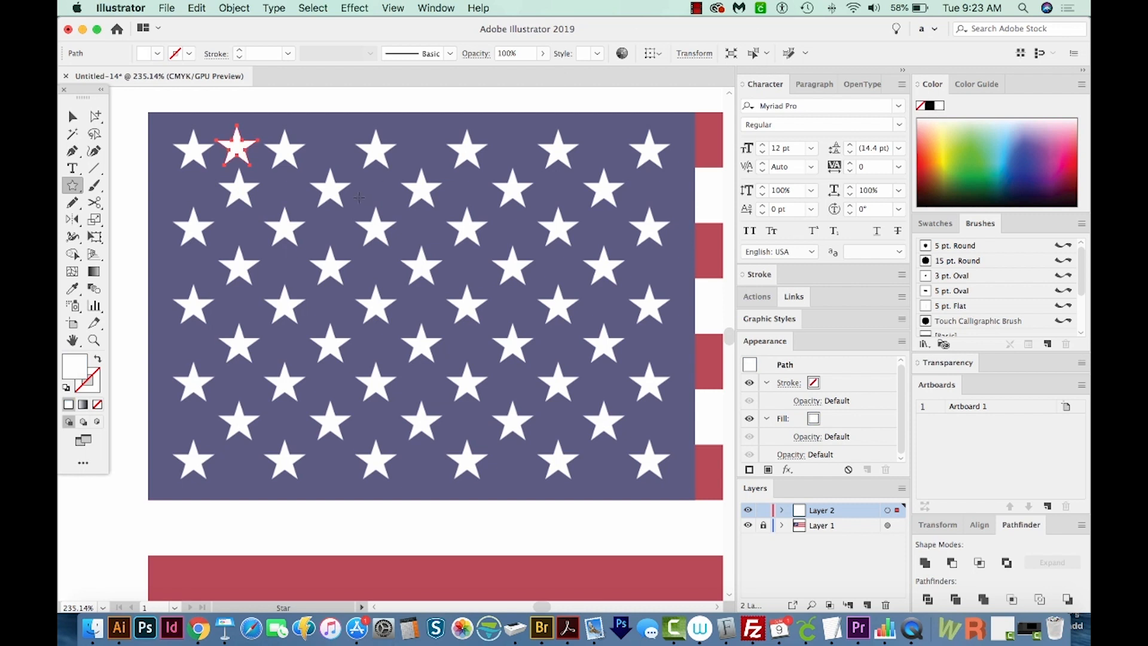
# Move the white star onto the first top-row star and copy it along the row.
pyautogui.click(72, 116)
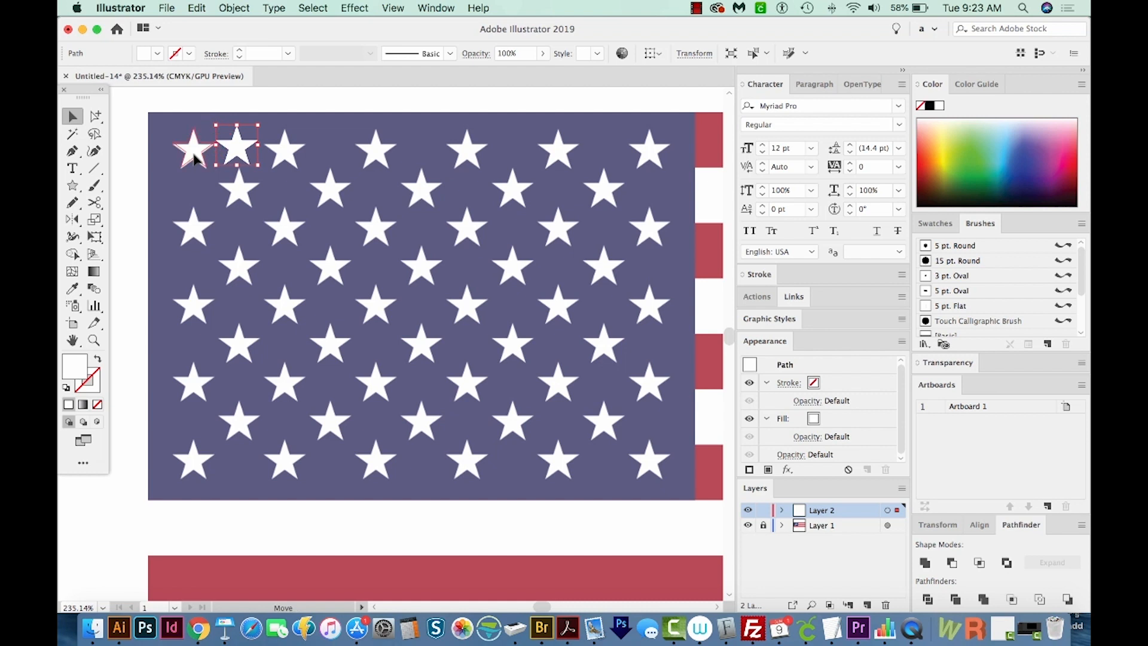
pyautogui.click(194, 151)
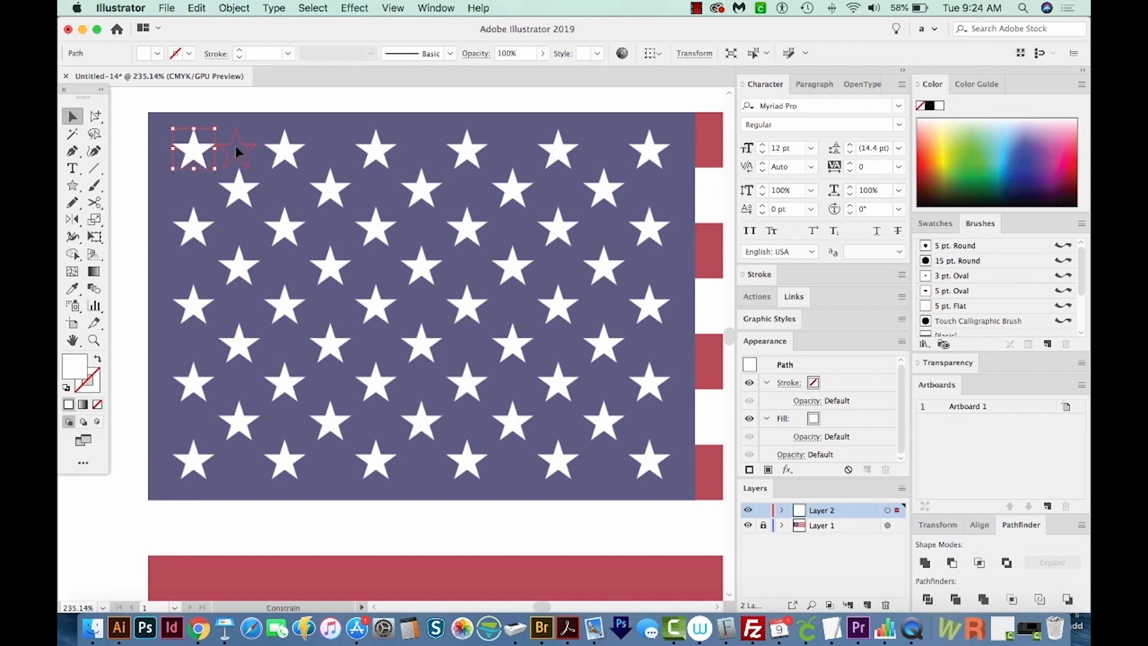
pyautogui.moveTo(193, 151); pyautogui.dragTo(284, 151)
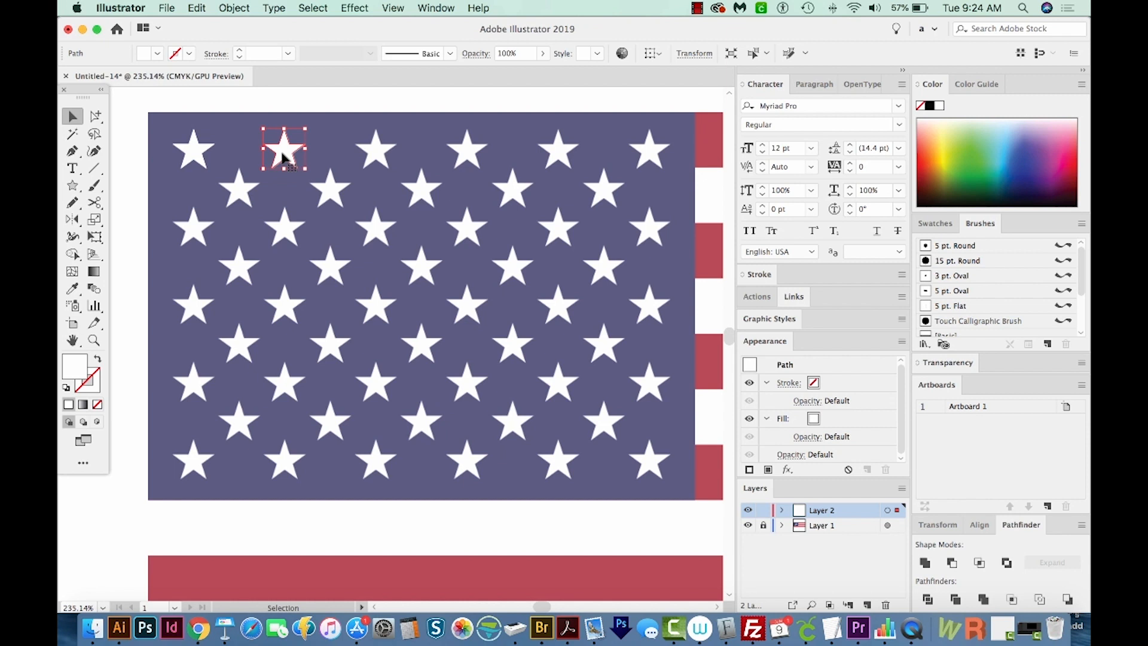
pyautogui.press('cmd+y')
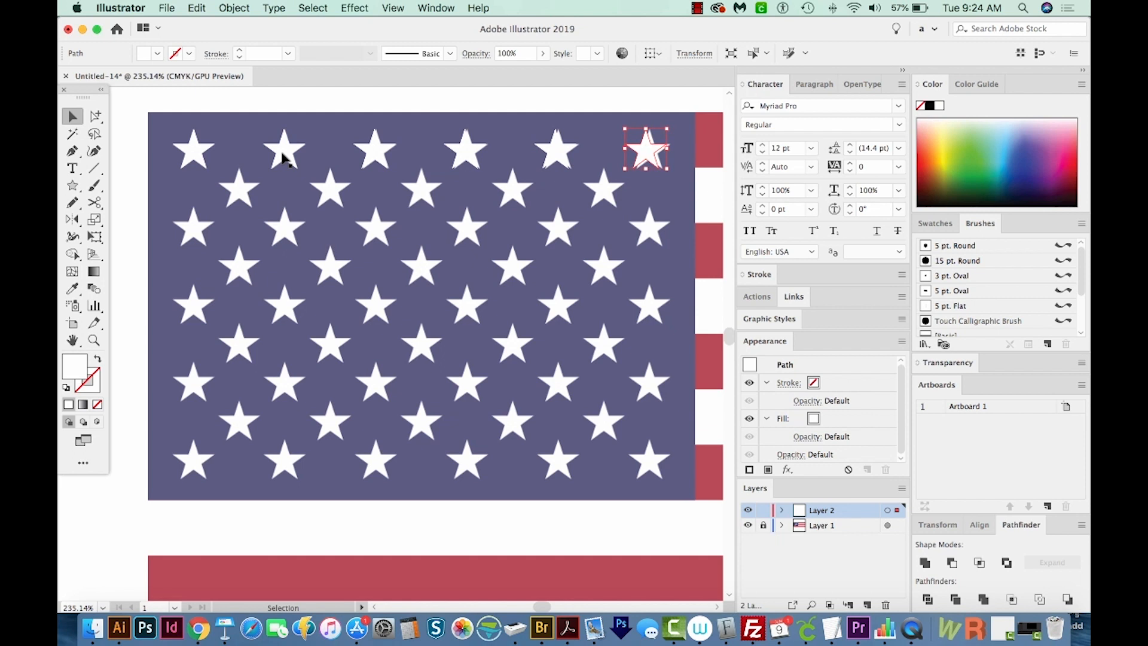
pyautogui.moveTo(445, 226)
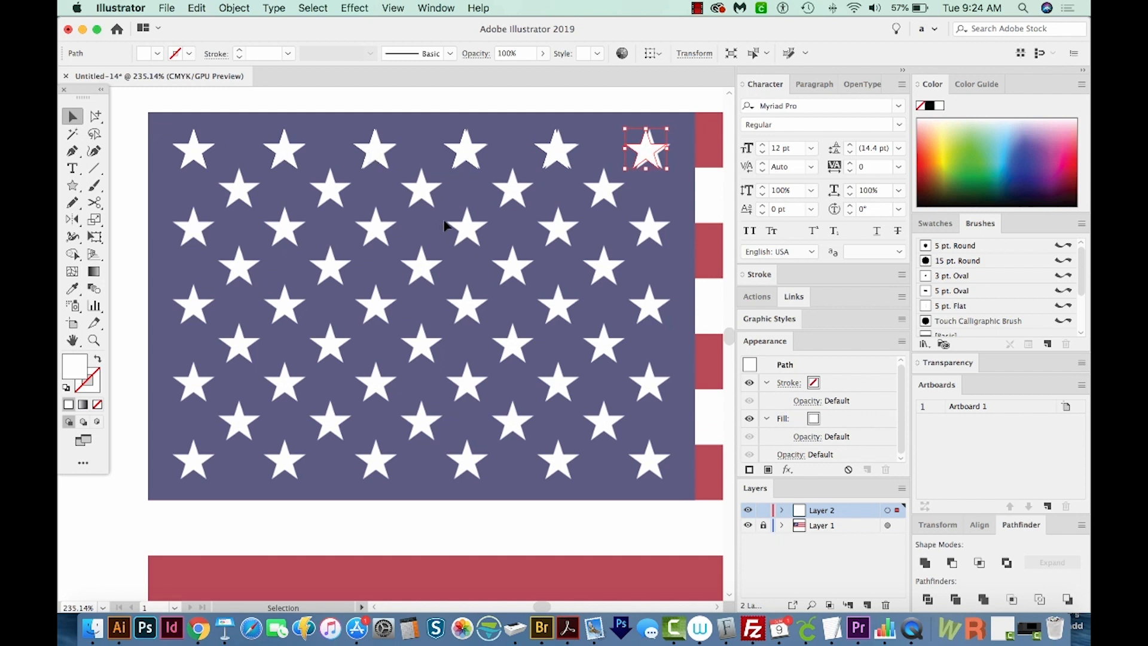
pyautogui.moveTo(652, 142)
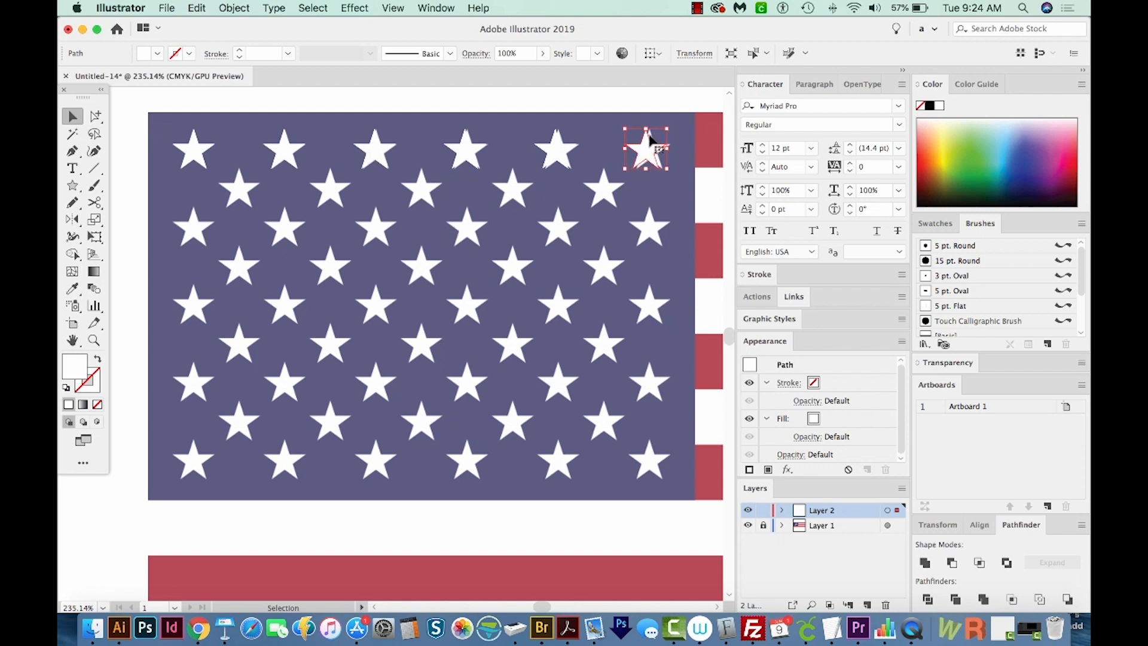
pyautogui.moveTo(643, 159)
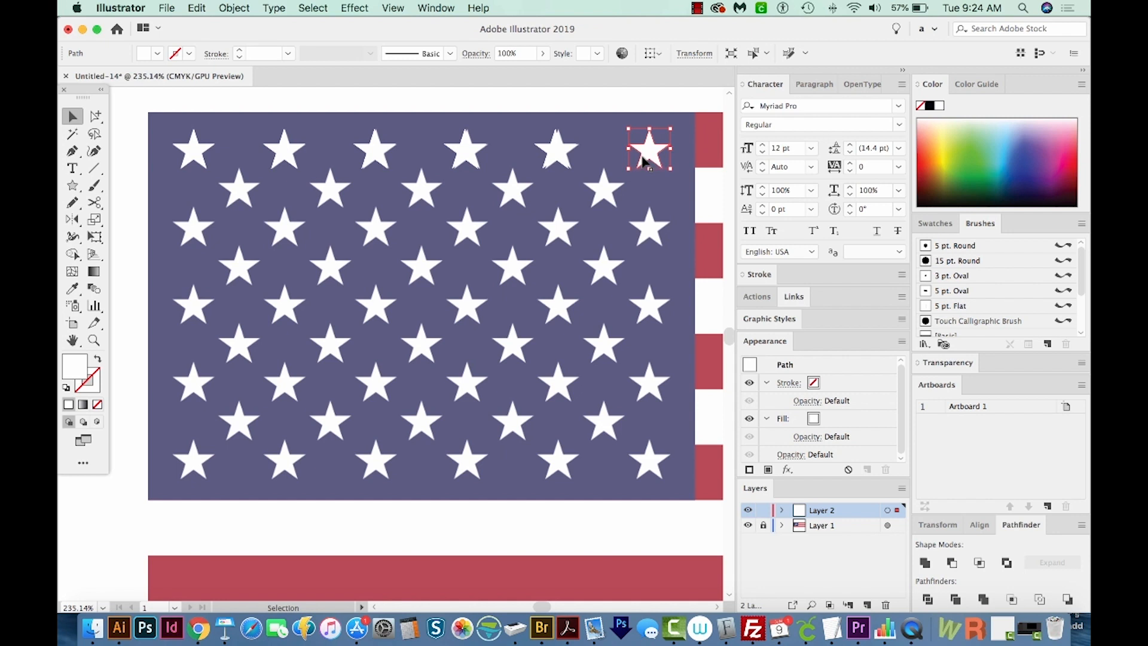
# Select the six top-row stars, align them relative to the selection, then deselect the copied row.
pyautogui.click(472, 122)
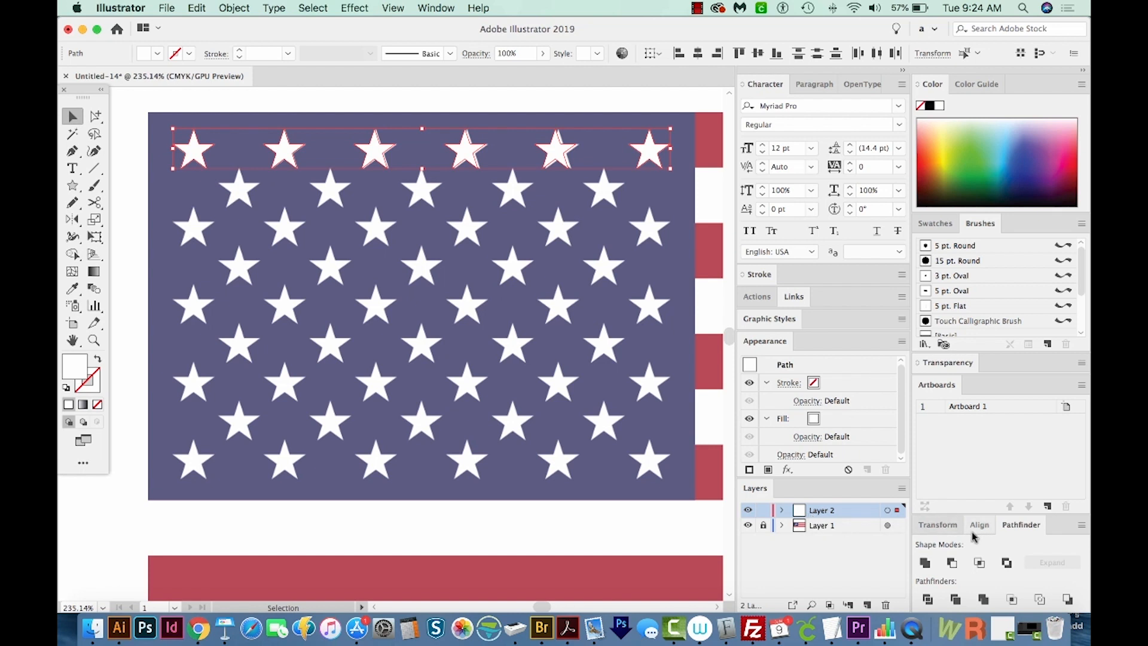
pyautogui.click(979, 524)
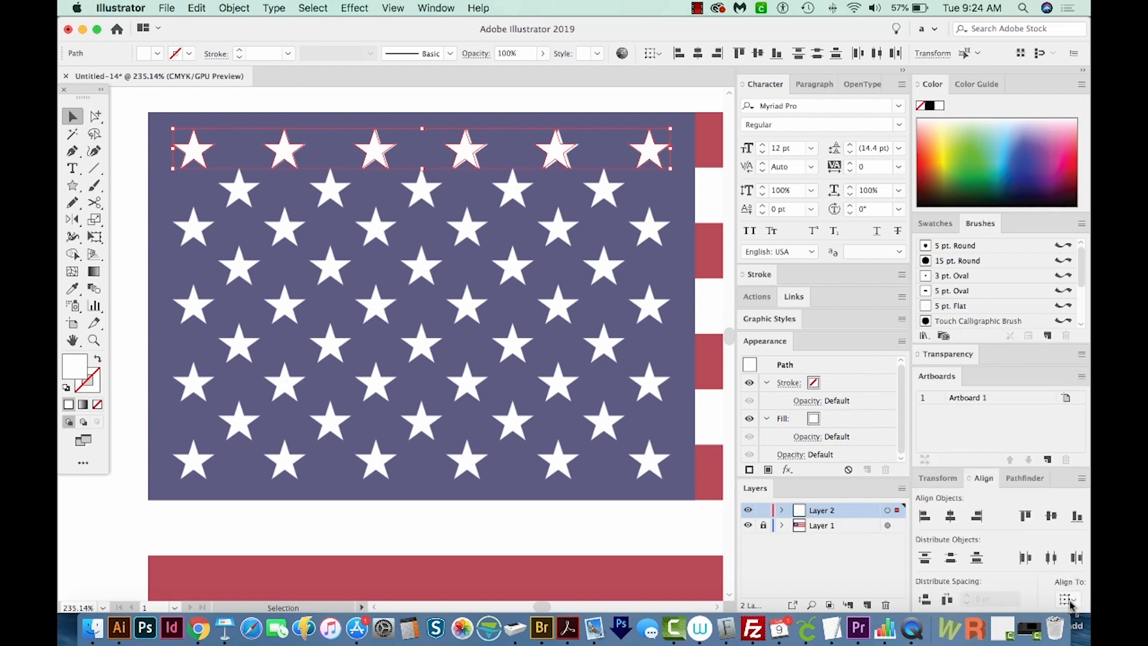
pyautogui.click(1066, 599)
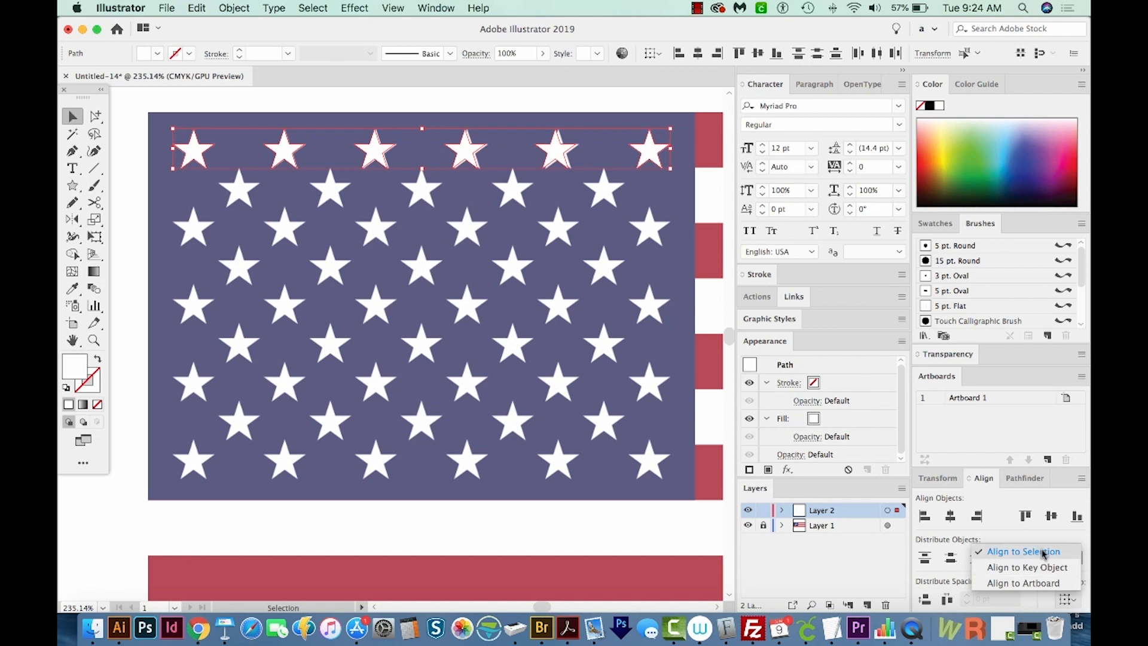
pyautogui.click(1023, 551)
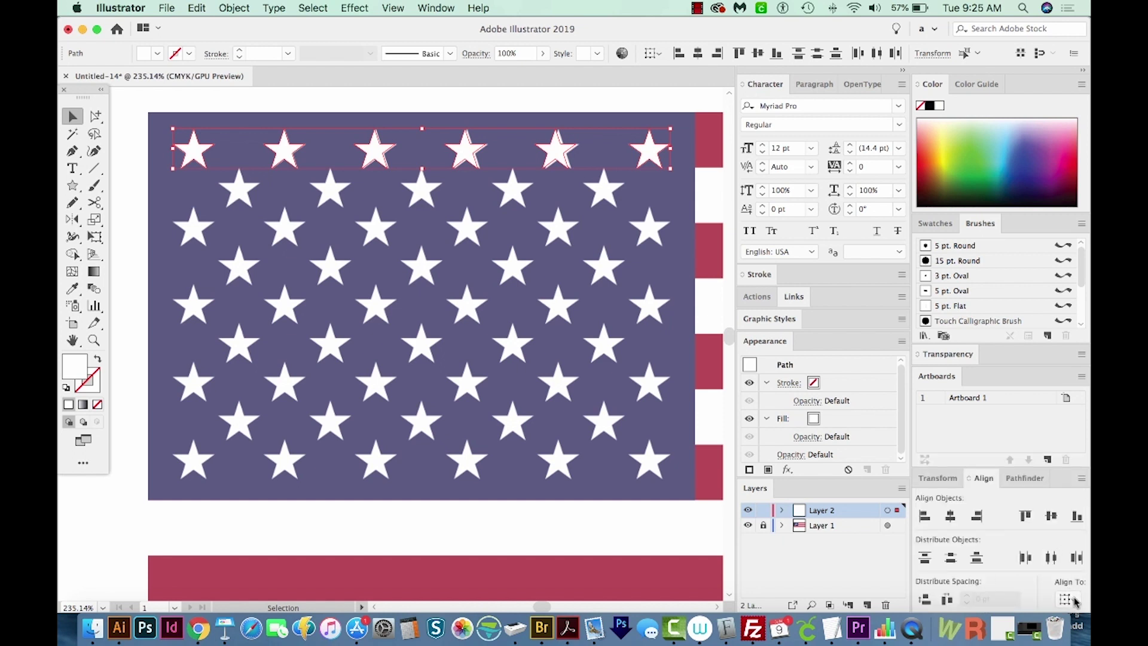
pyautogui.moveTo(1065, 599)
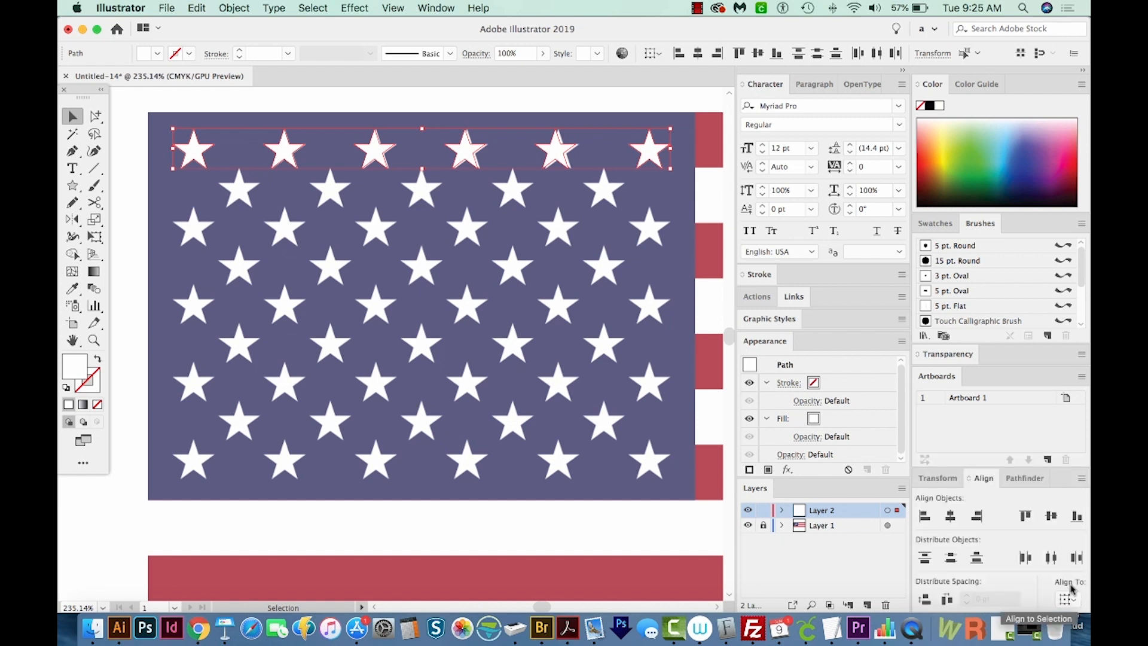
pyautogui.moveTo(947, 599)
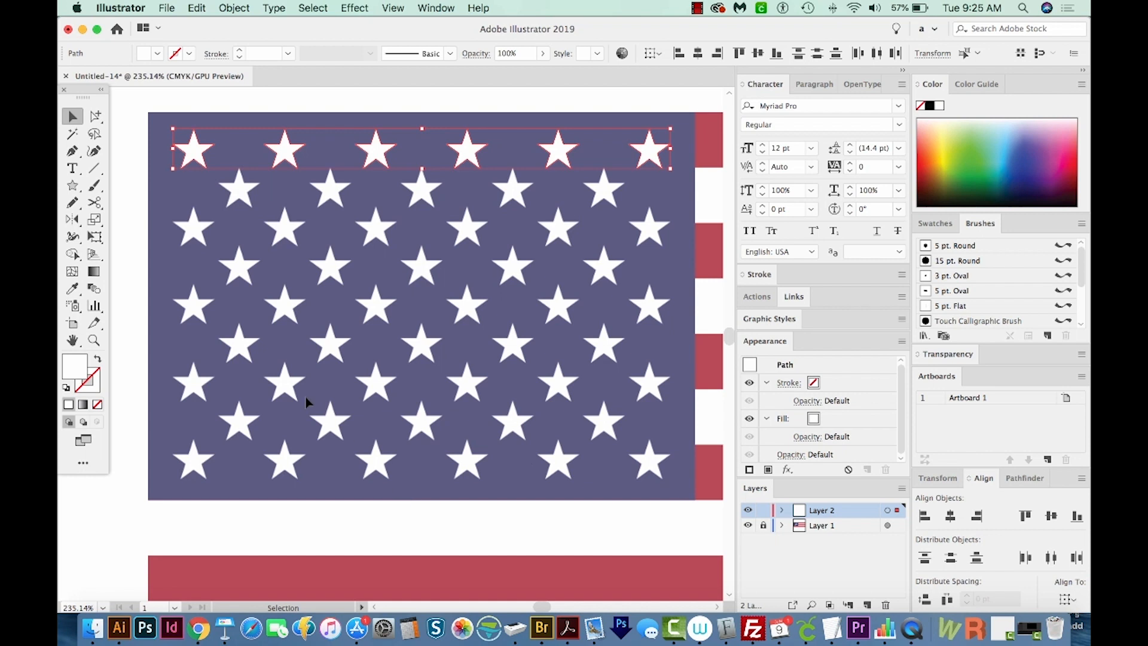
pyautogui.moveTo(569, 164)
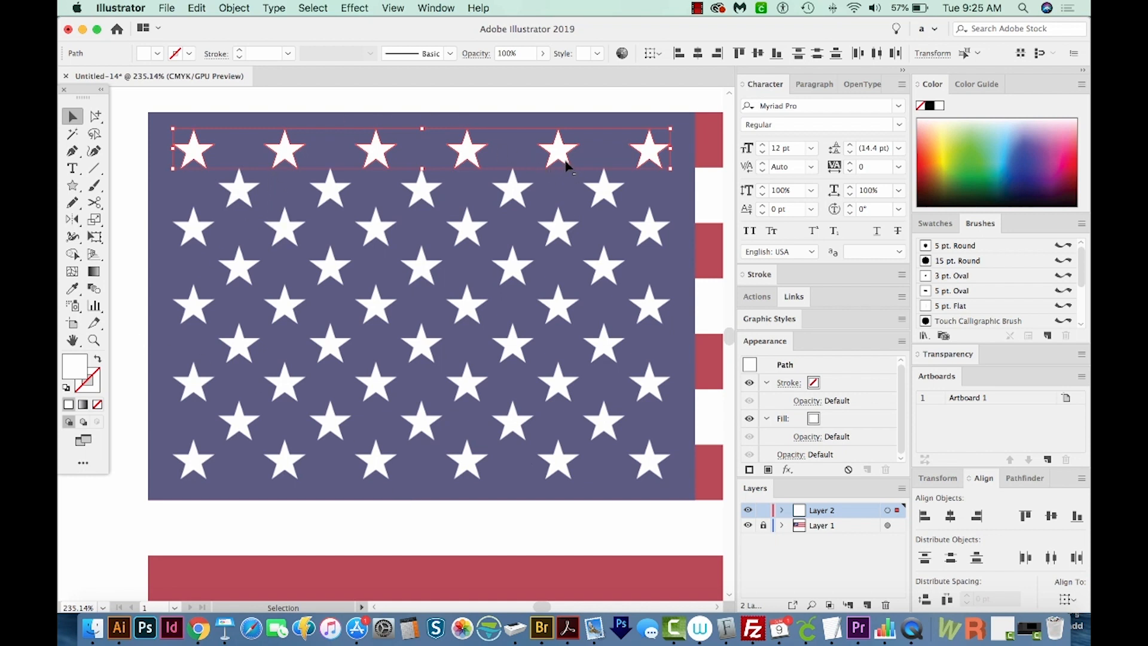
pyautogui.moveTo(583, 163)
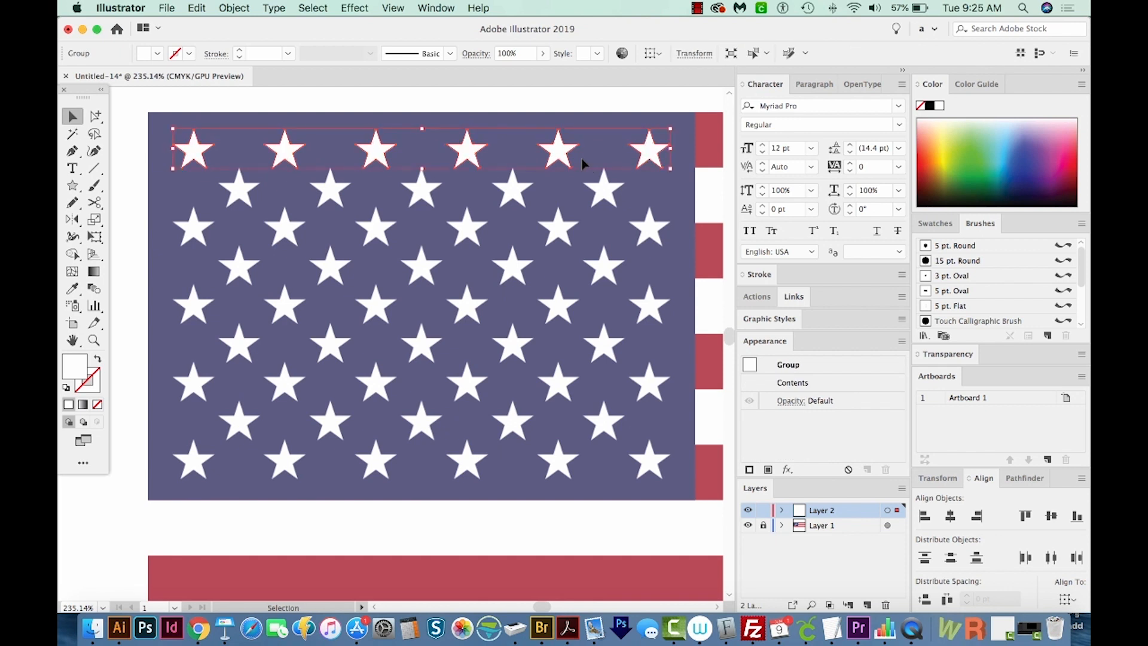
pyautogui.moveTo(563, 154)
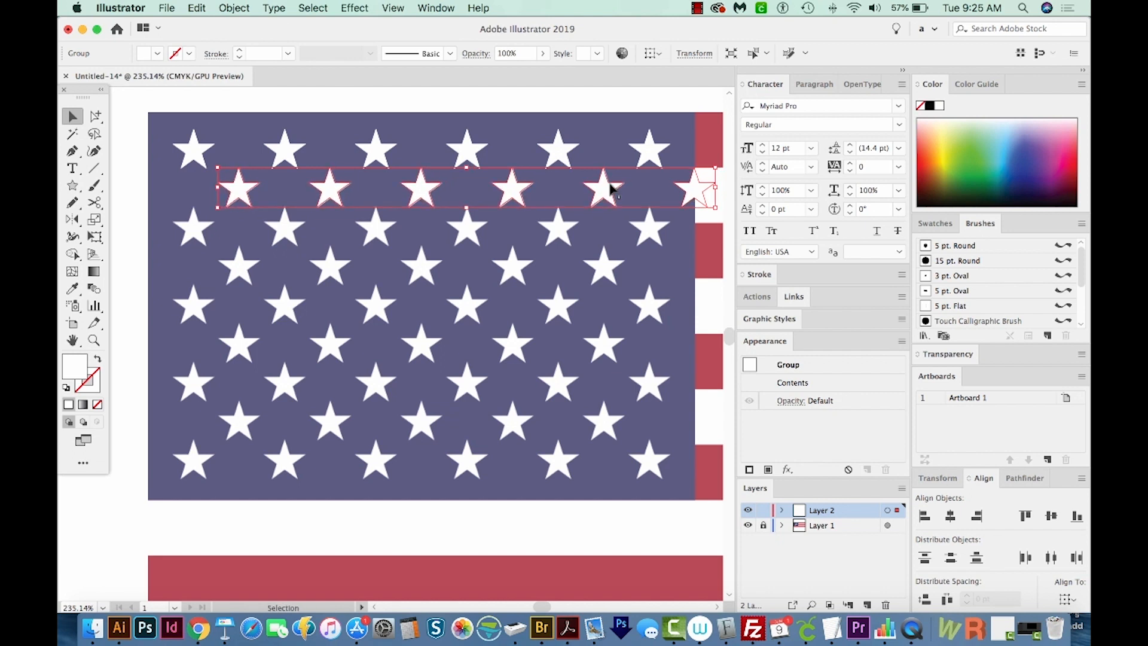
pyautogui.click(684, 216)
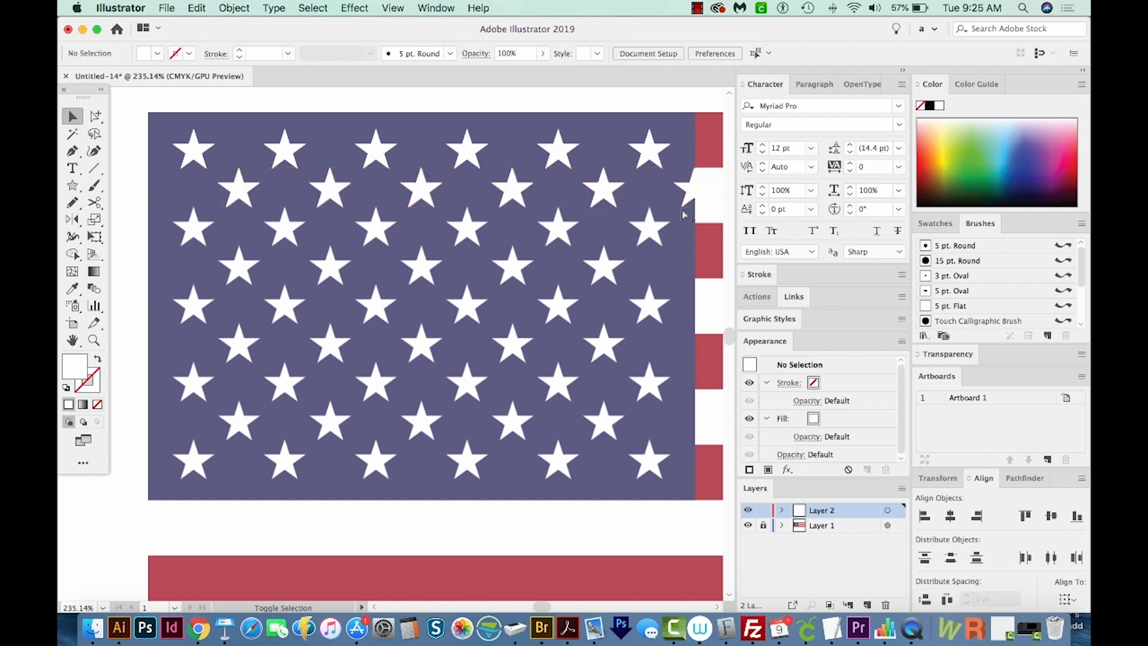
# Pick the stray star at the right edge with Direct Selection and delete it.
pyautogui.click(94, 116)
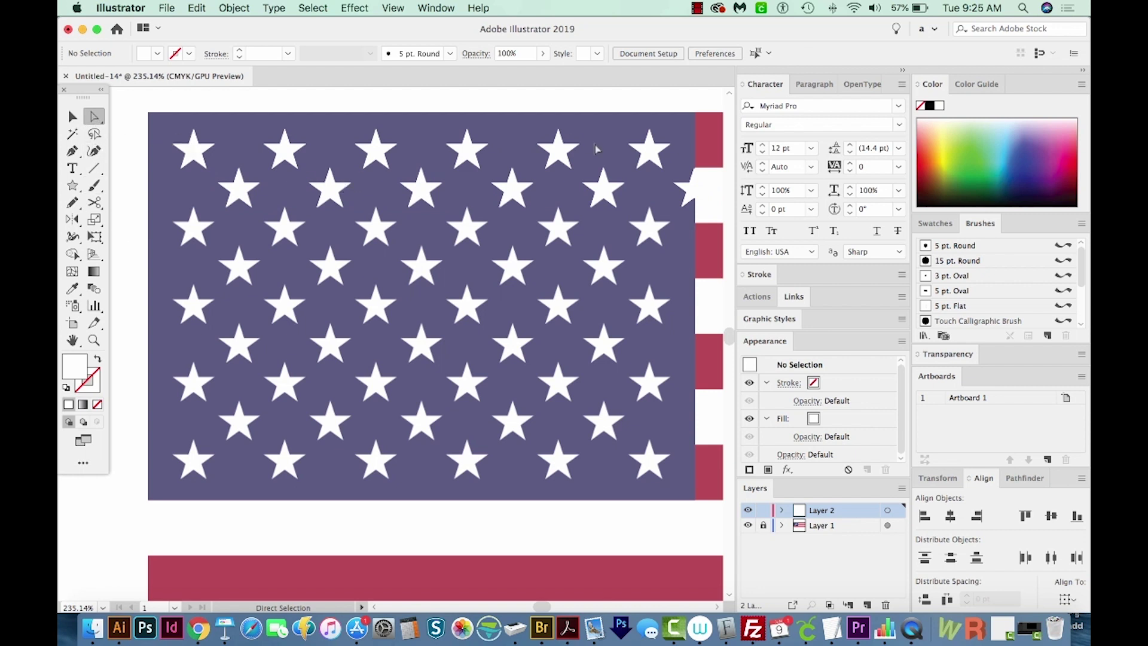
pyautogui.click(692, 183)
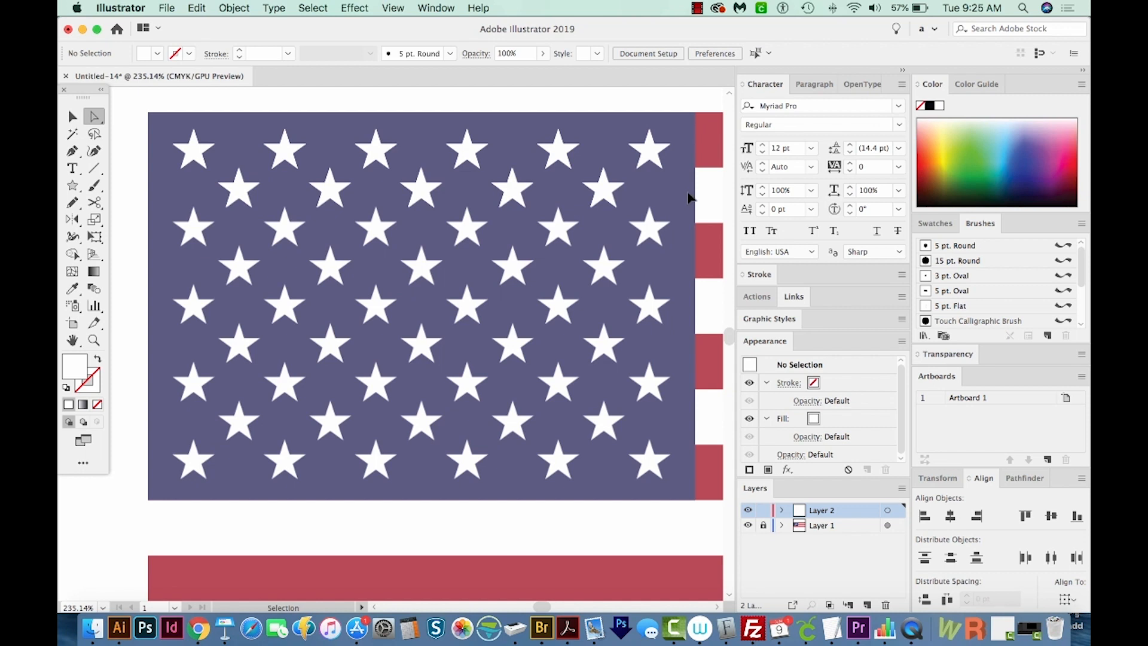
pyautogui.press('cmd+y')
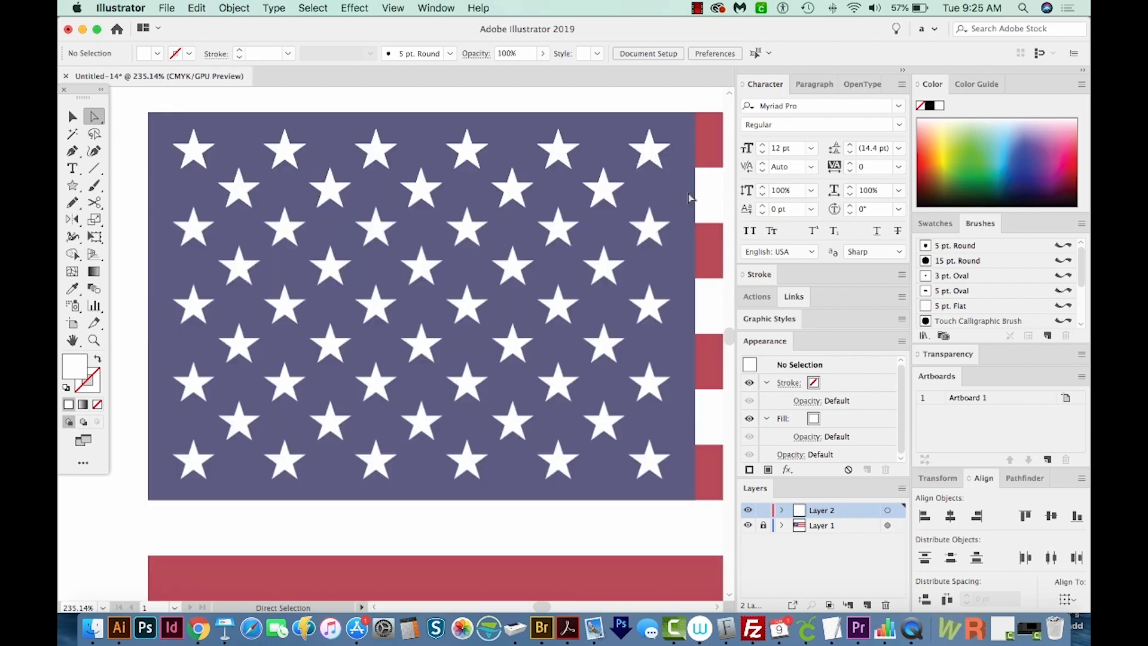
# Toggle between Selection and Direct Selection tools and select the star rows.
pyautogui.click(71, 116)
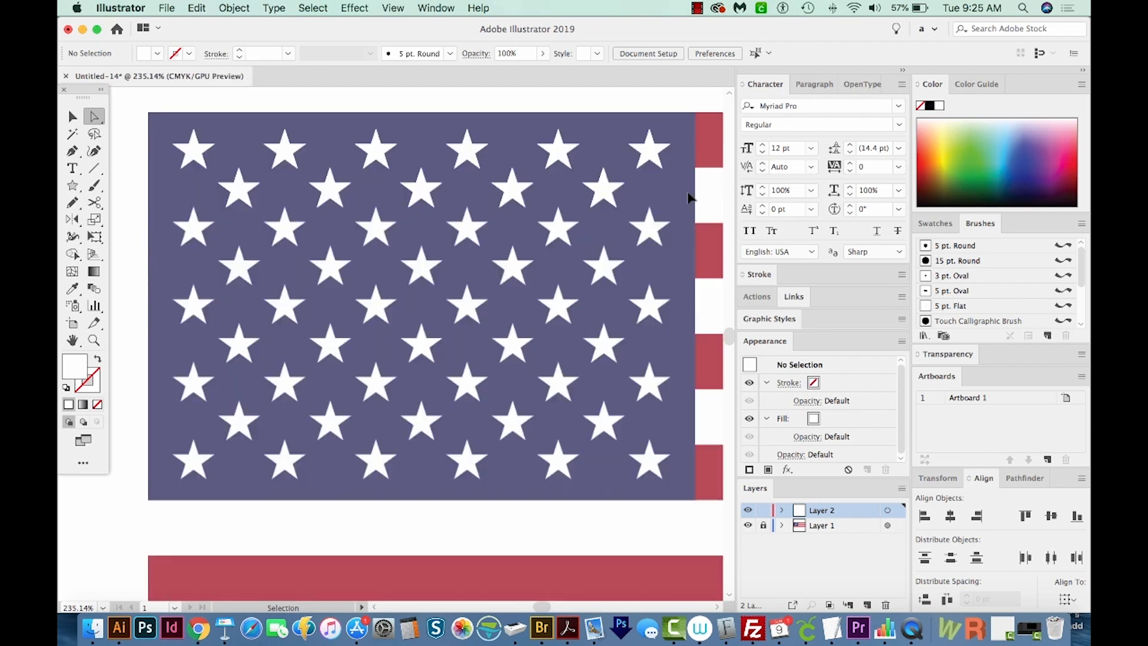
pyautogui.click(93, 117)
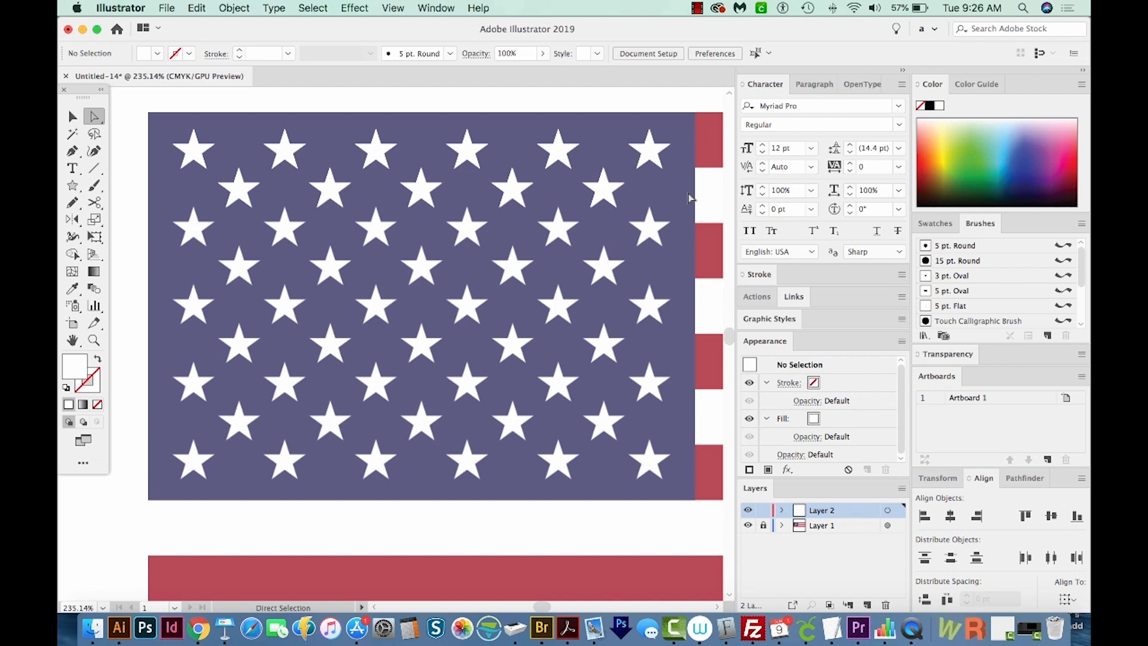
pyautogui.click(73, 116)
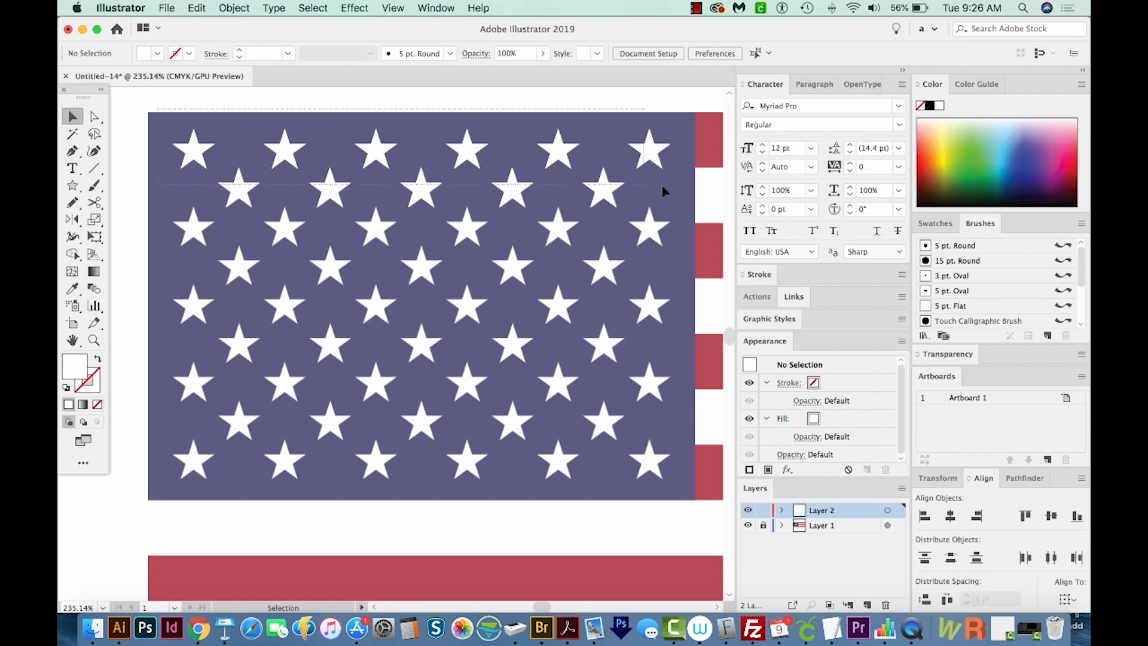
pyautogui.click(420, 185)
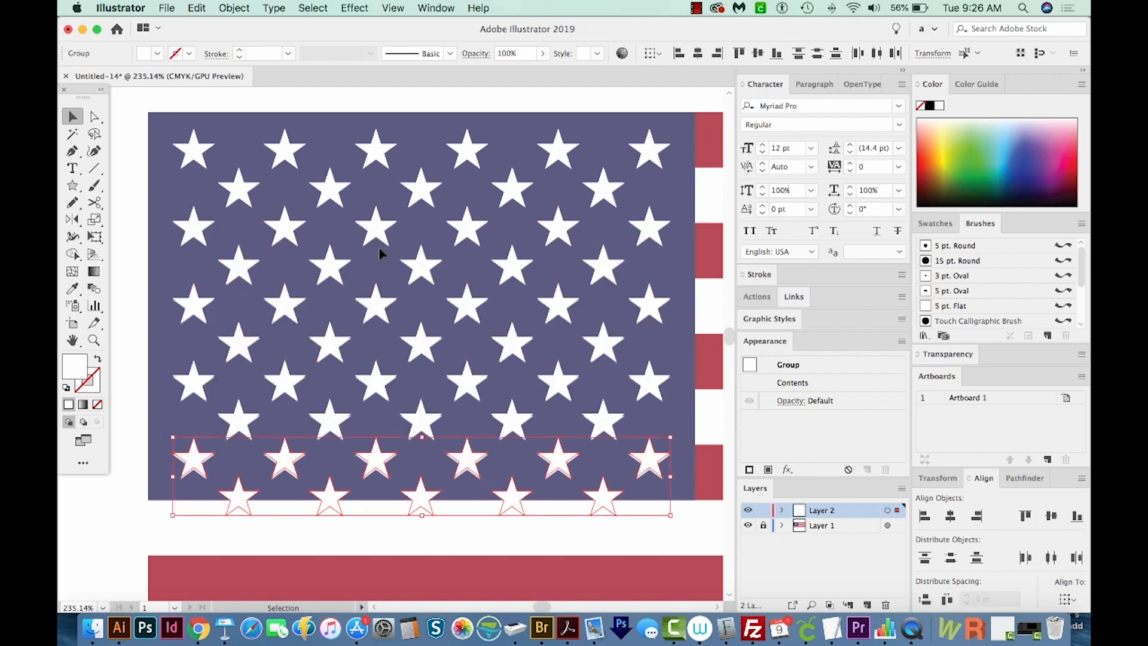
pyautogui.moveTo(648, 543)
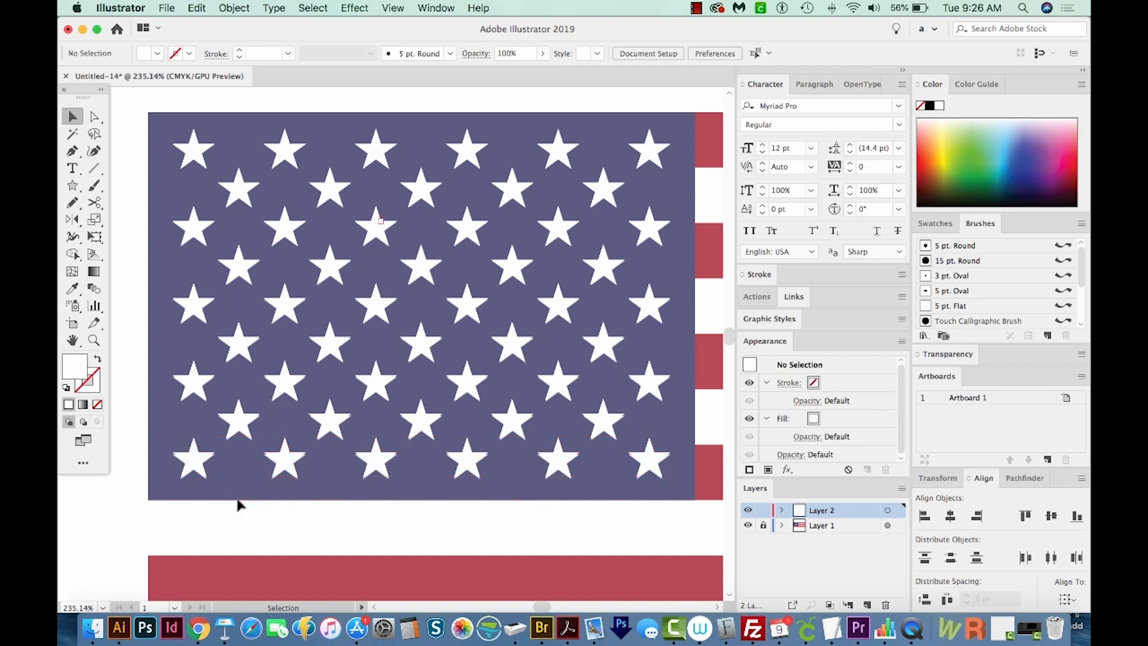
pyautogui.moveTo(340, 456)
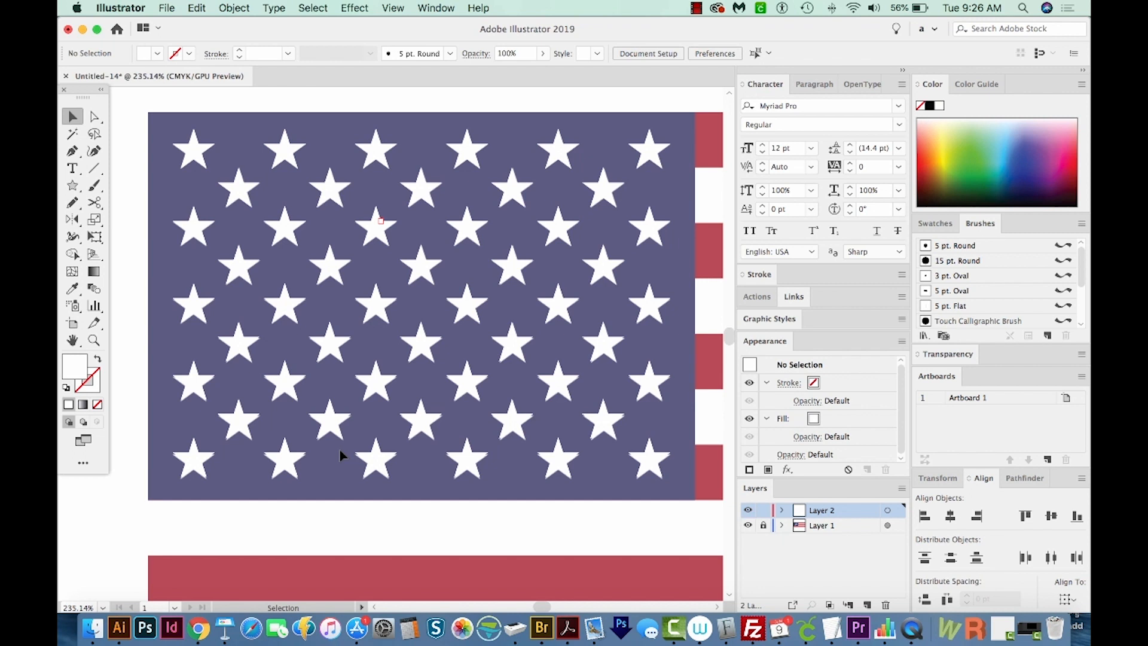
pyautogui.moveTo(200, 471)
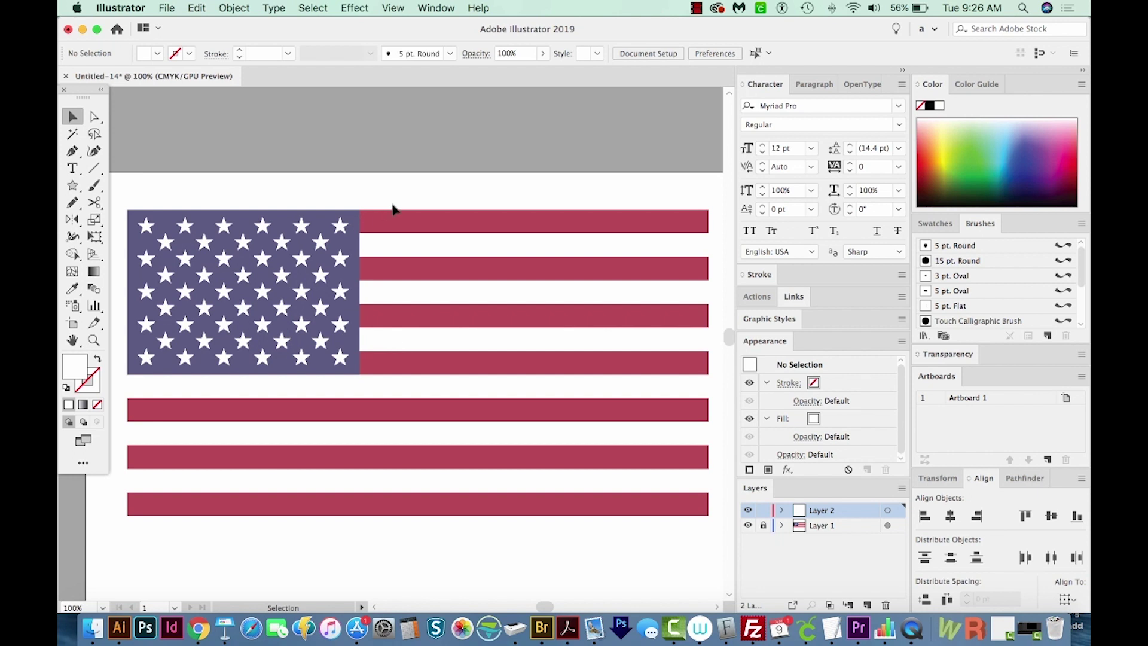
pyautogui.moveTo(396, 213)
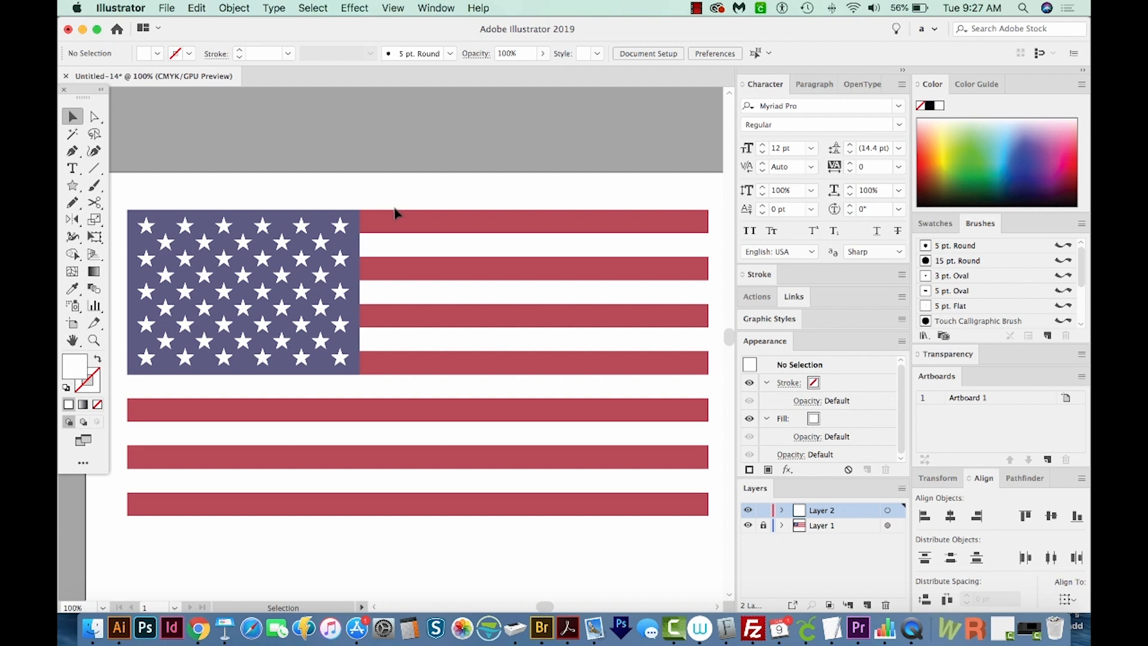
# Reveal all hidden objects via Object > Show All and select the revealed flag pieces.
pyautogui.click(233, 9)
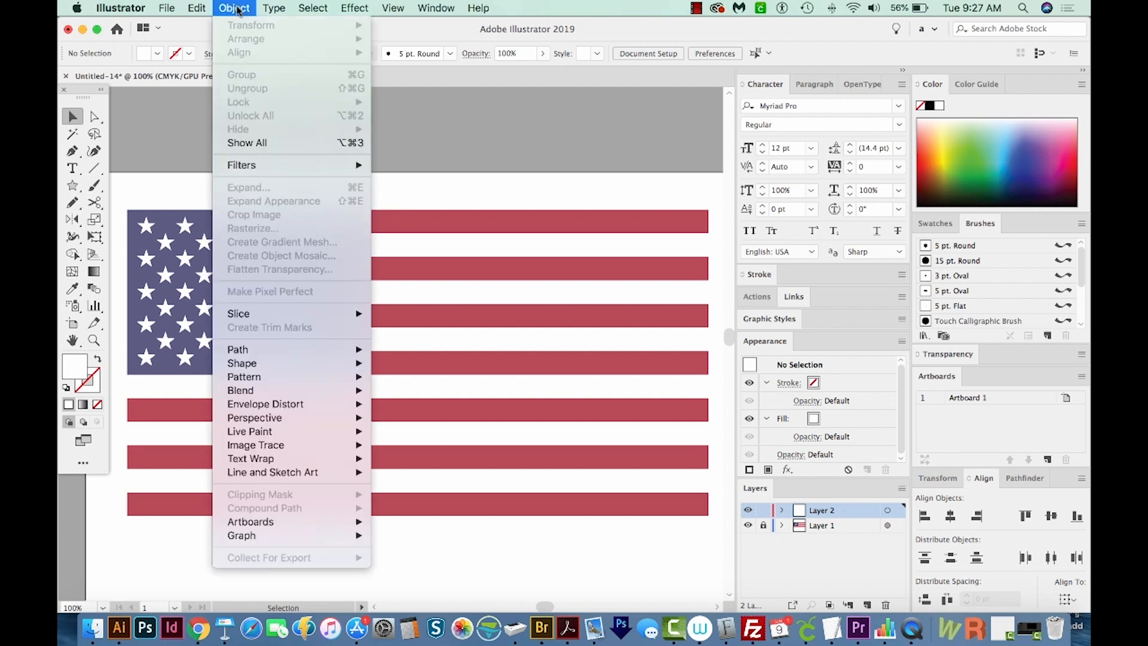
pyautogui.moveTo(248, 143)
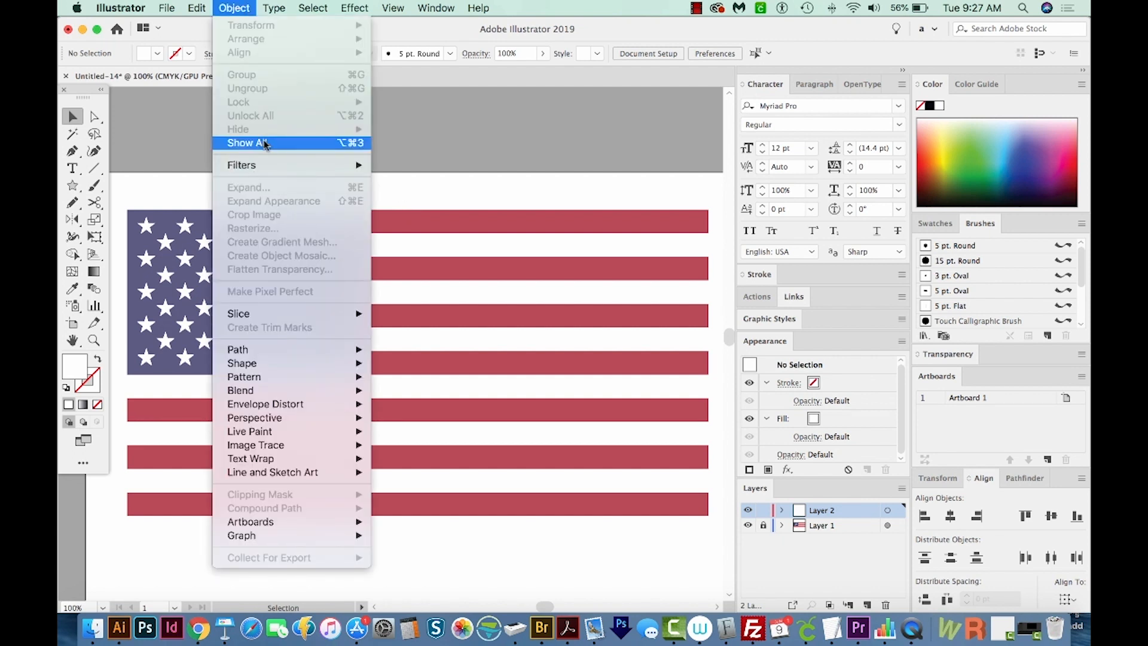
pyautogui.click(246, 143)
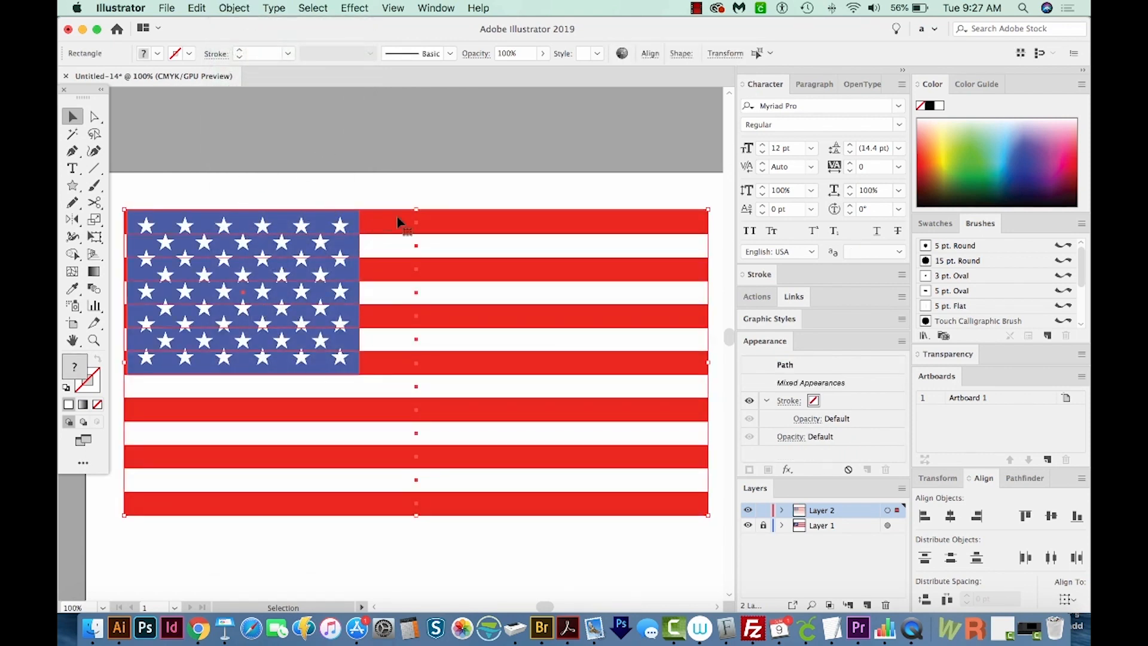
pyautogui.click(614, 190)
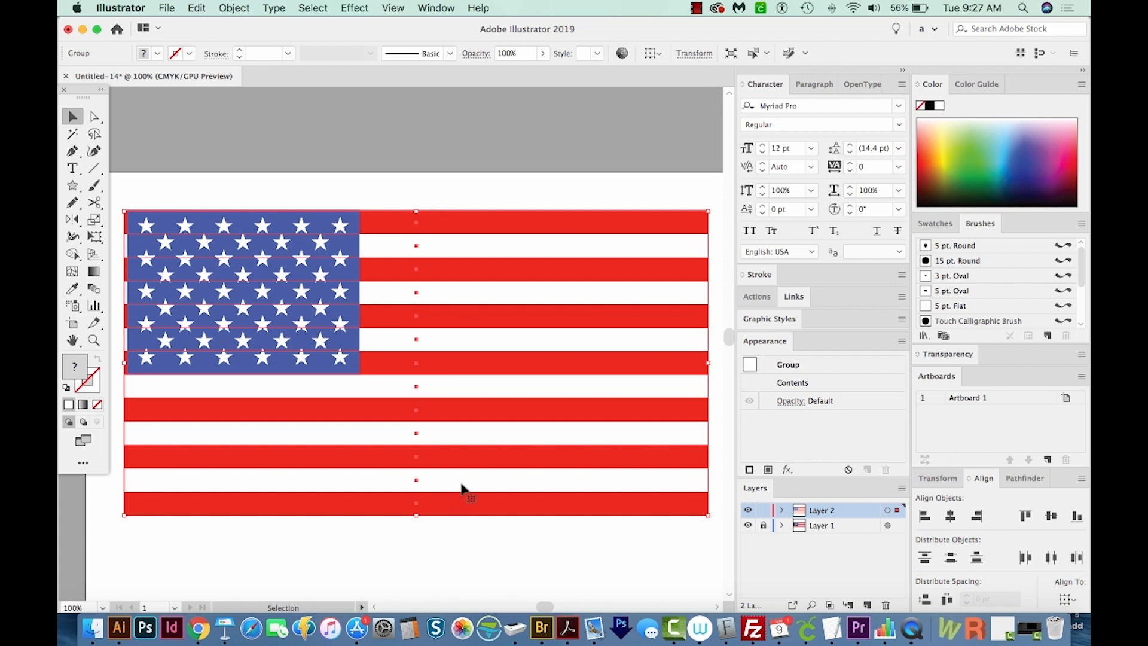
pyautogui.click(503, 171)
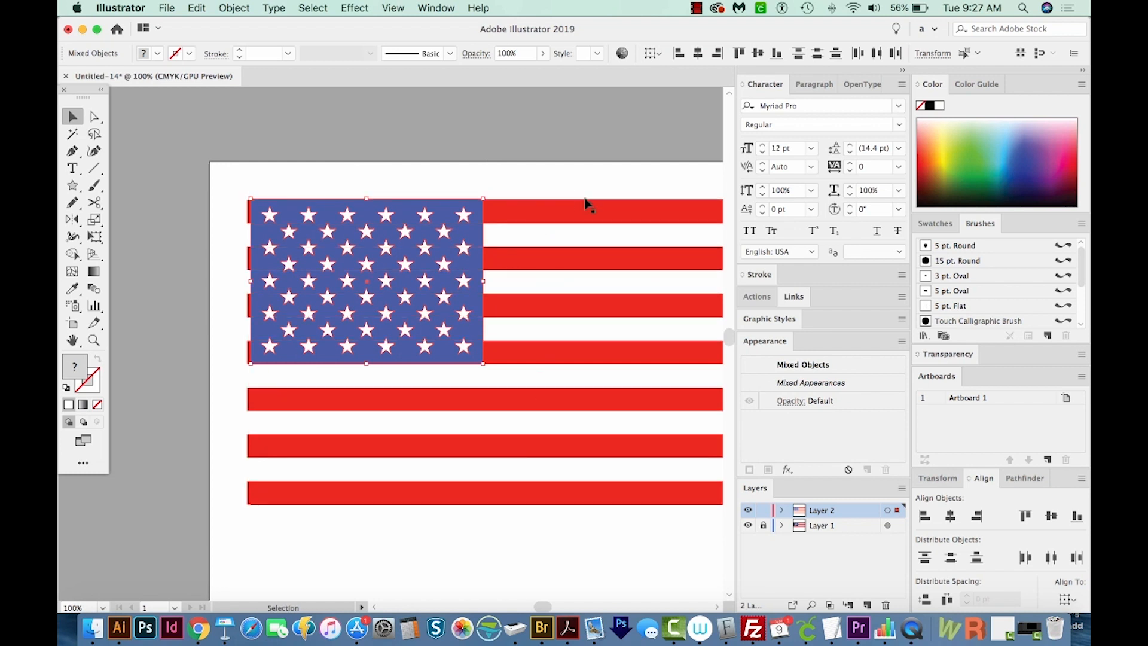
pyautogui.moveTo(586, 223)
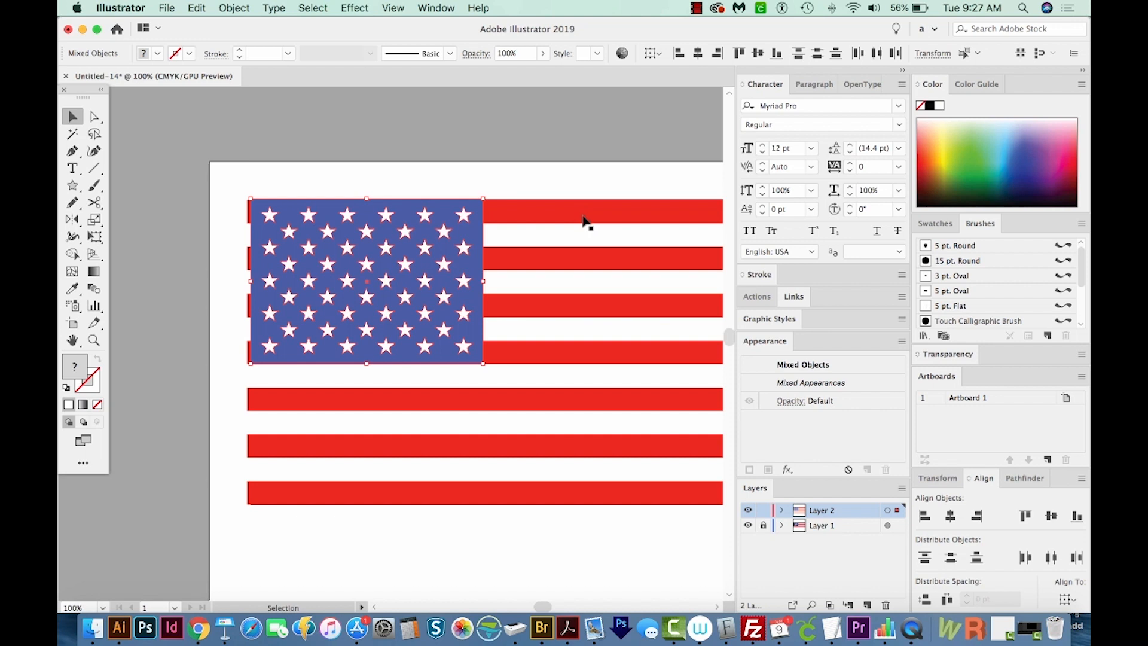
pyautogui.moveTo(476, 255)
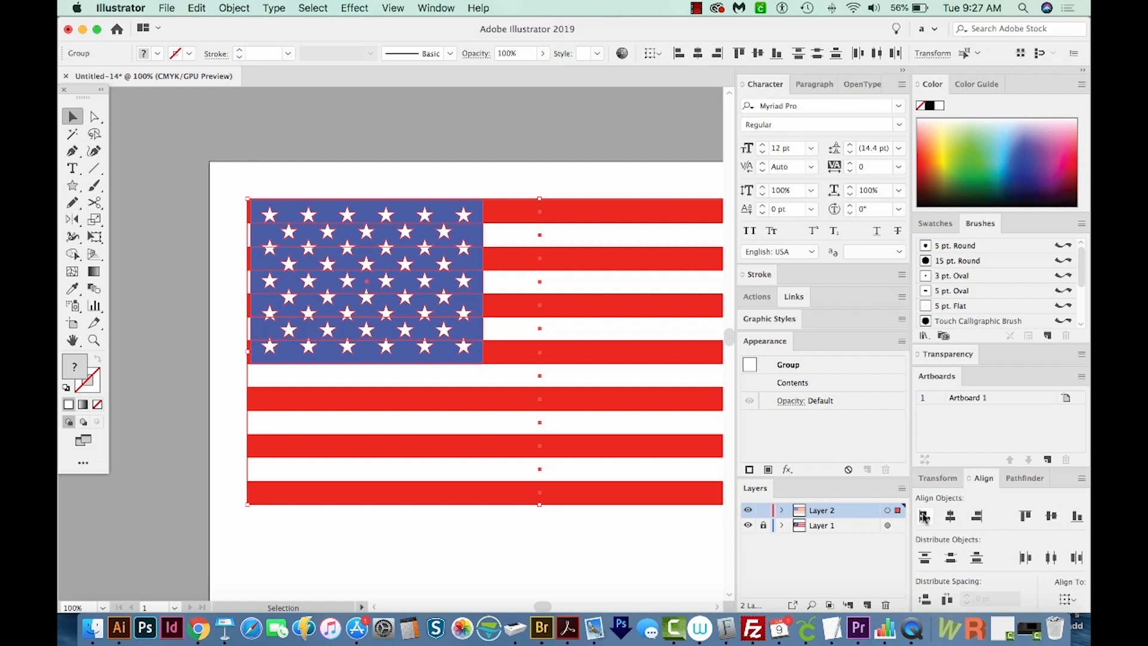
pyautogui.moveTo(924, 517)
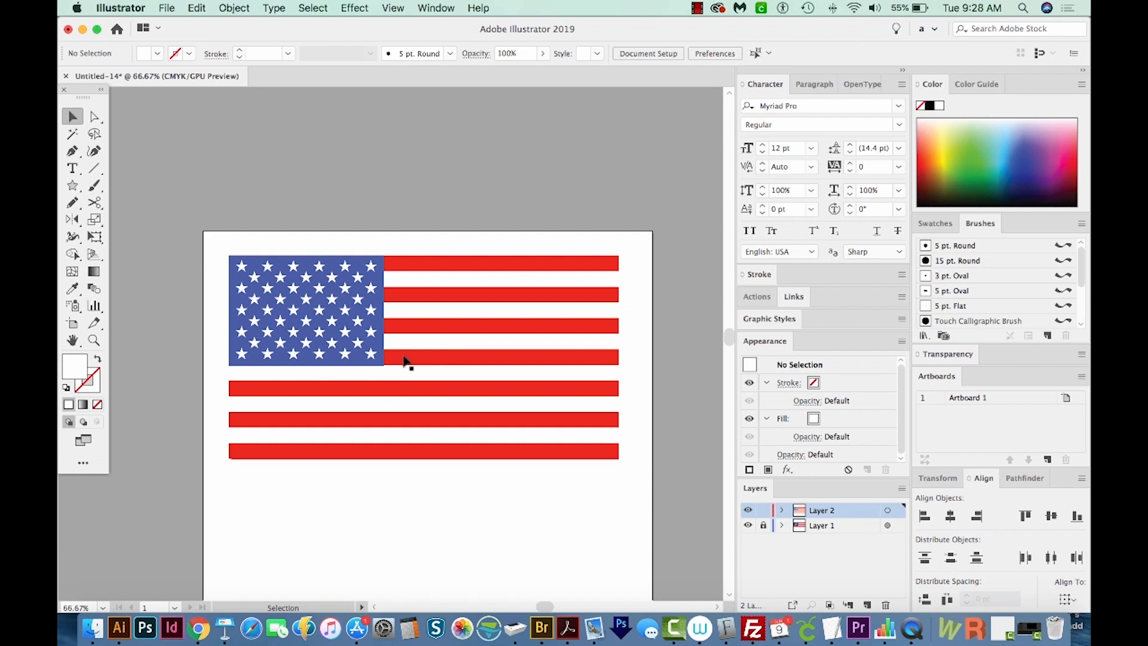
# Zoom in on the blue field's corner and pick the blue rectangle inside the flag group.
pyautogui.click(93, 339)
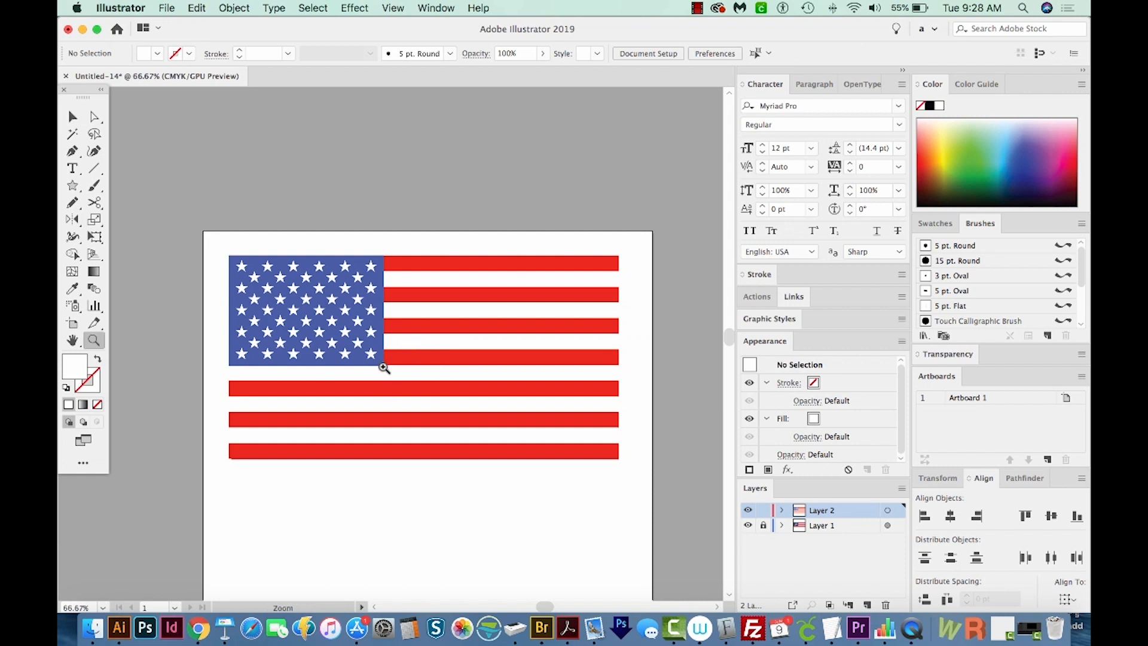
pyautogui.moveTo(388, 370)
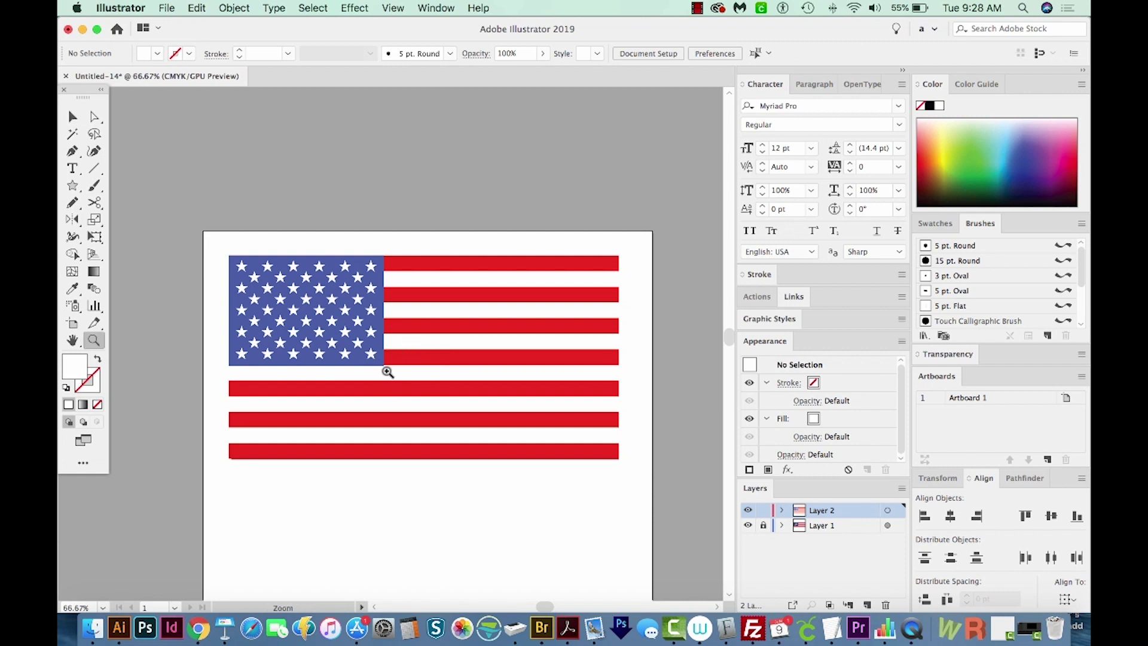
pyautogui.moveTo(403, 337)
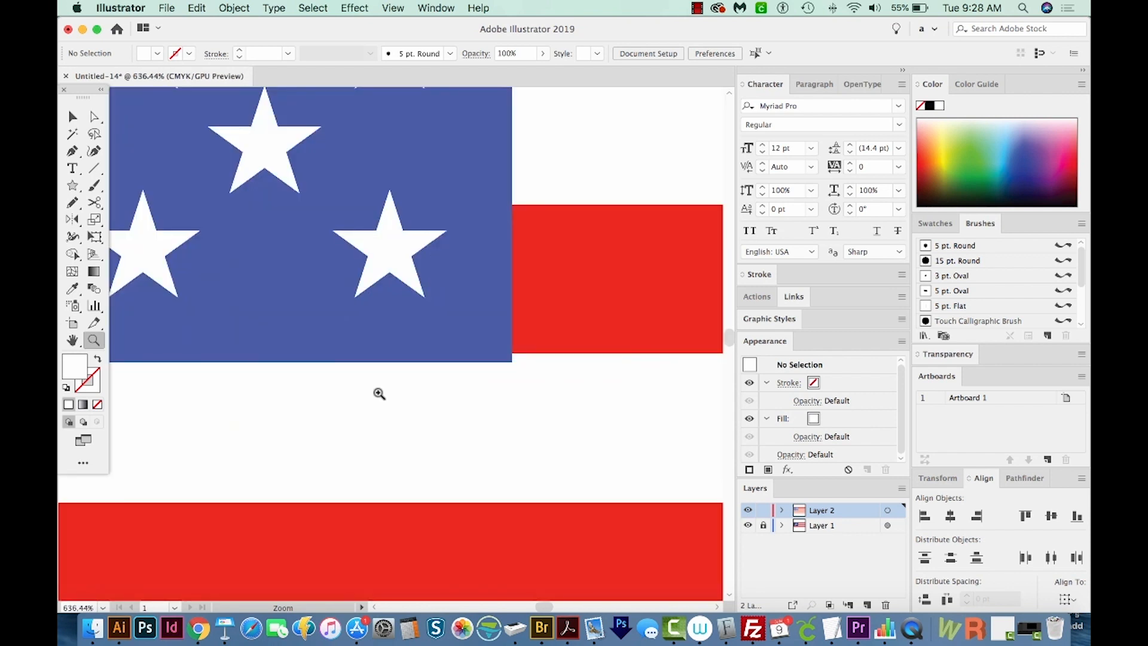
pyautogui.click(93, 116)
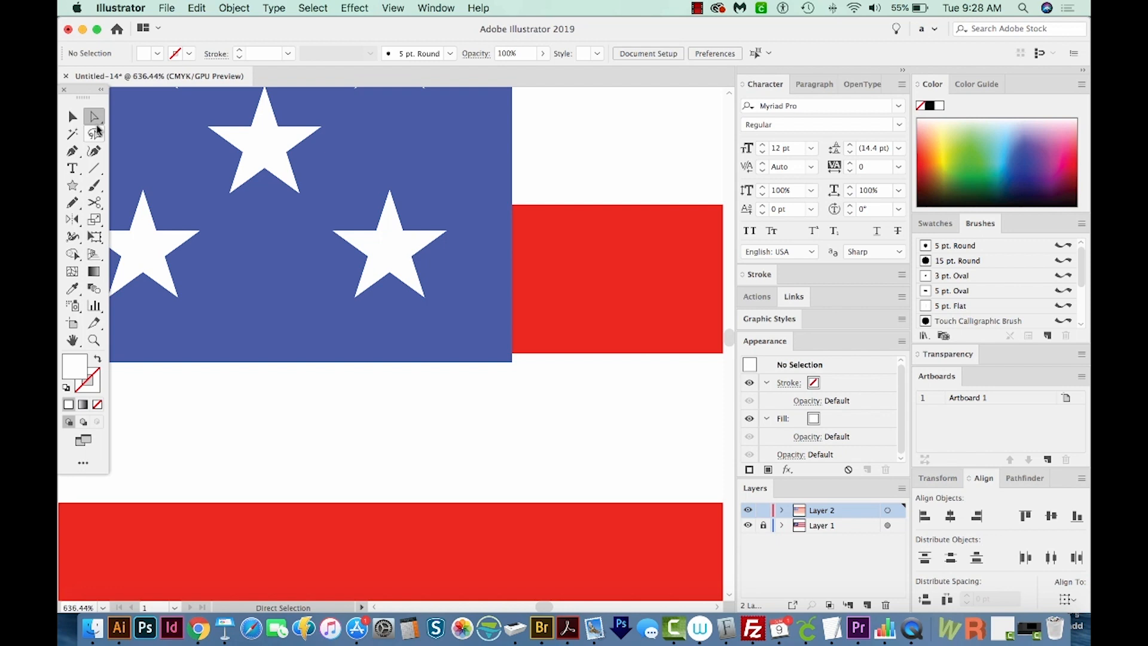
pyautogui.moveTo(95, 116)
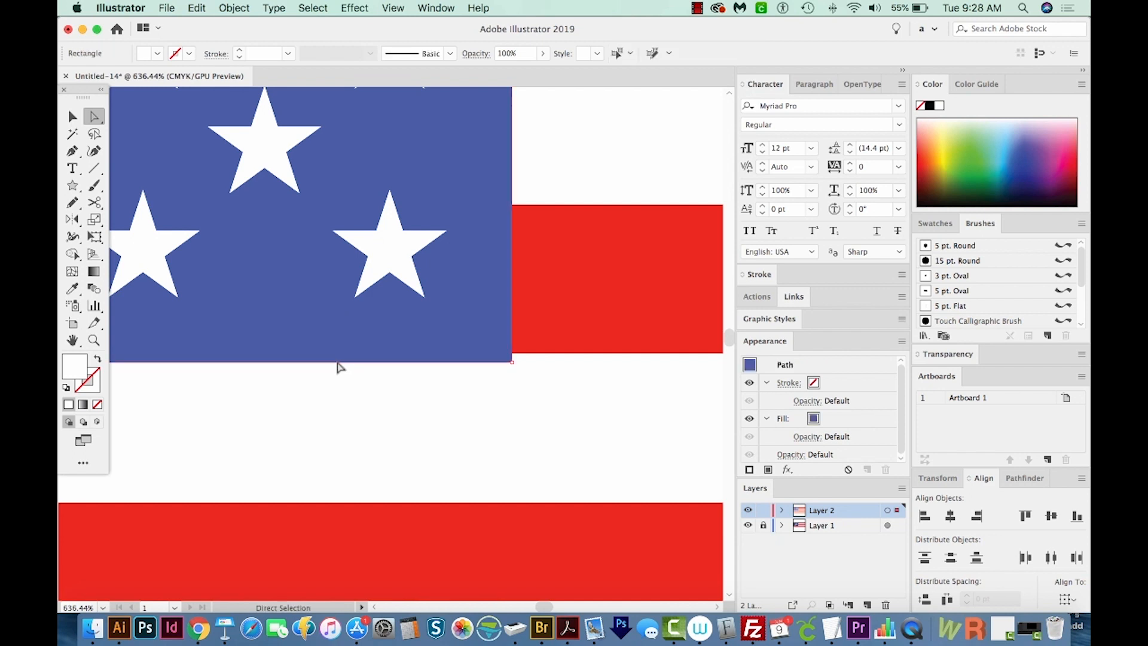
pyautogui.click(510, 361)
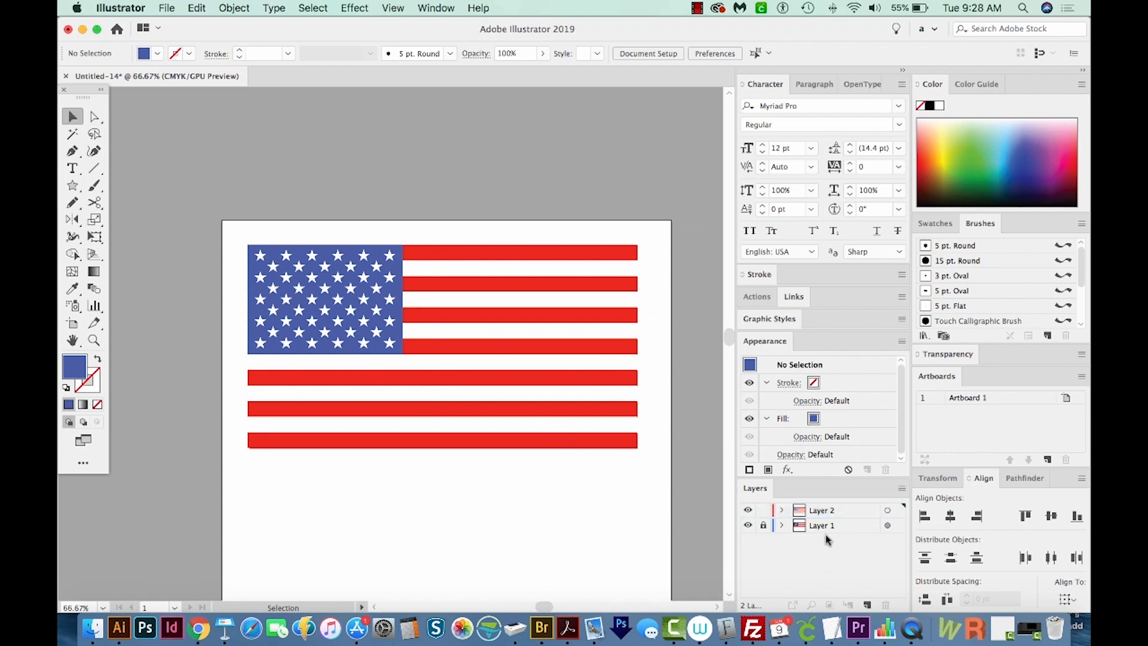
pyautogui.moveTo(824, 530)
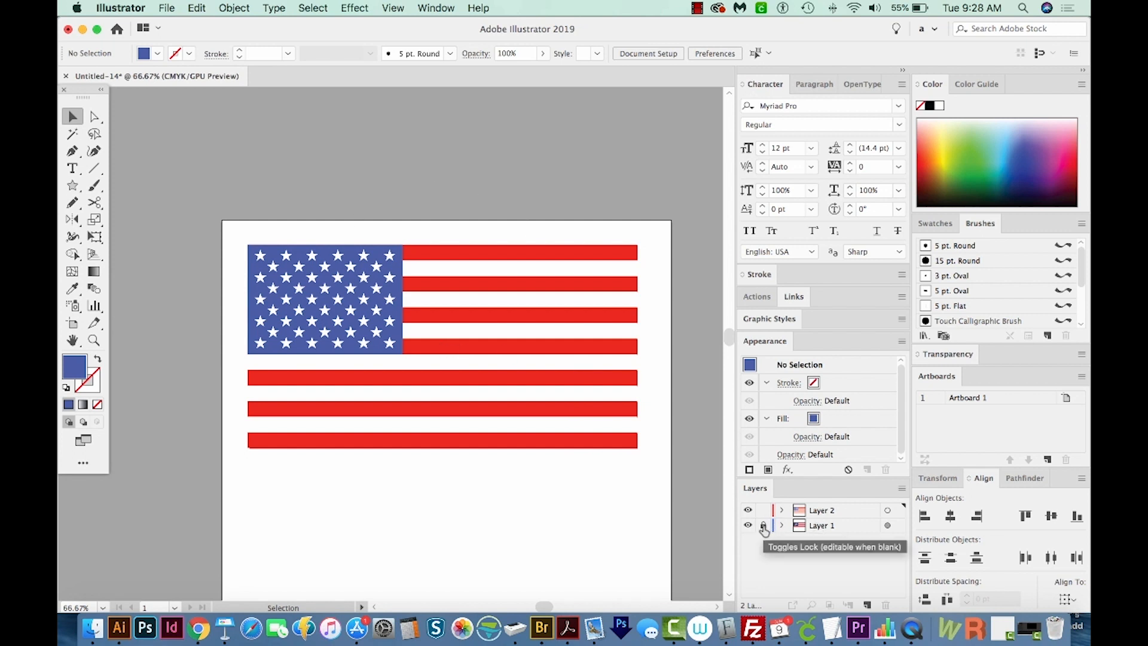
# Delete Layer 1, the original flag image's layer, in the Layers panel.
pyautogui.click(762, 526)
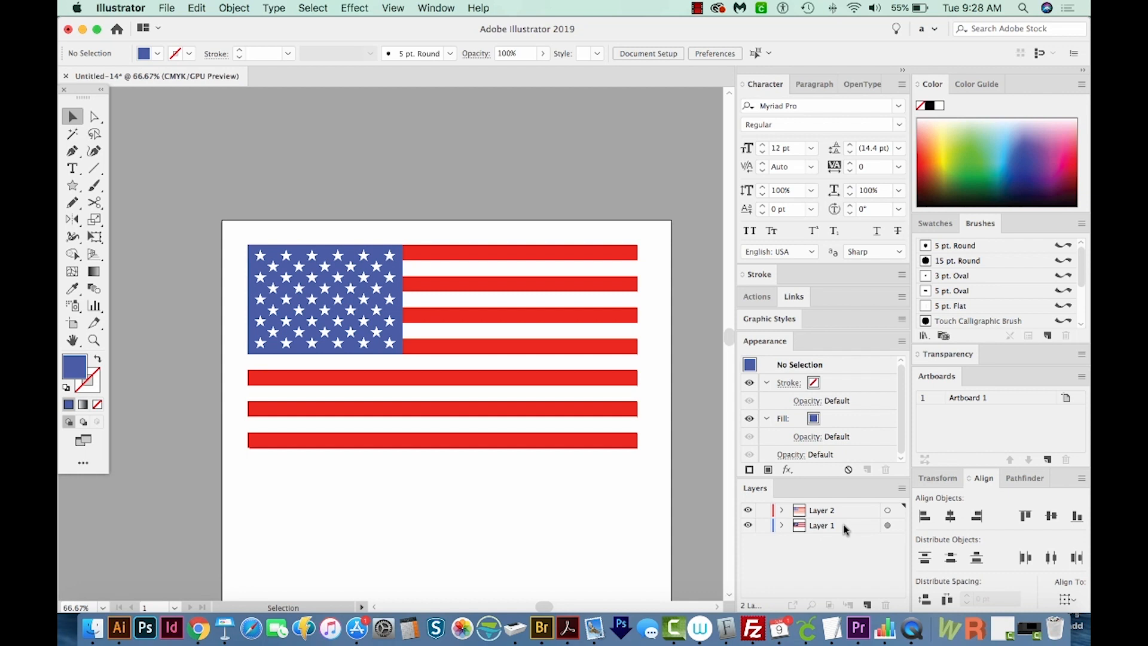
pyautogui.click(885, 605)
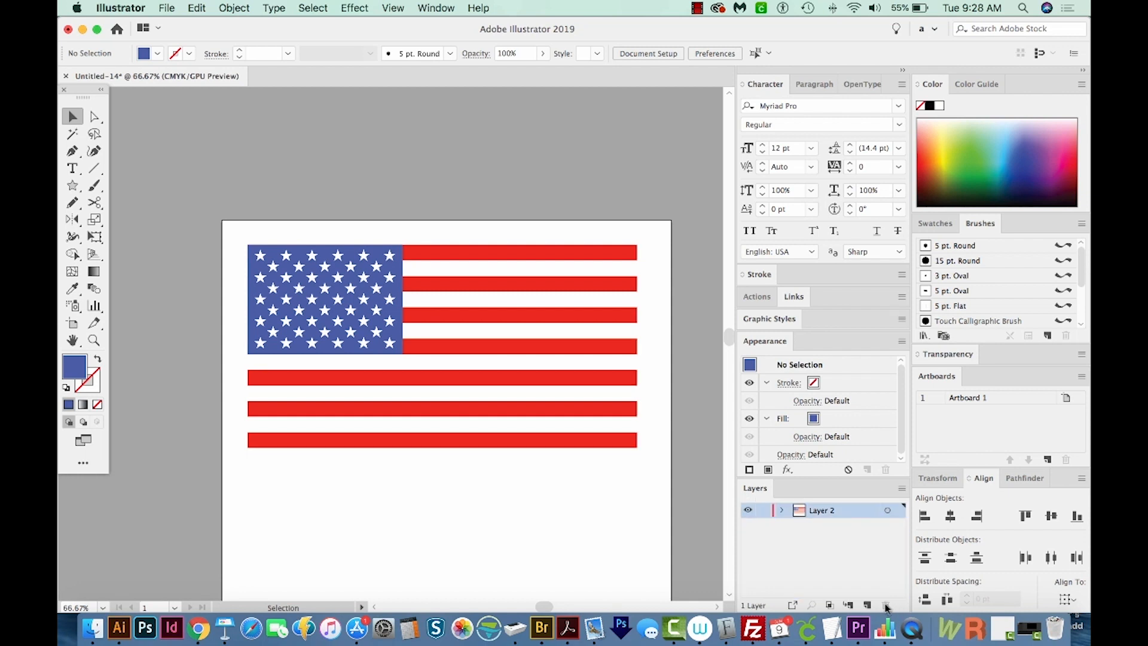
pyautogui.moveTo(593, 227)
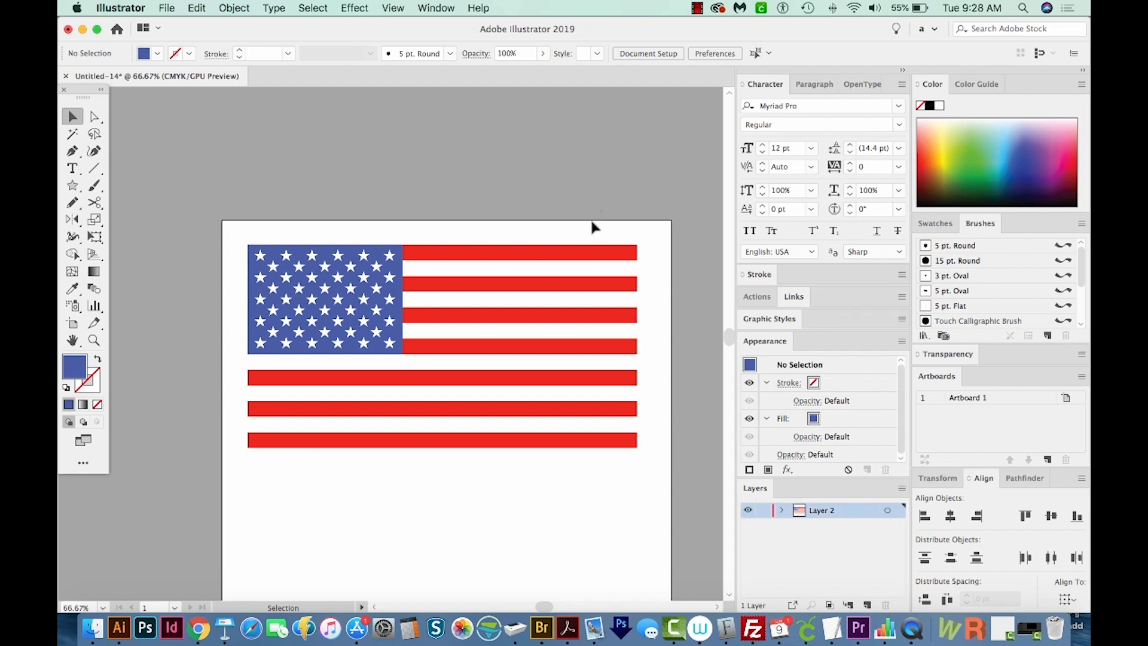
# Select the whole flag group and ungroup it via Object > Ungroup.
pyautogui.click(441, 348)
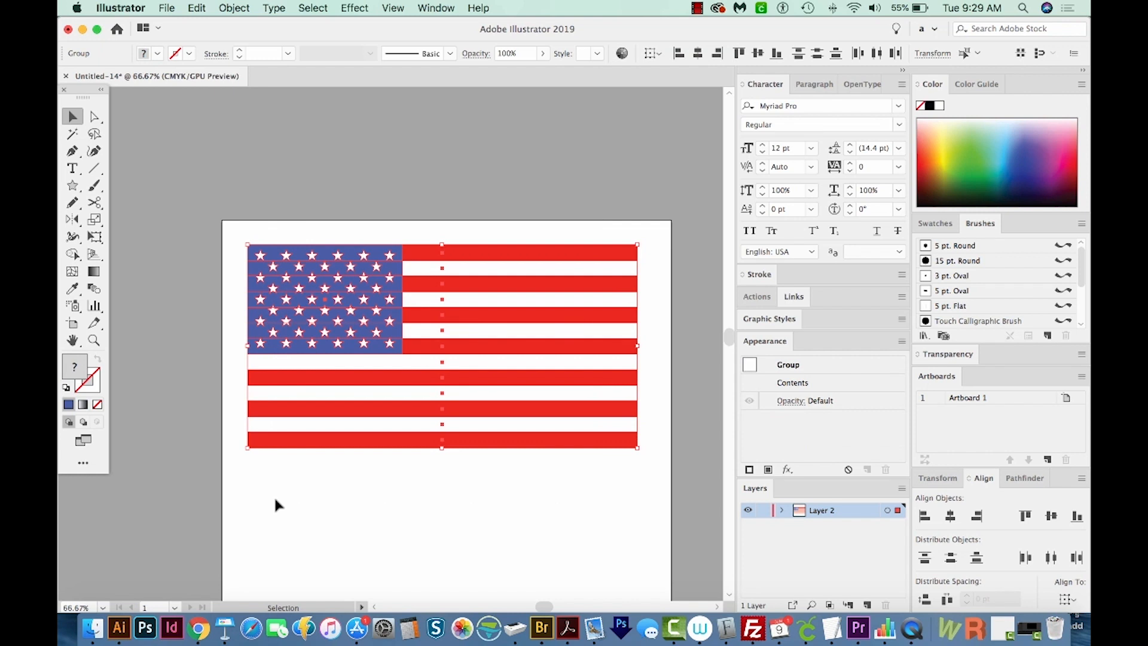
pyautogui.click(93, 116)
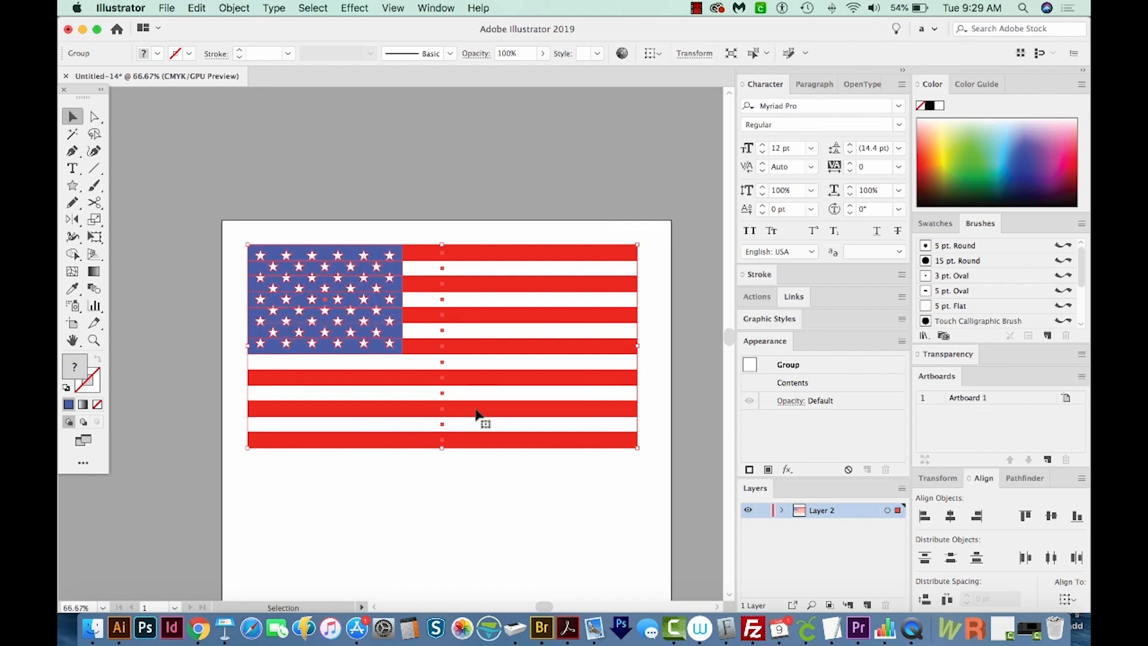
pyautogui.click(233, 8)
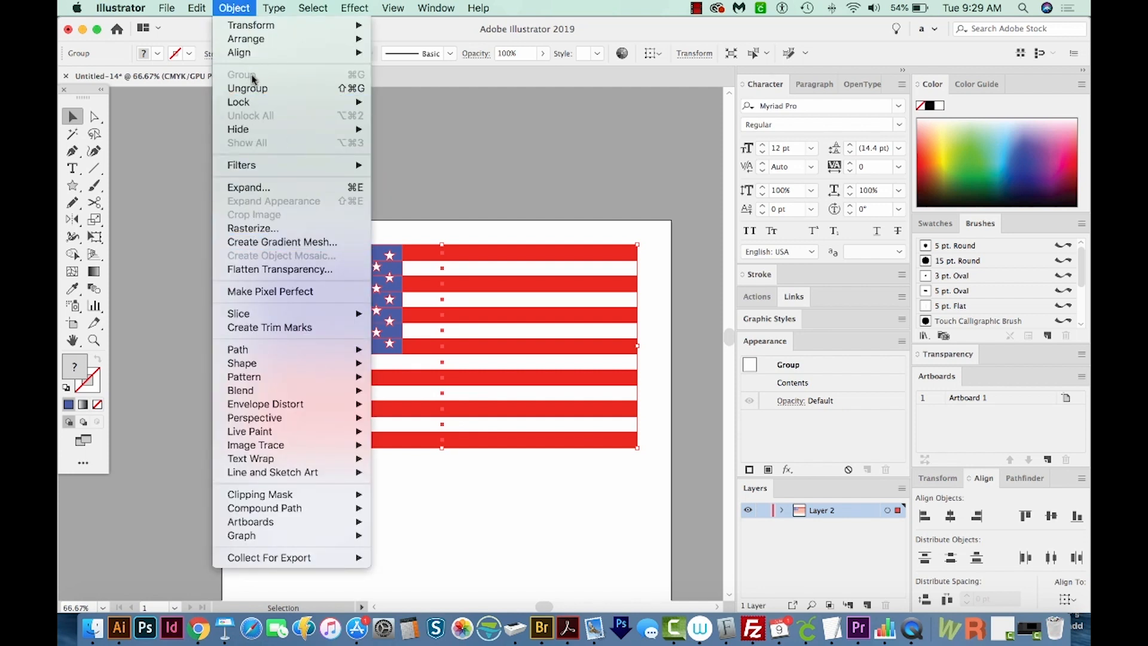
pyautogui.moveTo(246, 87)
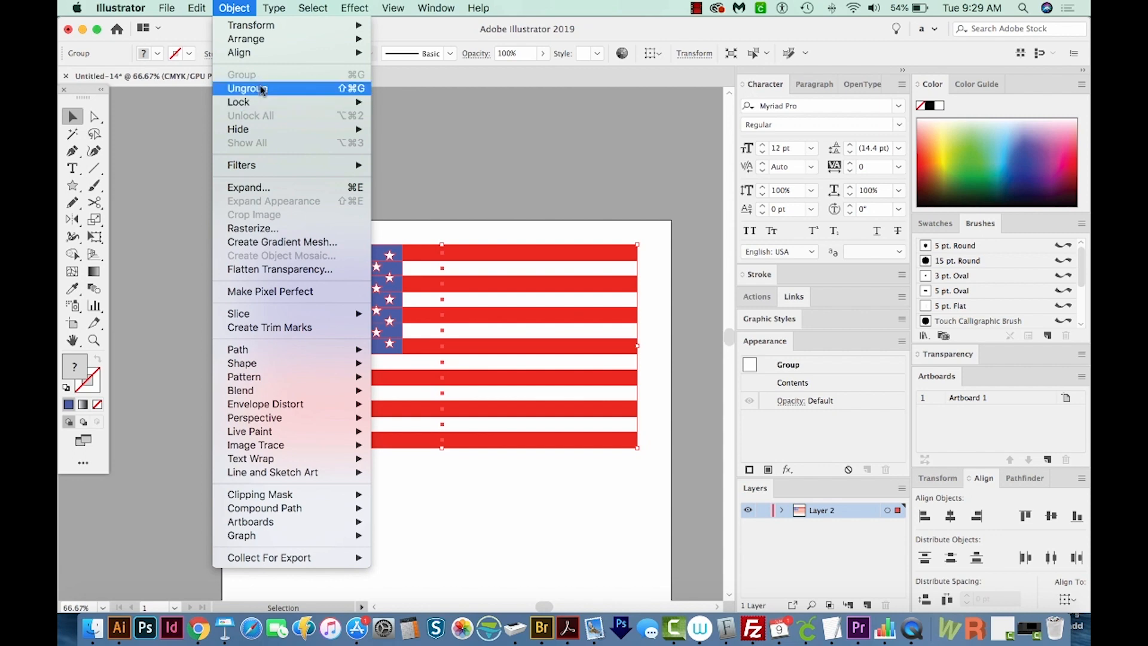
pyautogui.click(247, 88)
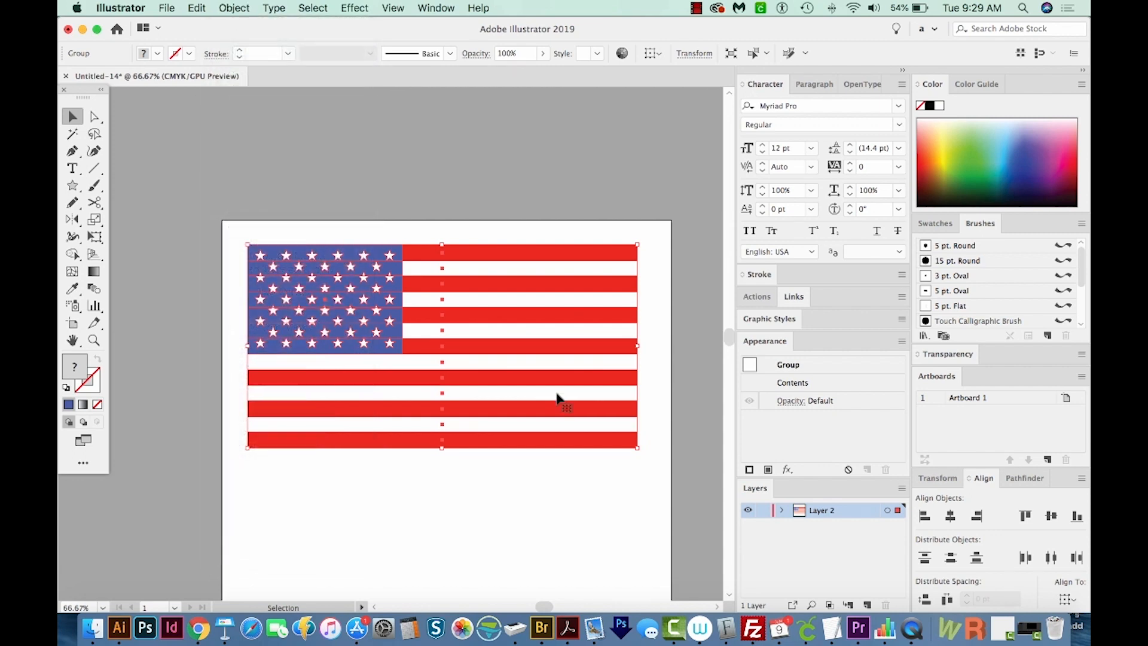
pyautogui.moveTo(478, 459)
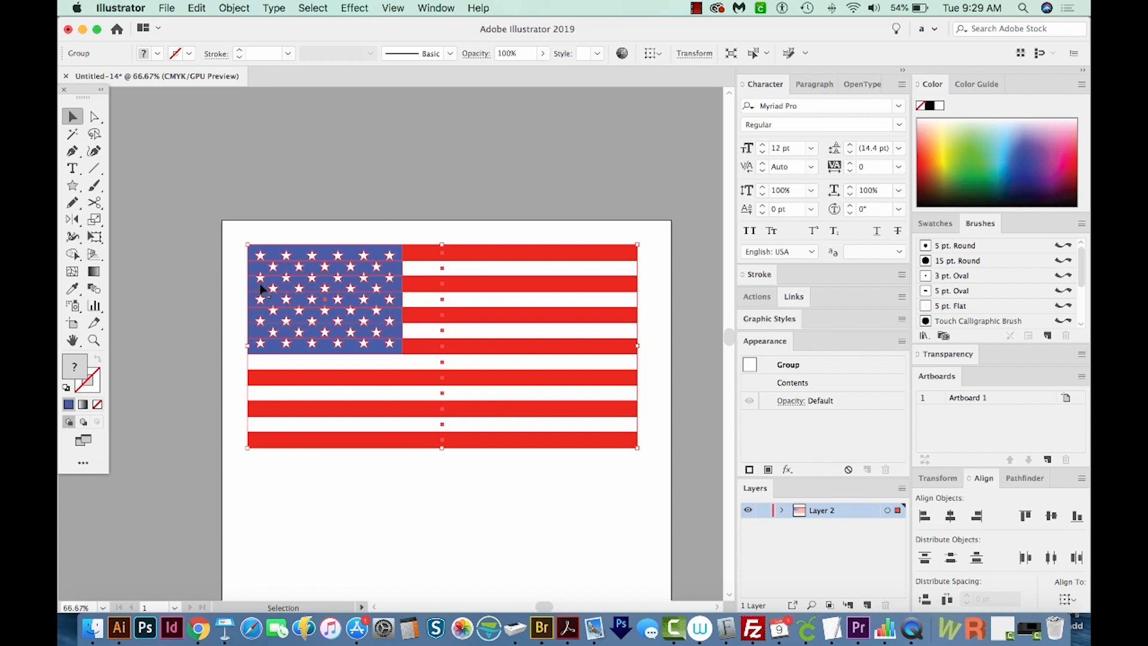
# Draw a large star over the flag with the Star Tool and set its fill to None.
pyautogui.click(73, 185)
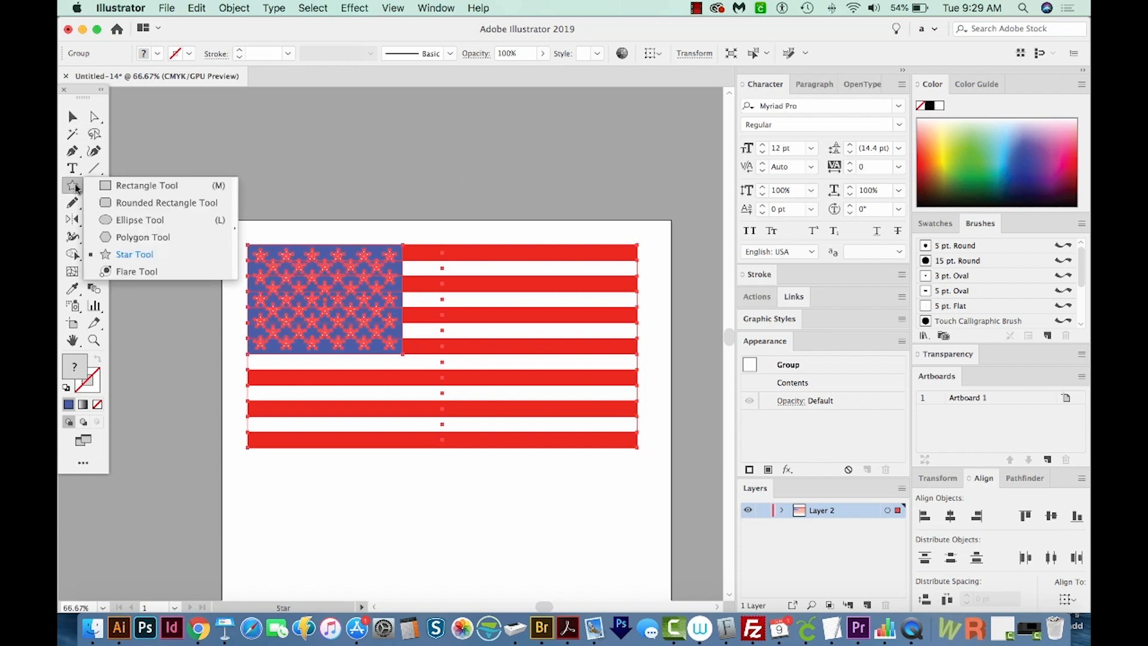
pyautogui.click(134, 253)
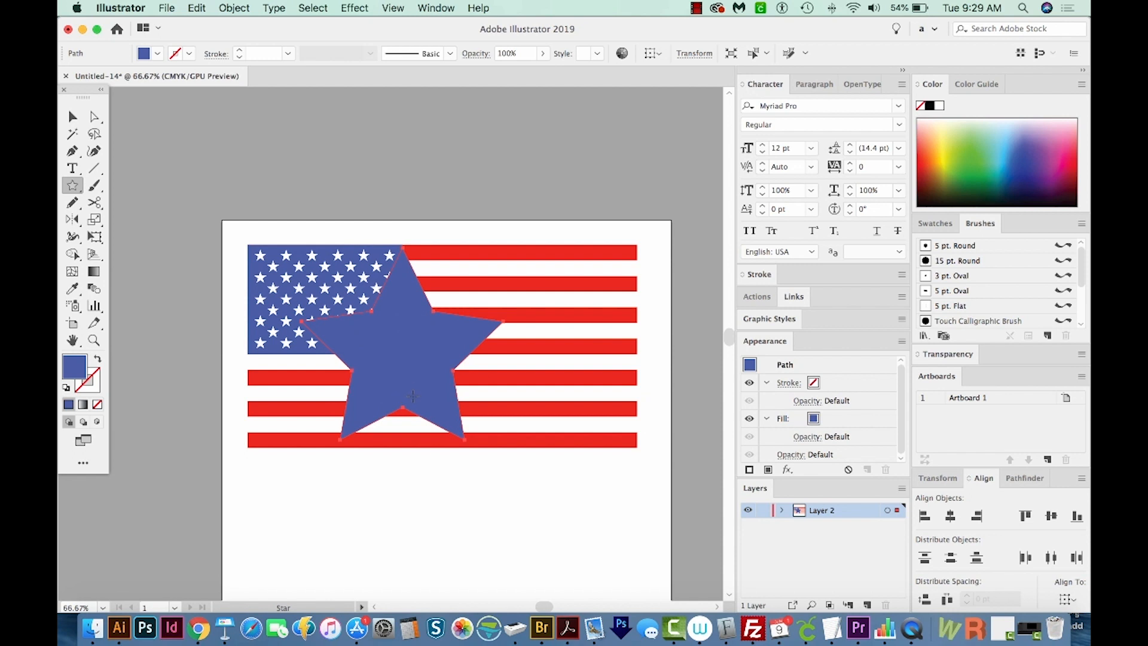
pyautogui.click(93, 339)
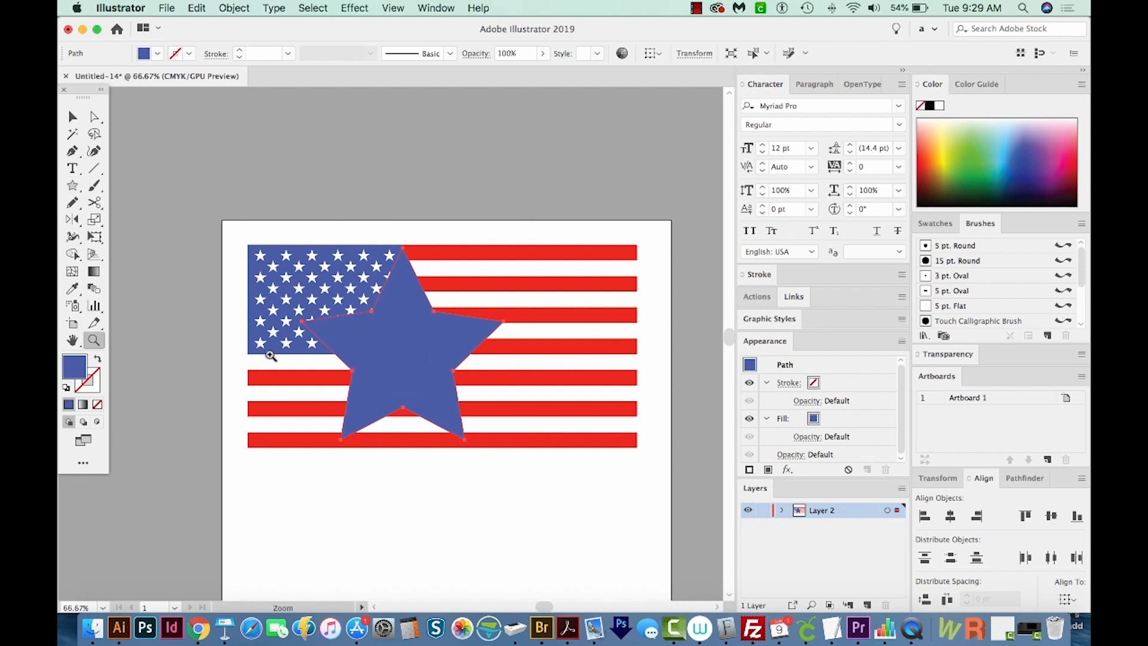
pyautogui.moveTo(97, 403)
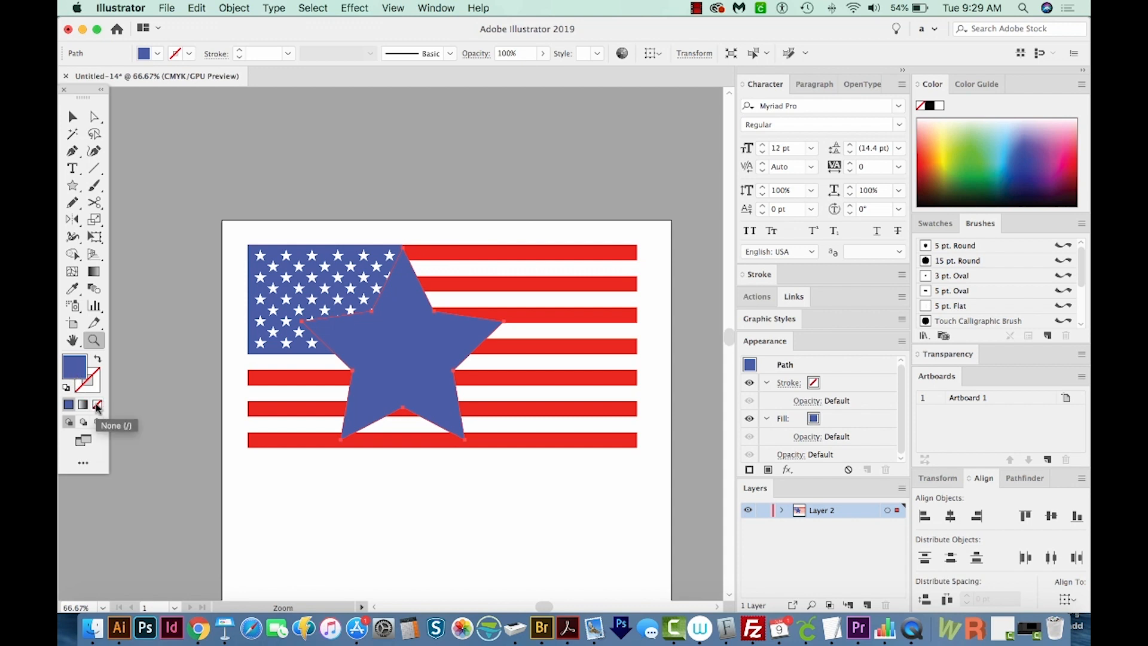
pyautogui.click(96, 404)
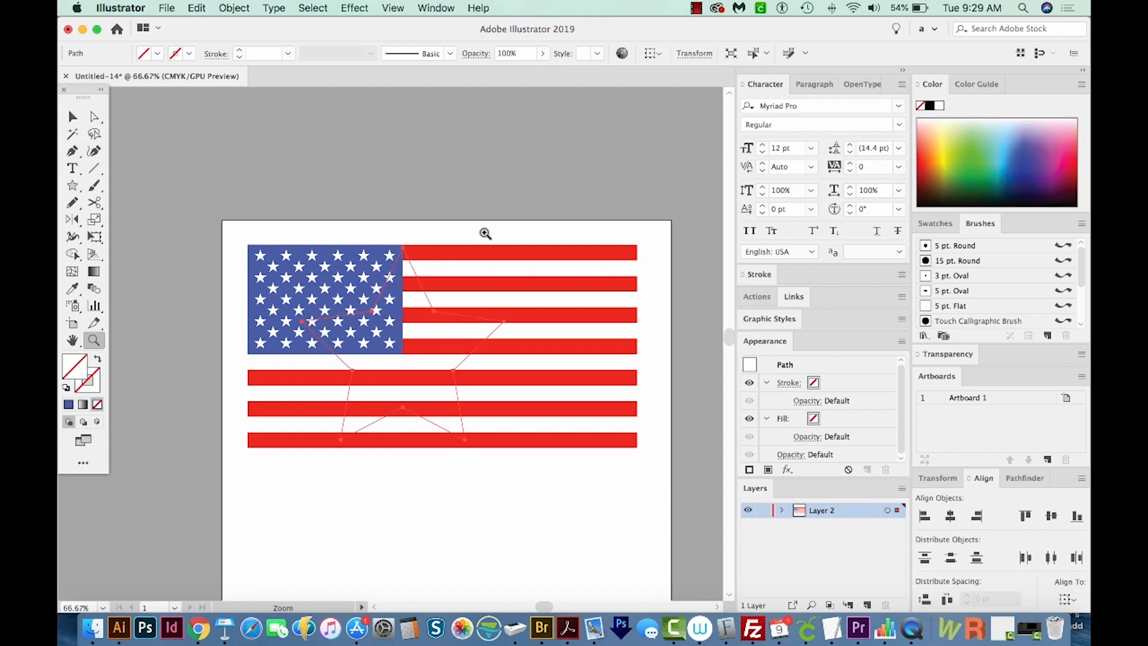
pyautogui.moveTo(535, 213)
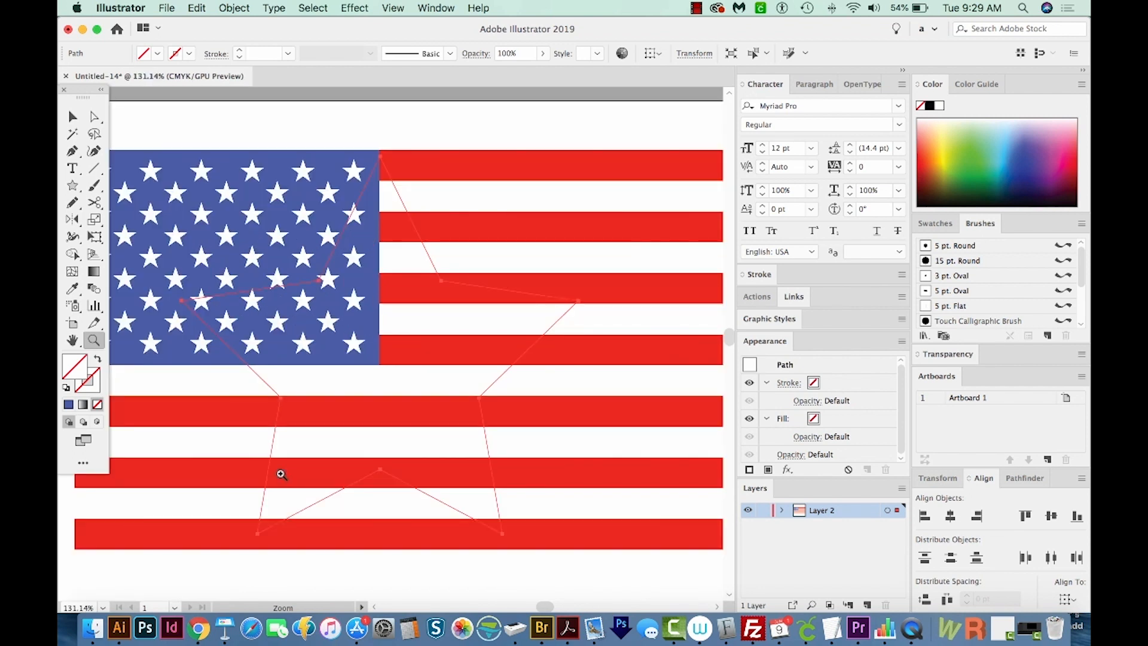
pyautogui.moveTo(405, 135)
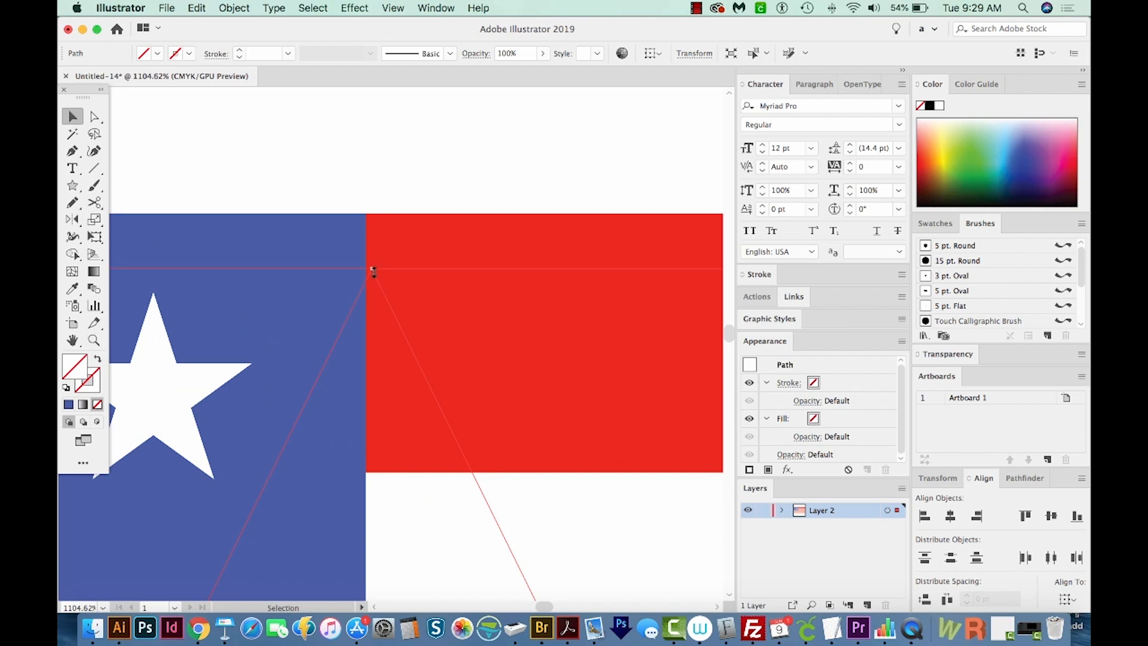
pyautogui.moveTo(390, 303)
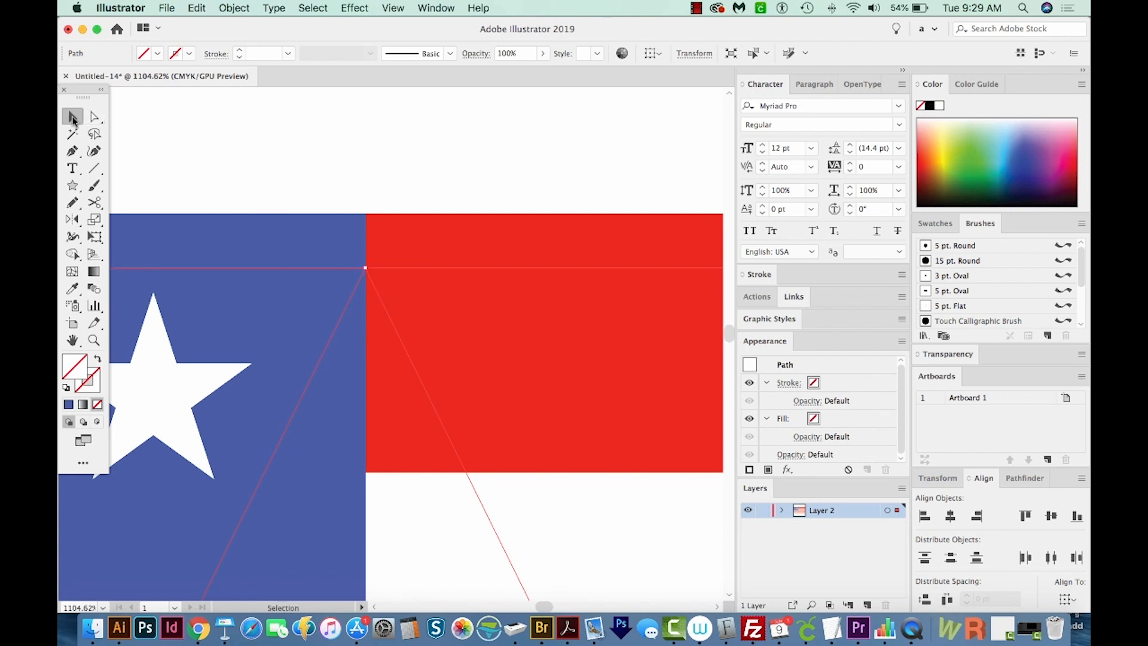
pyautogui.moveTo(380, 301)
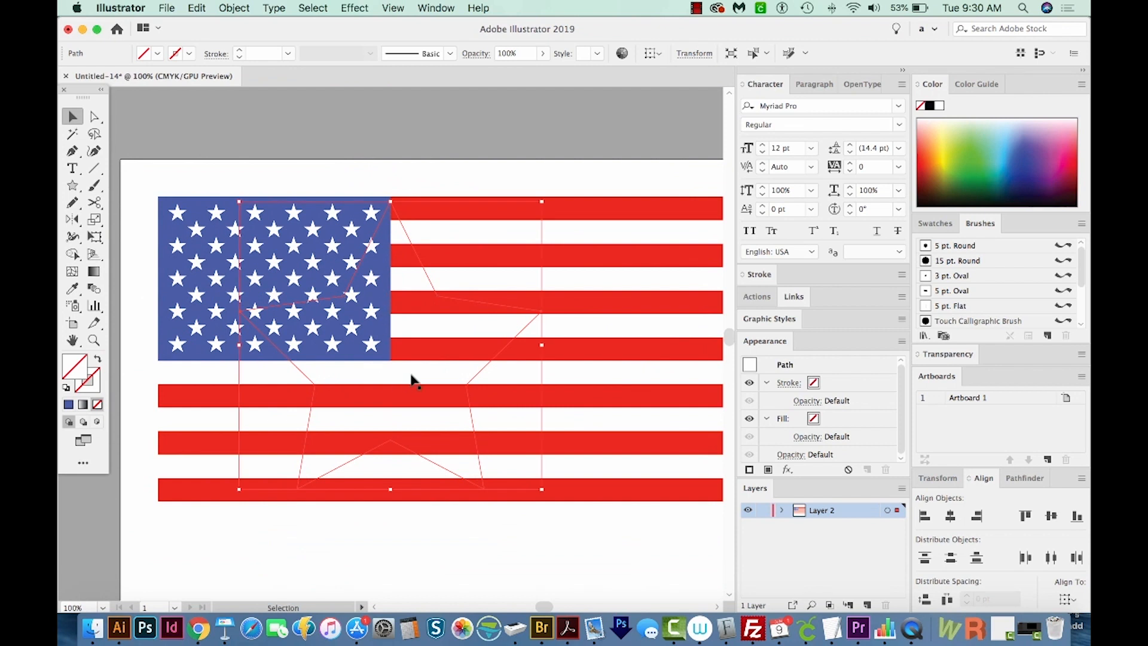
pyautogui.moveTo(393, 366)
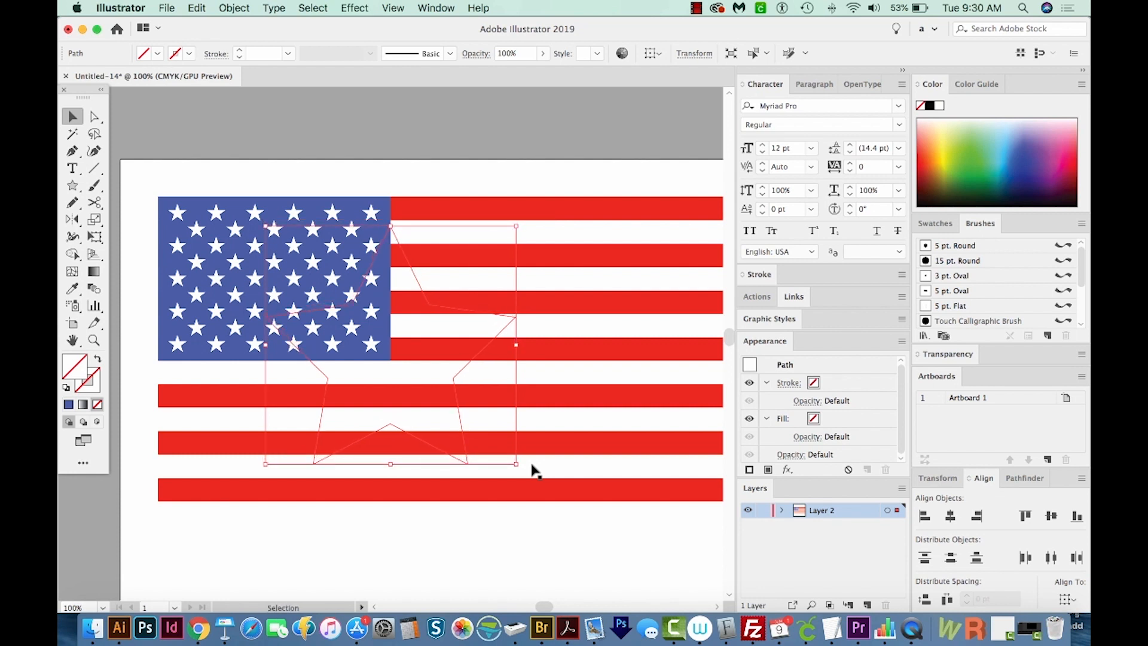
pyautogui.moveTo(442, 302)
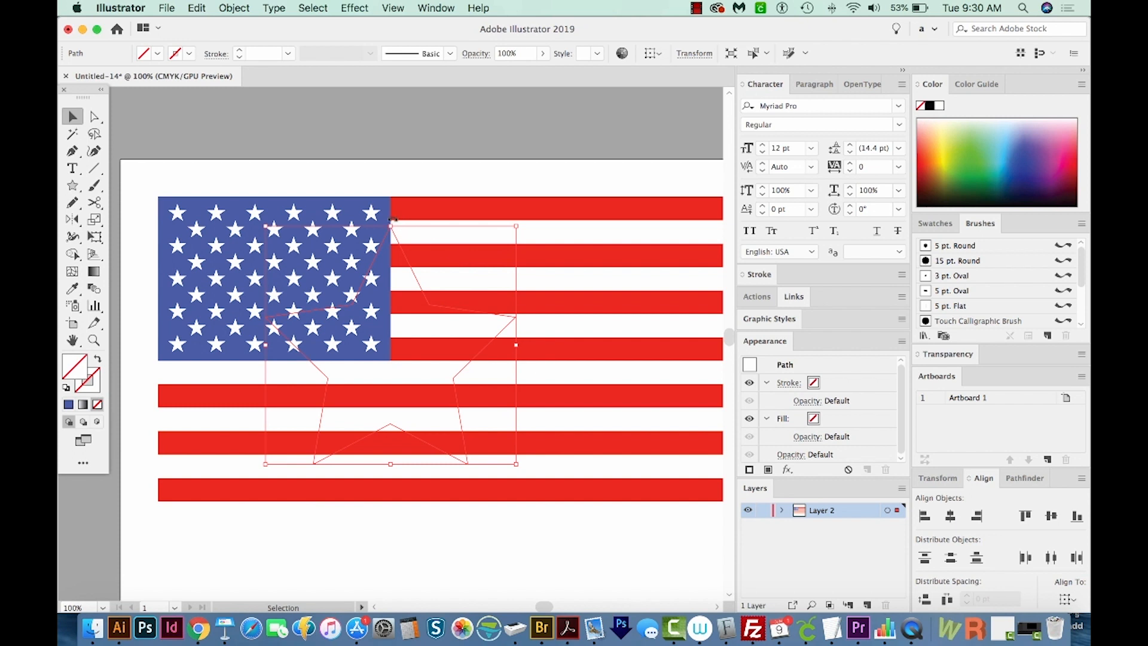
pyautogui.moveTo(334, 410)
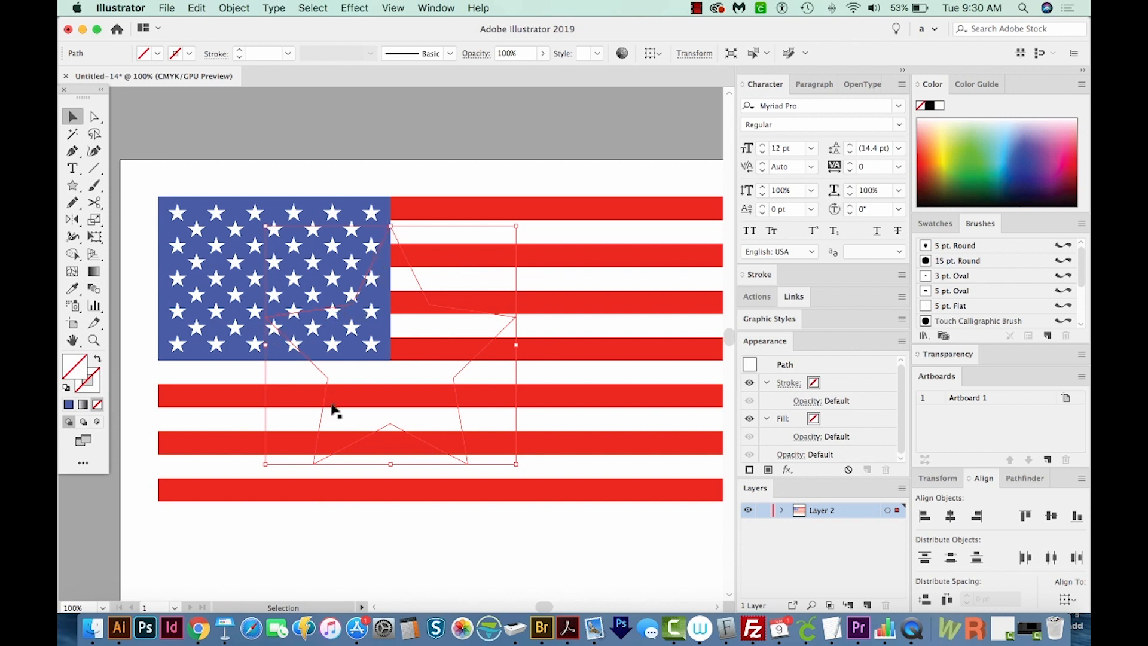
pyautogui.moveTo(451, 377)
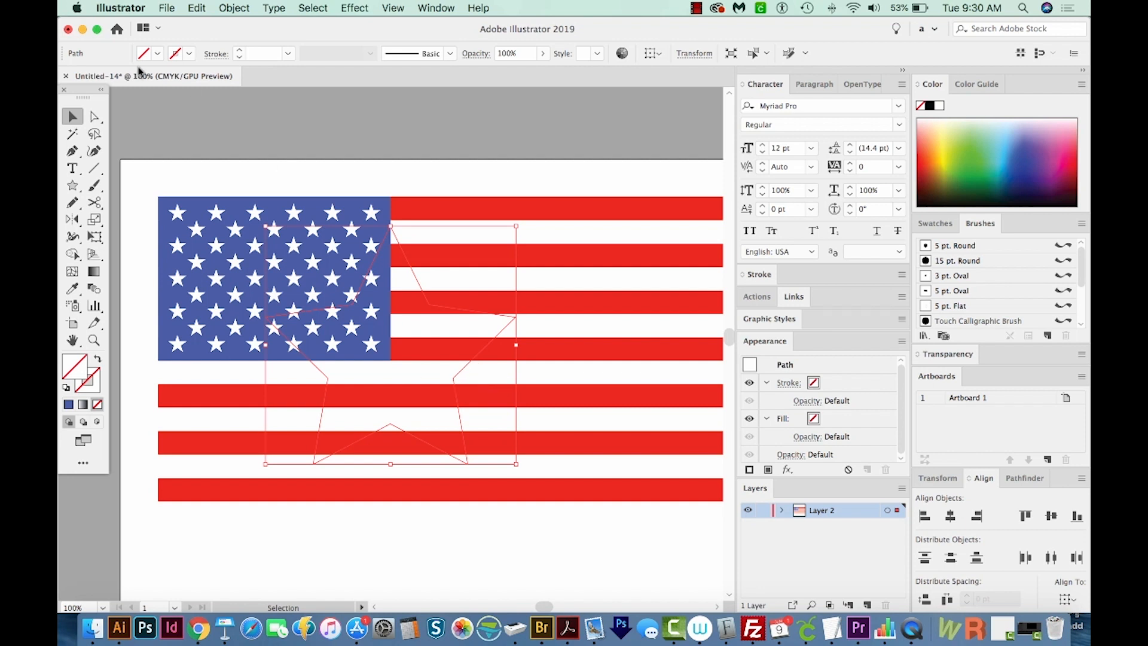
pyautogui.moveTo(450, 211)
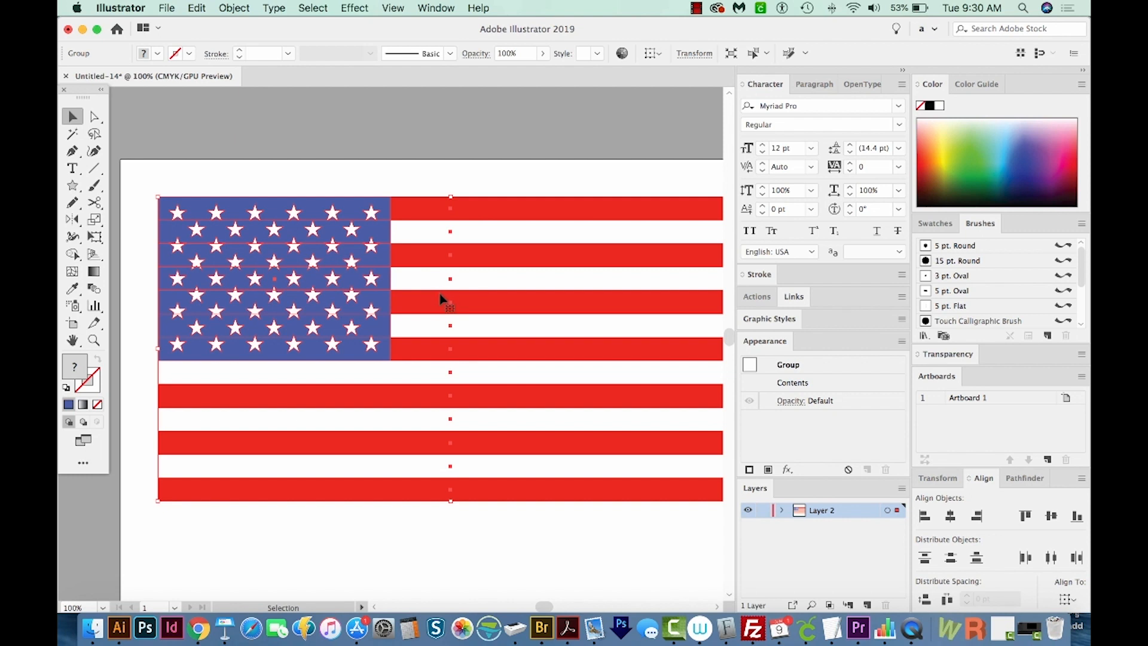
pyautogui.moveTo(481, 256)
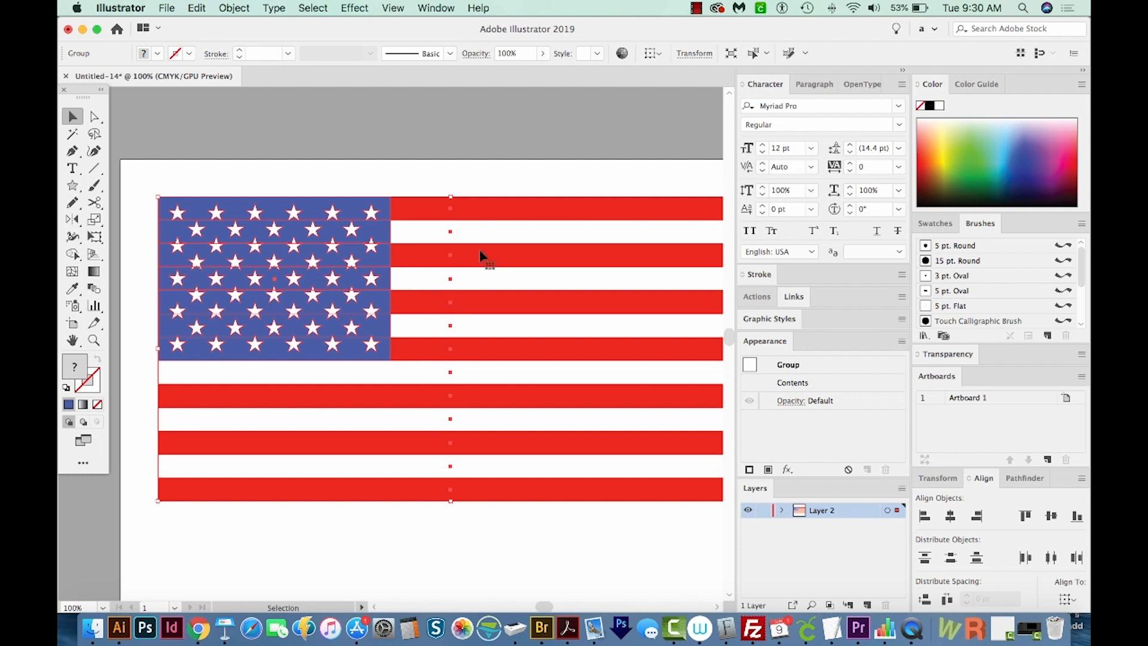
pyautogui.moveTo(70, 118)
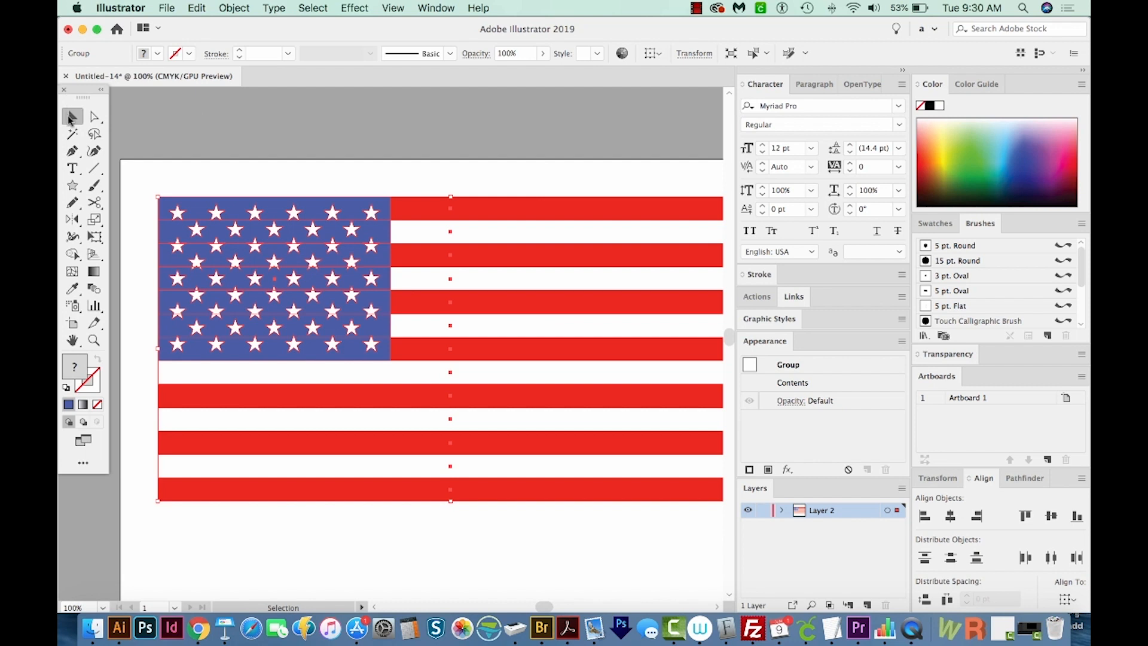
pyautogui.moveTo(545, 204)
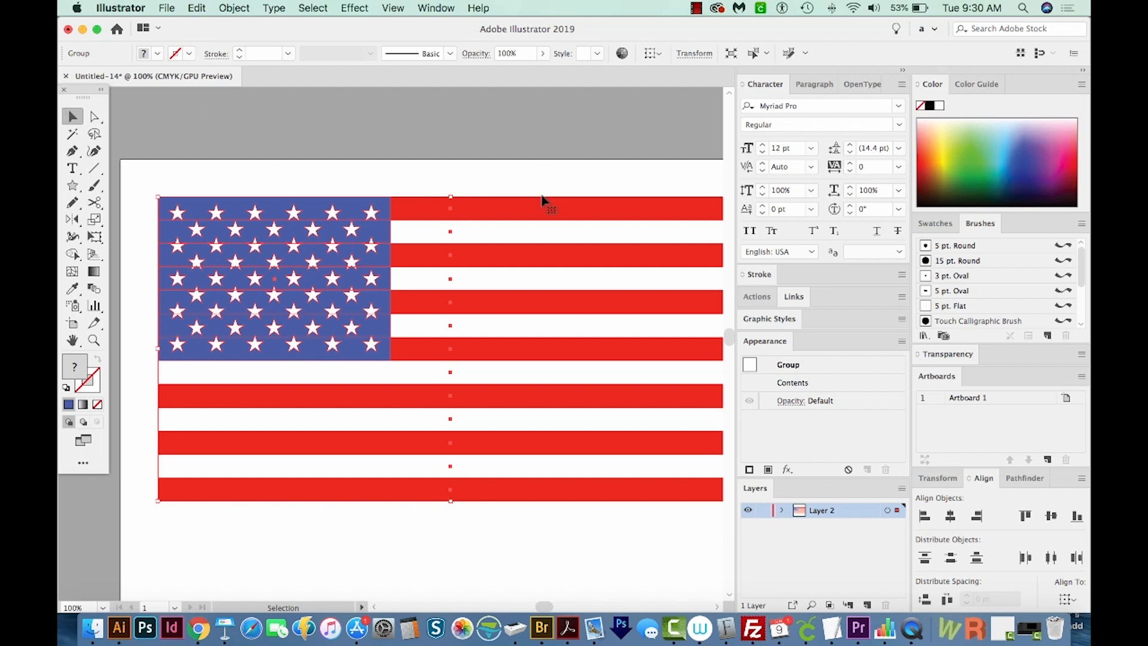
pyautogui.moveTo(454, 216)
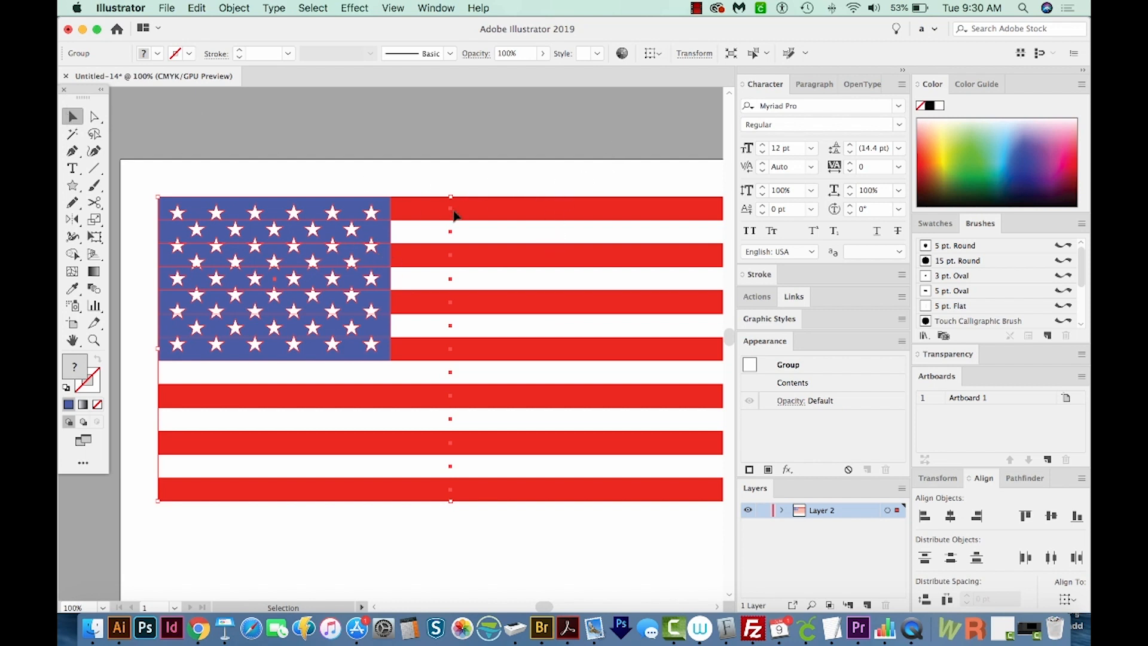
# Add the star path to the selection along with the flag artwork.
pyautogui.click(387, 252)
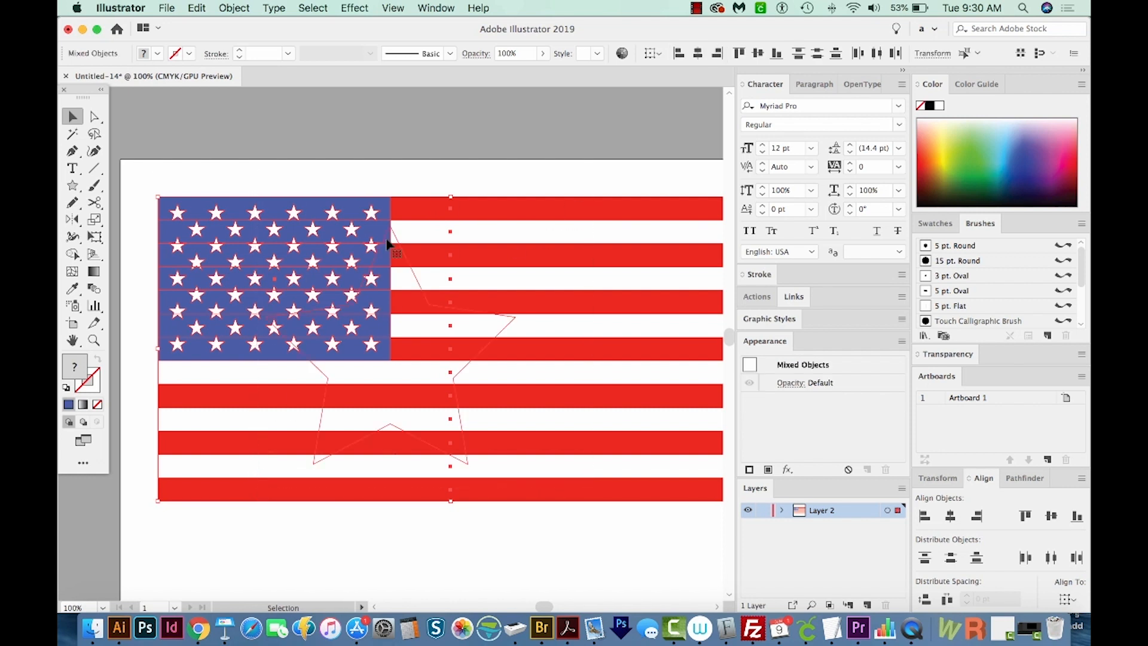
pyautogui.moveTo(397, 245)
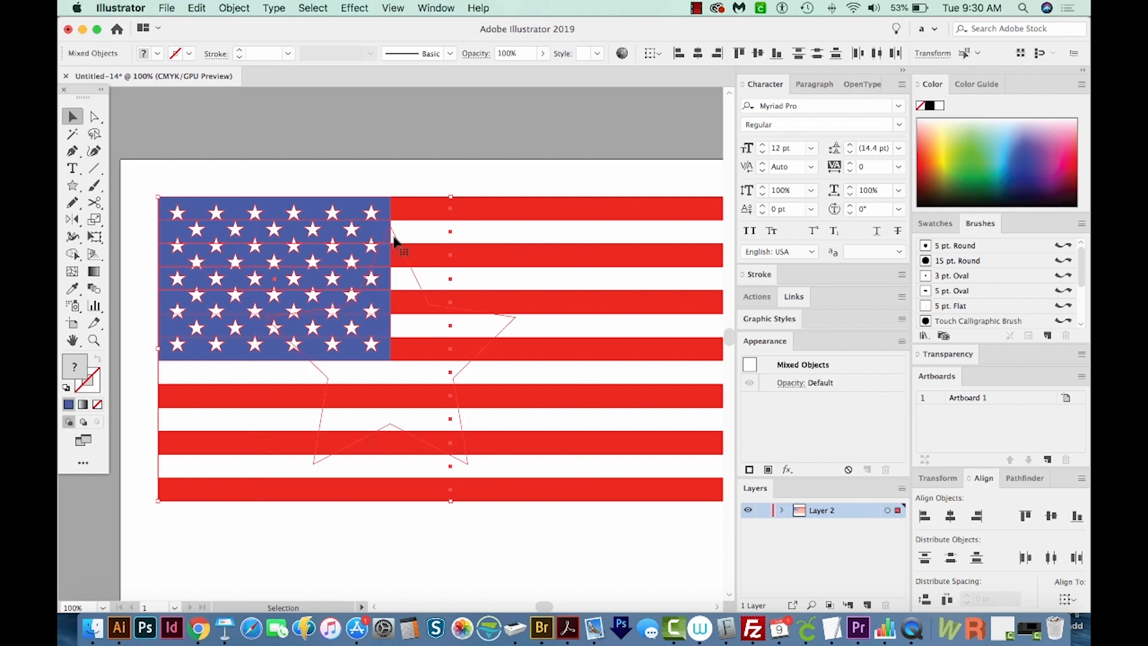
pyautogui.moveTo(428, 311)
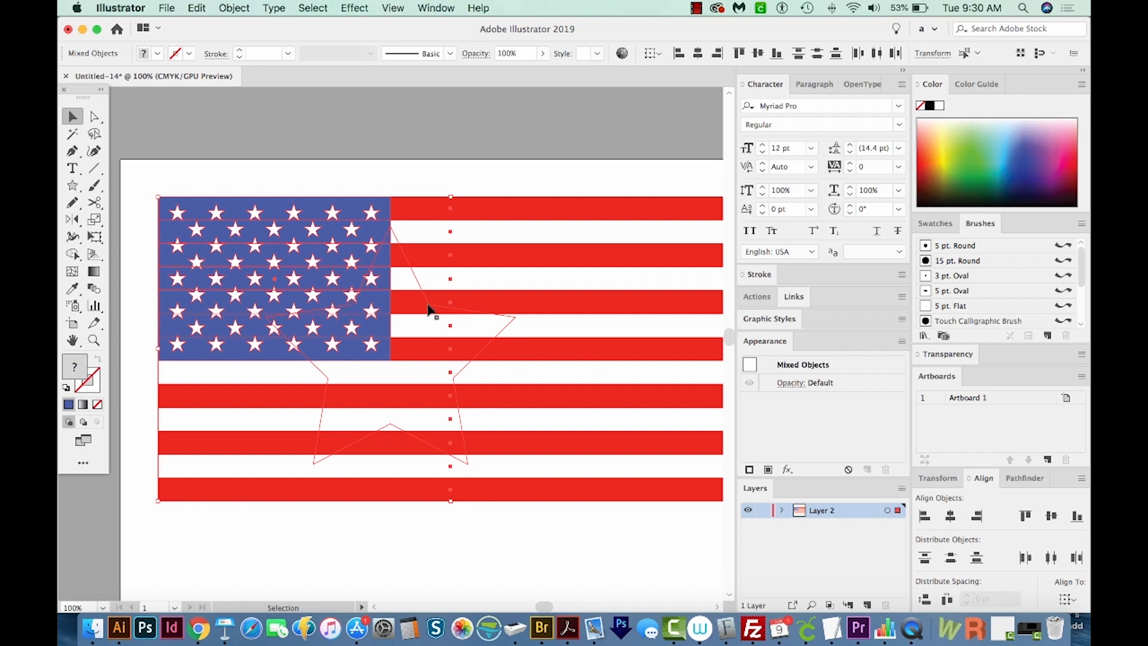
pyautogui.moveTo(416, 282)
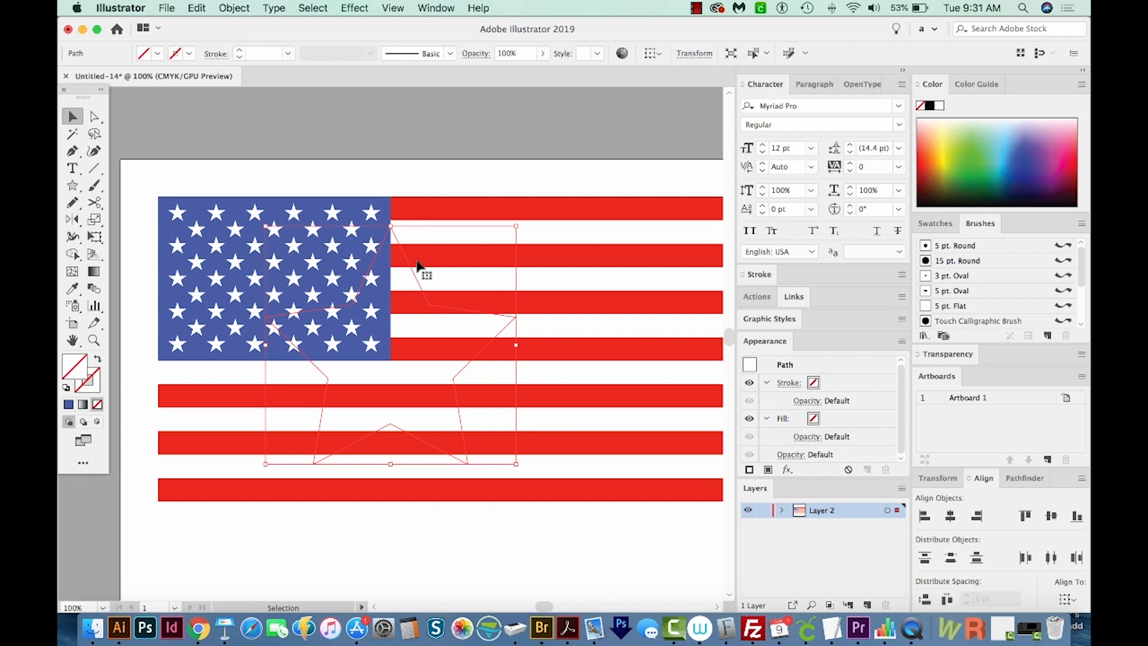
# Make a clipping mask from the Object menu so the flag shows only inside the star.
pyautogui.click(234, 8)
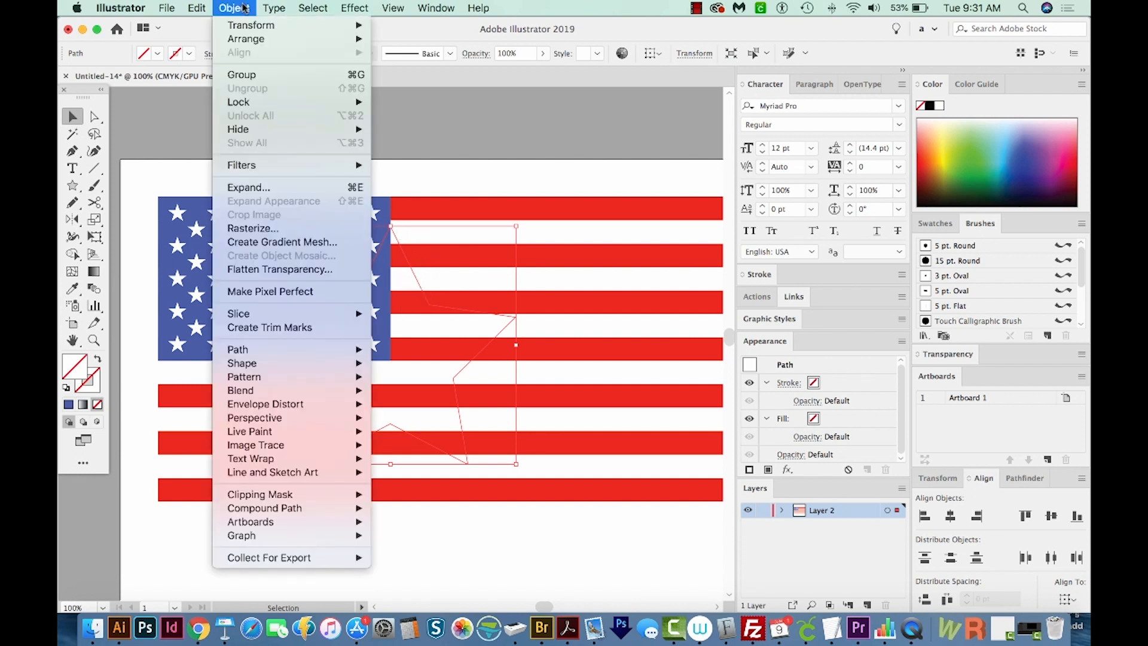
pyautogui.moveTo(246, 39)
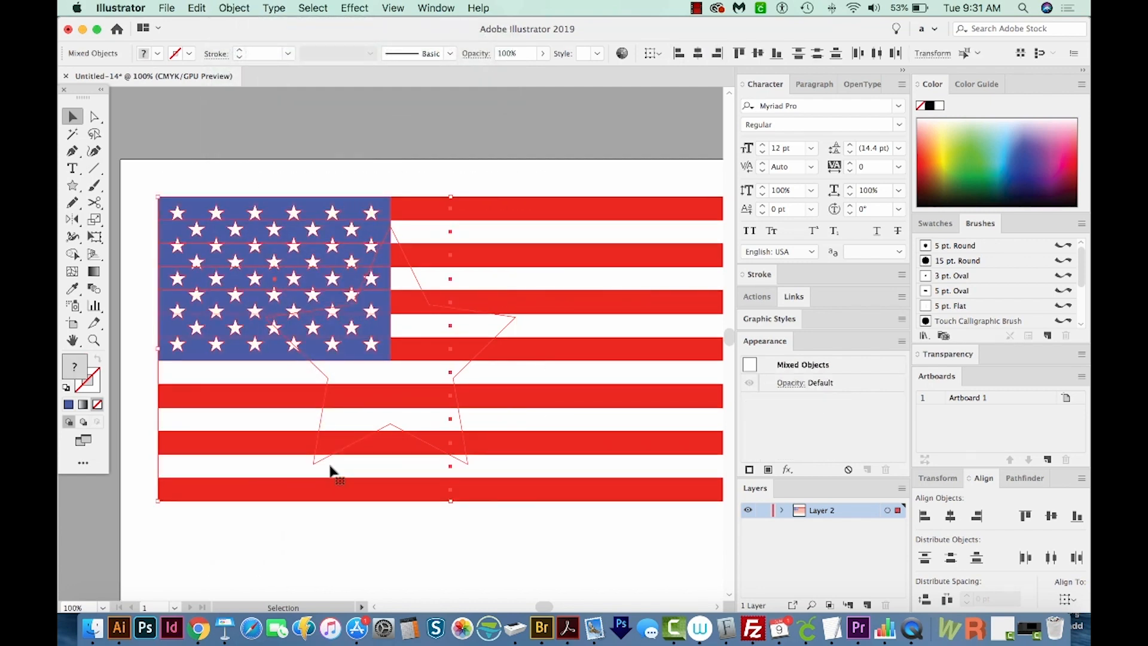
pyautogui.moveTo(265, 48)
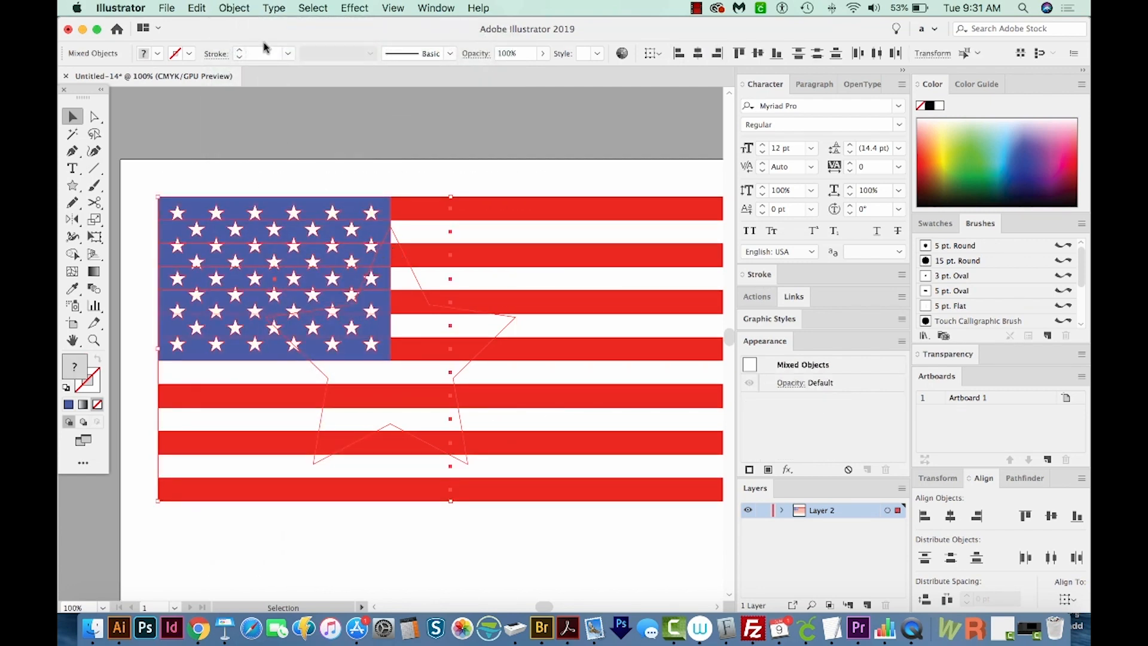
pyautogui.click(233, 8)
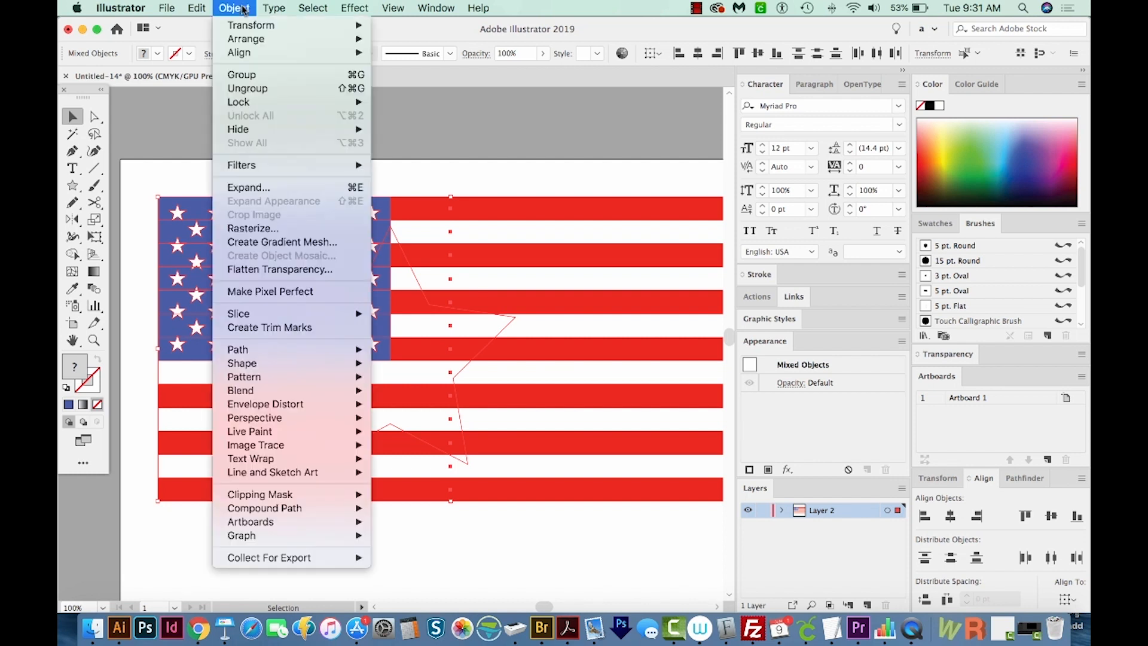
pyautogui.moveTo(259, 494)
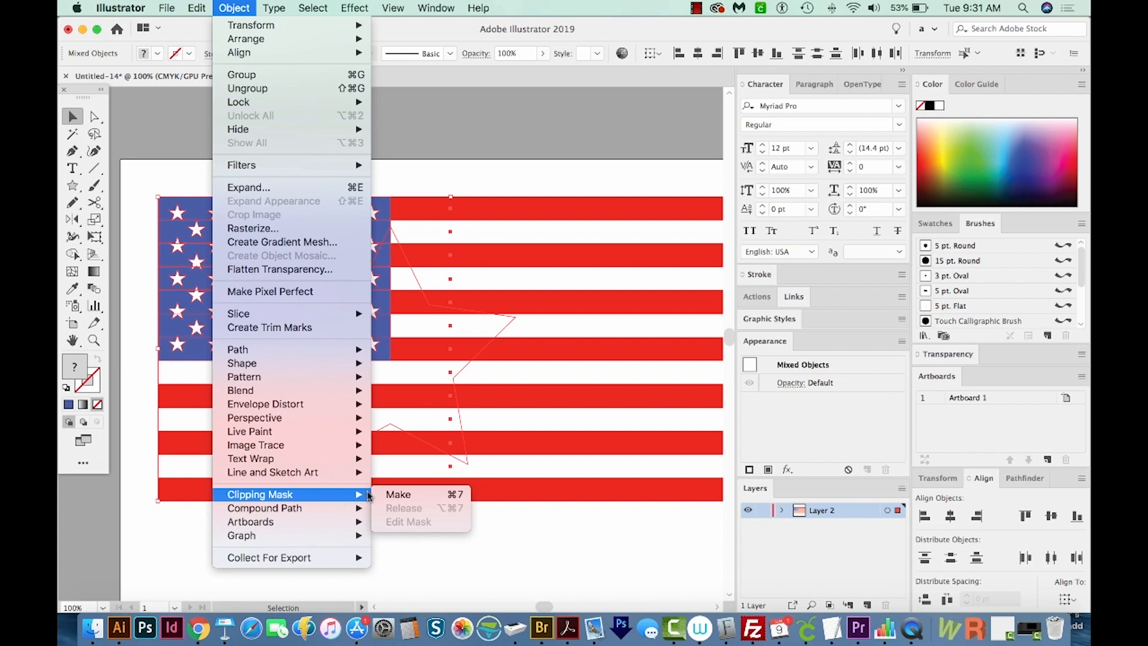
pyautogui.click(398, 494)
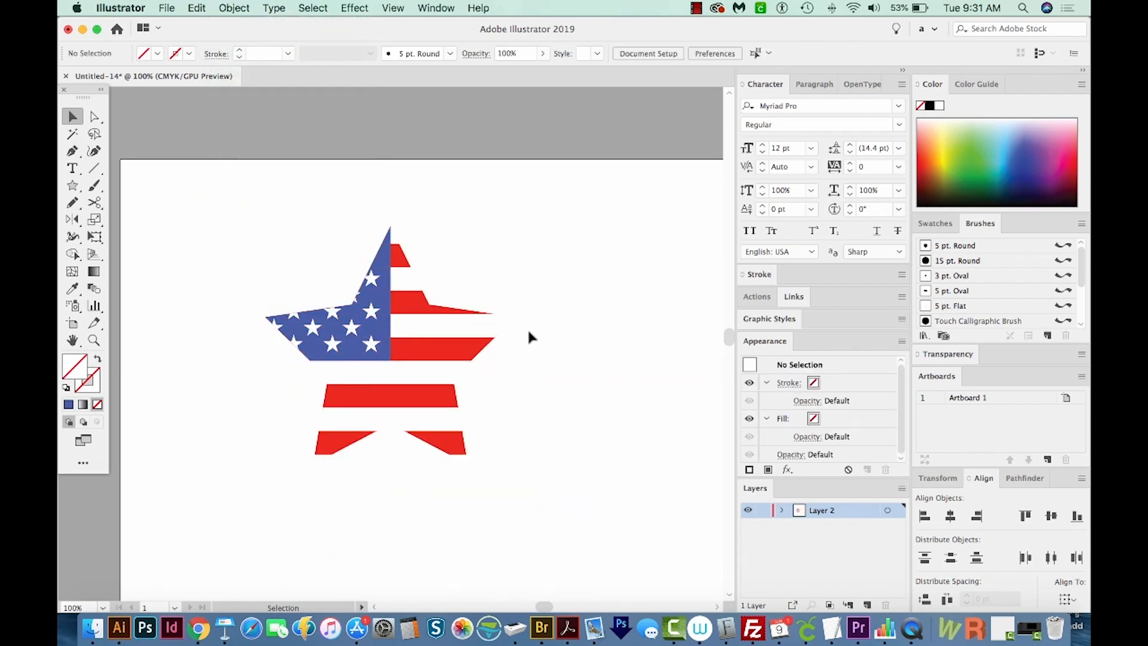
pyautogui.moveTo(459, 467)
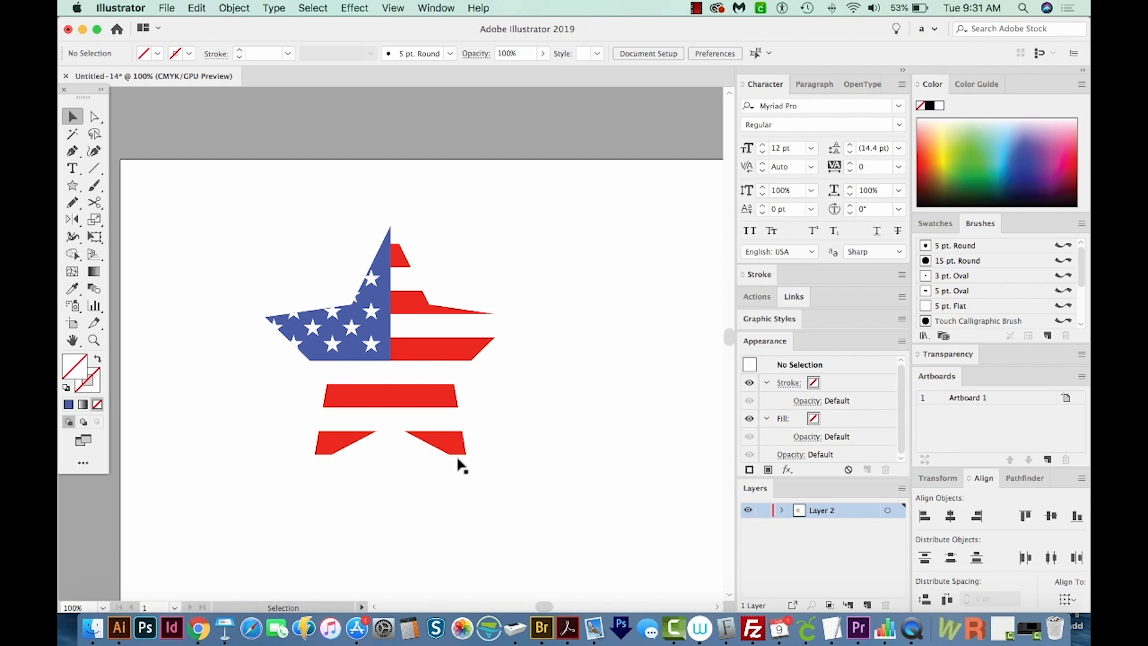
pyautogui.moveTo(473, 446)
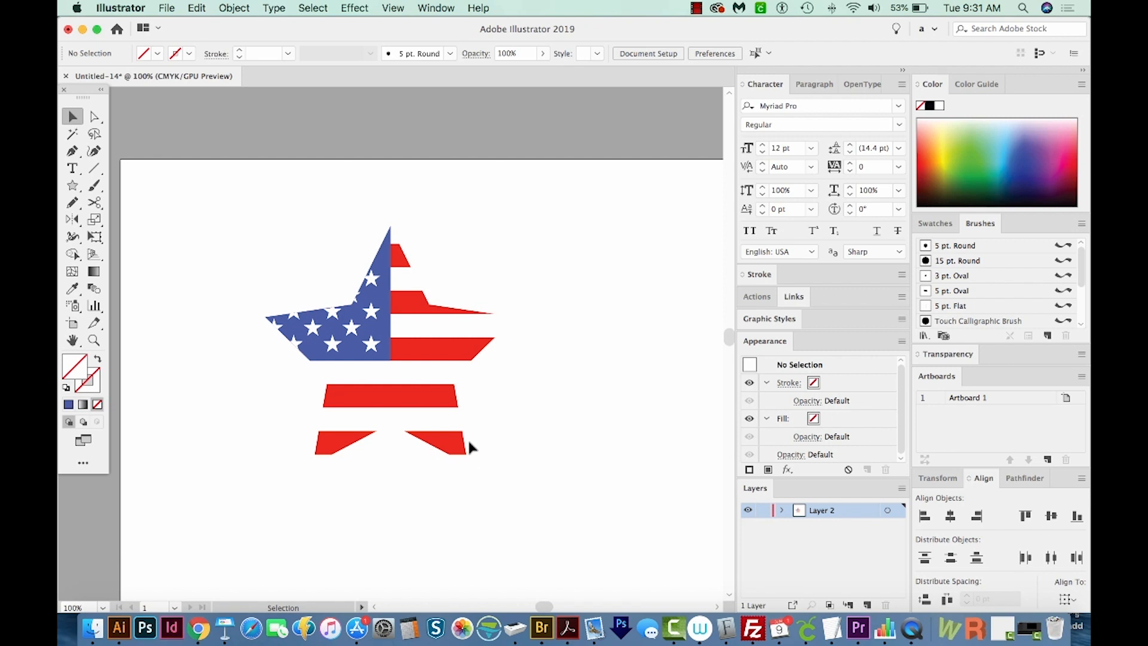
# Select the star path with Group Selection, give it an 11 pt black stroke, then deselect.
pyautogui.click(93, 116)
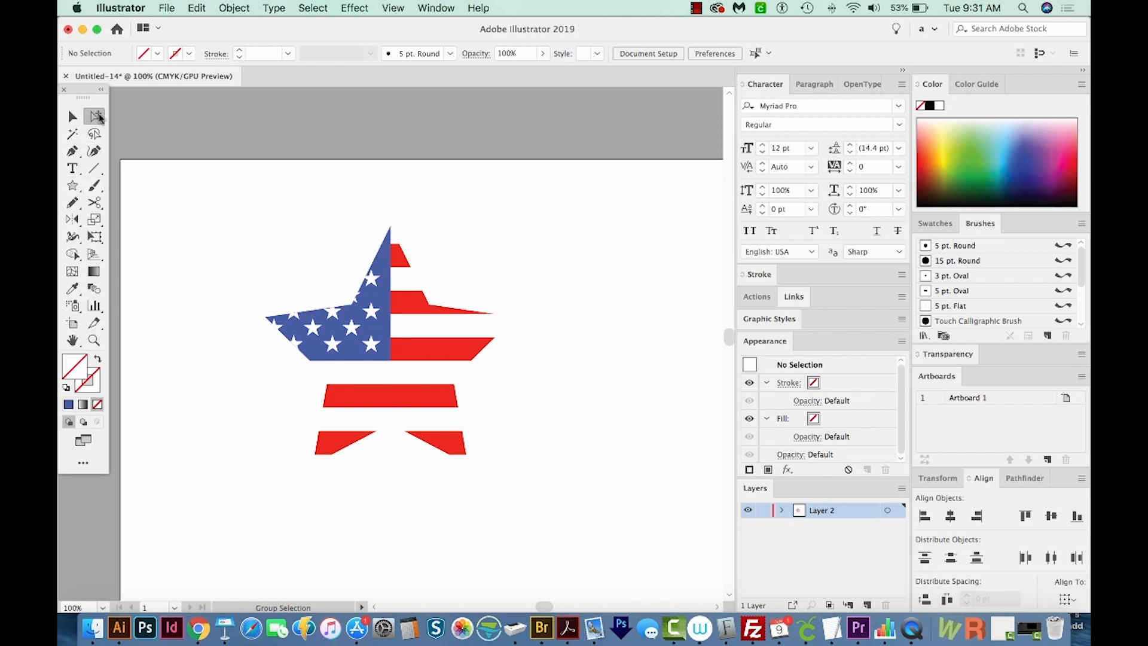
pyautogui.moveTo(432, 317)
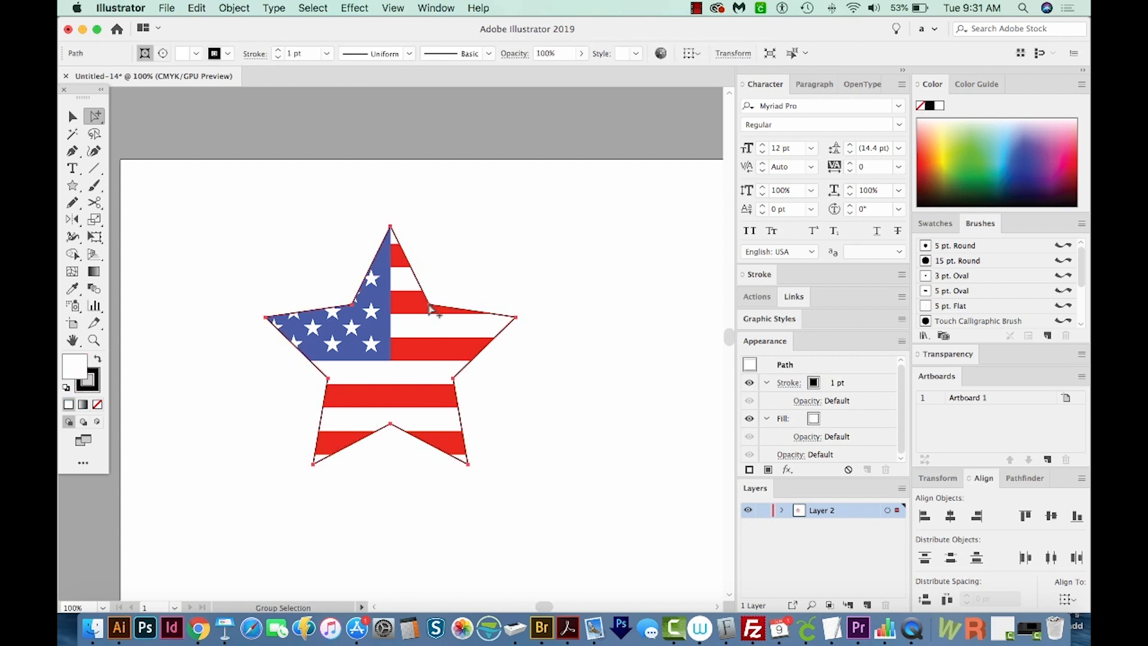
pyautogui.moveTo(109, 405)
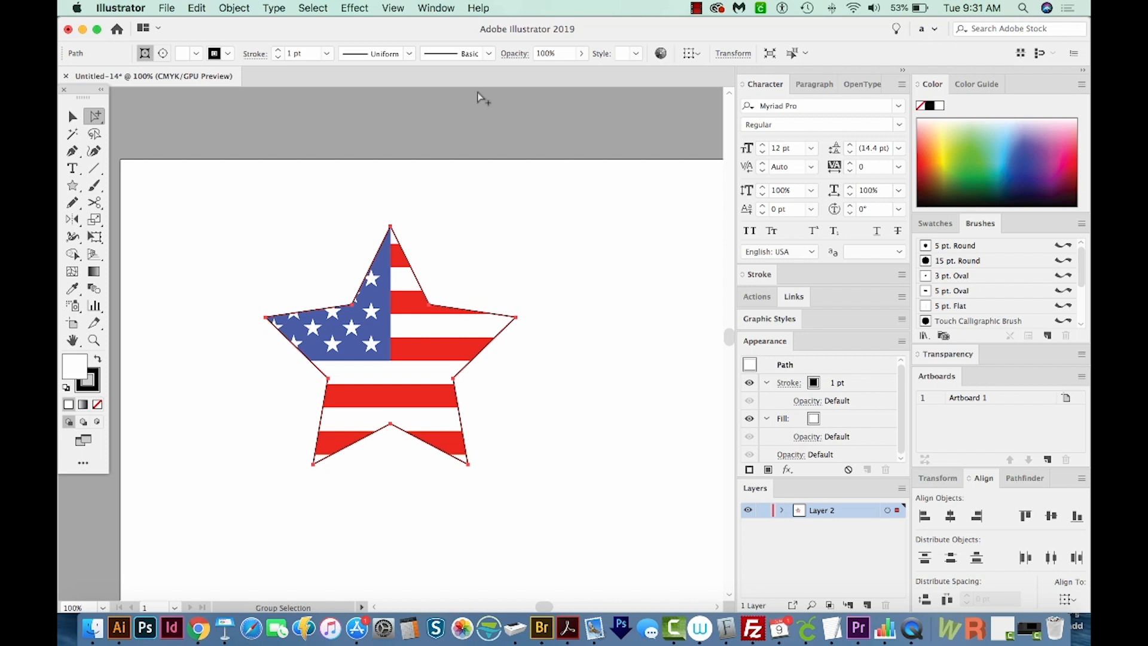
pyautogui.click(296, 53)
pyautogui.write('11')
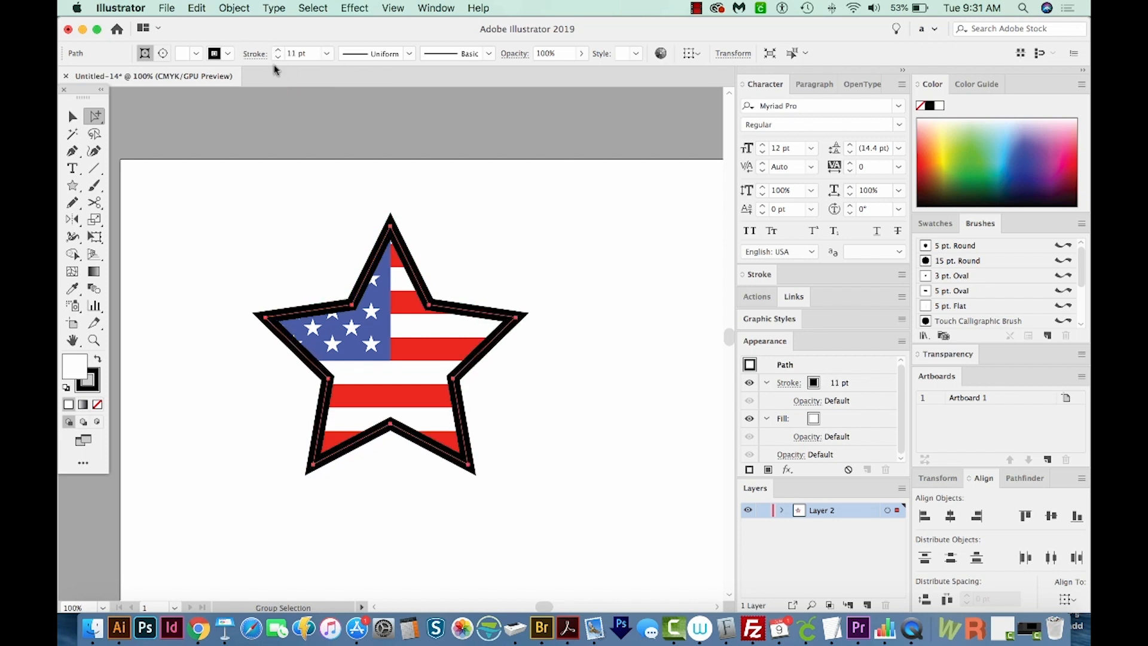
pyautogui.click(538, 439)
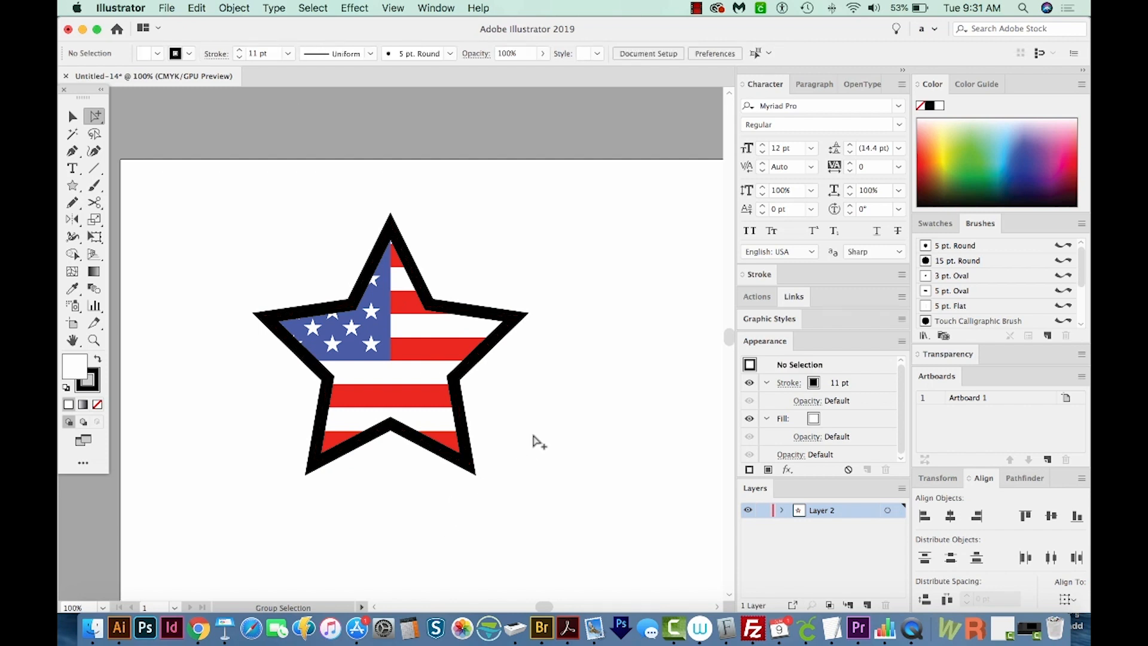
pyautogui.moveTo(403, 409)
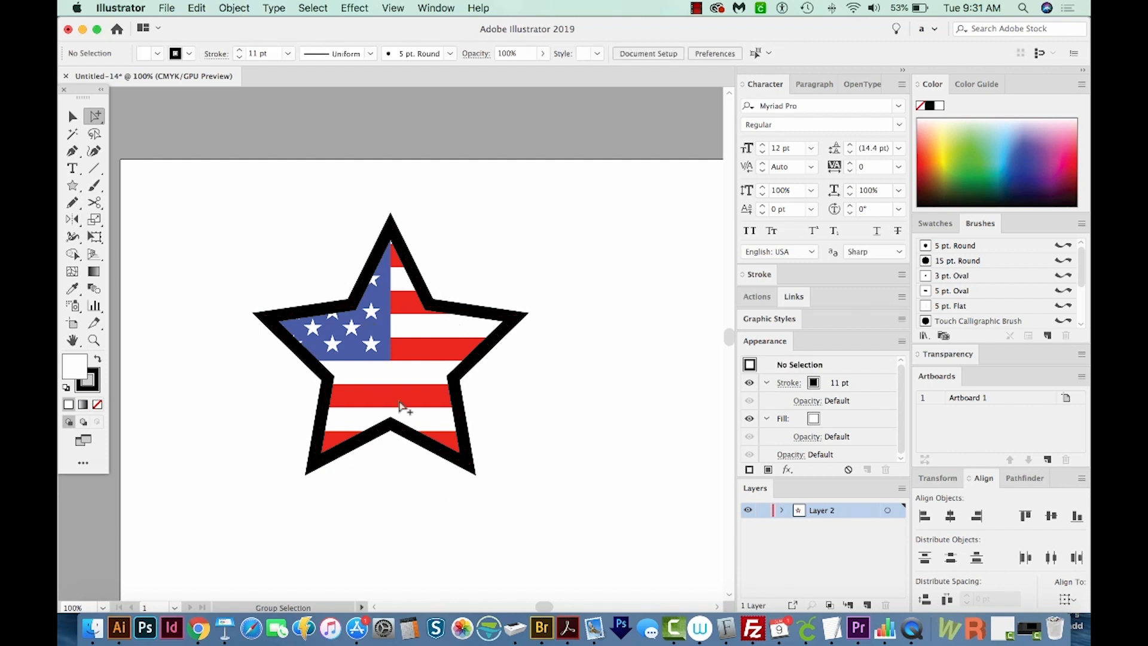
pyautogui.moveTo(402, 249)
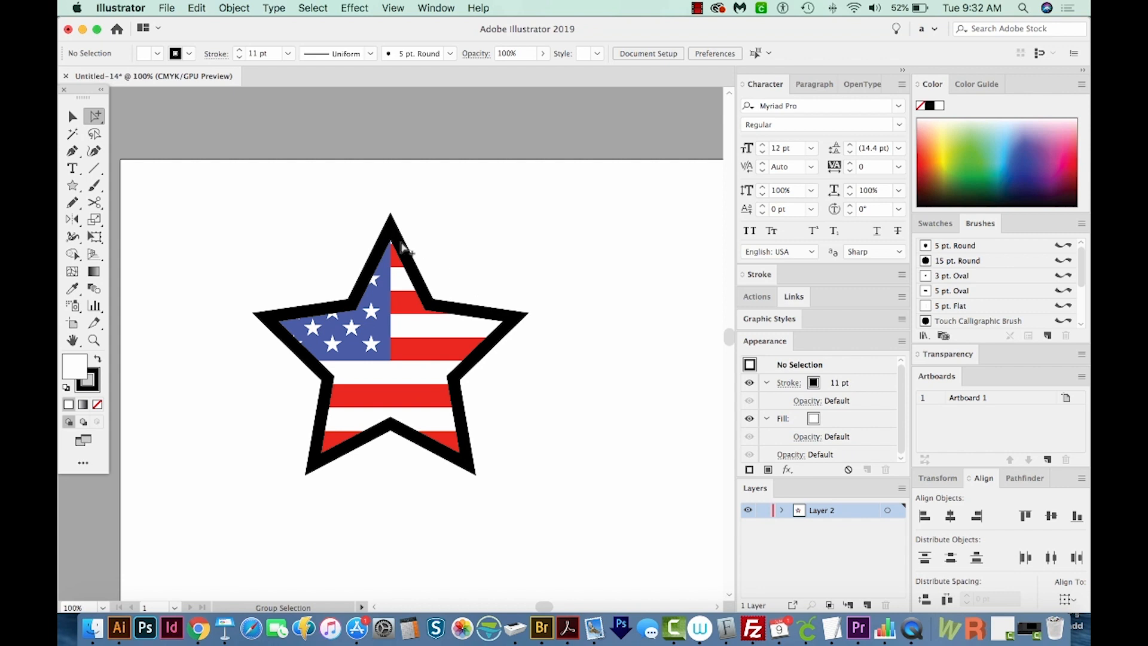
pyautogui.moveTo(384, 335)
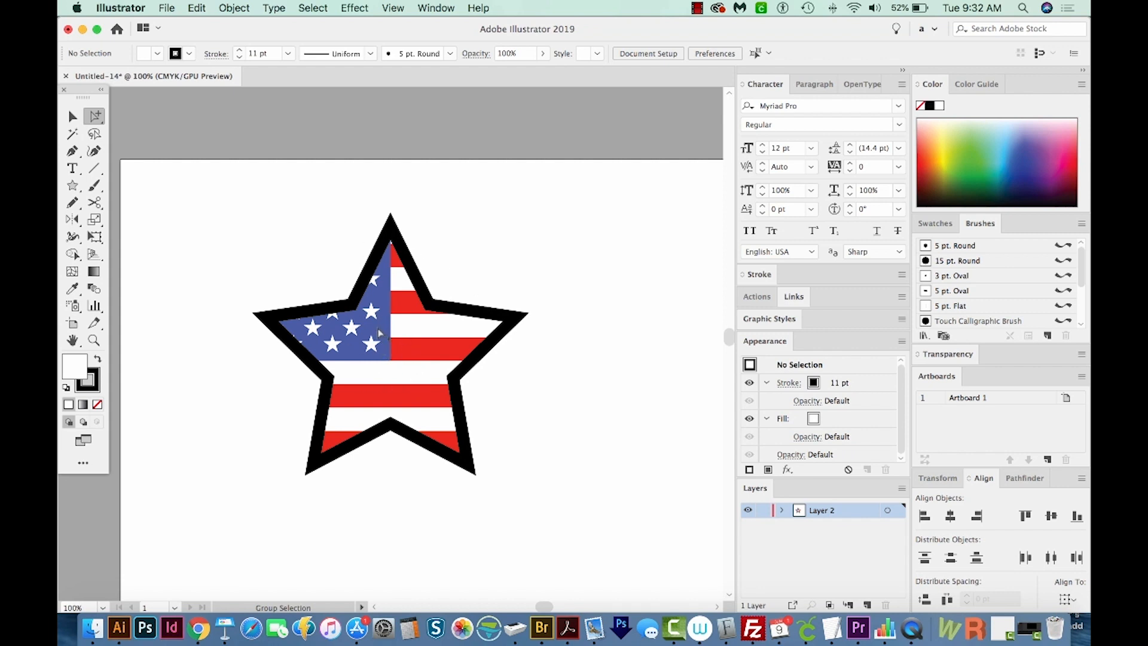
pyautogui.moveTo(93, 118)
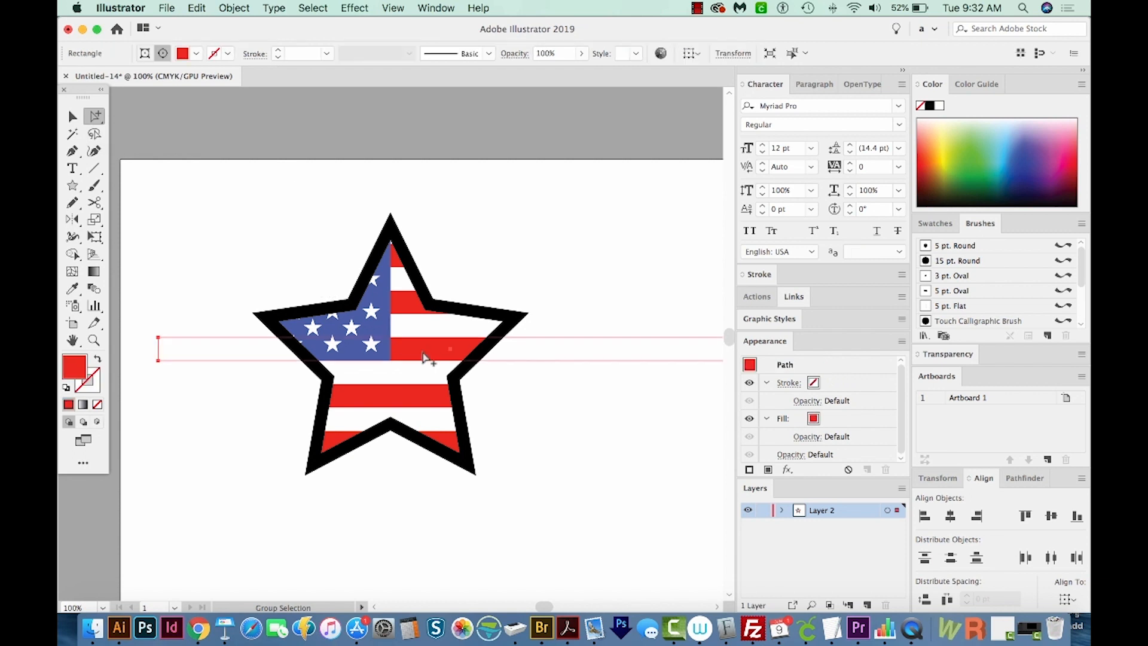
pyautogui.moveTo(435, 355)
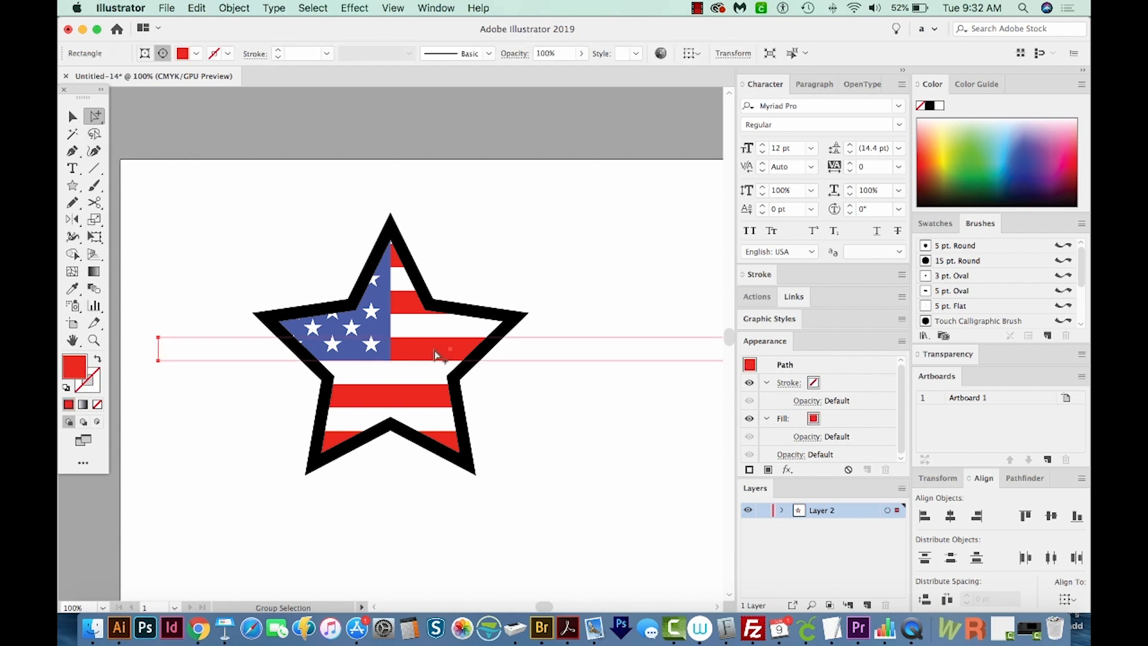
pyautogui.moveTo(424, 357)
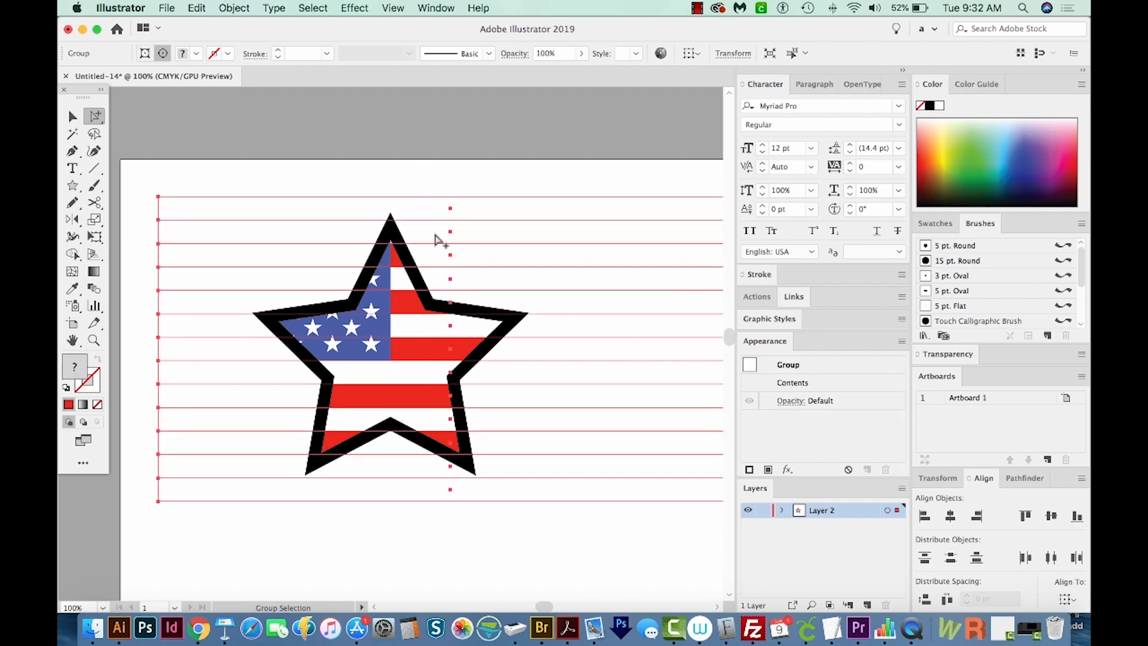
pyautogui.moveTo(428, 354)
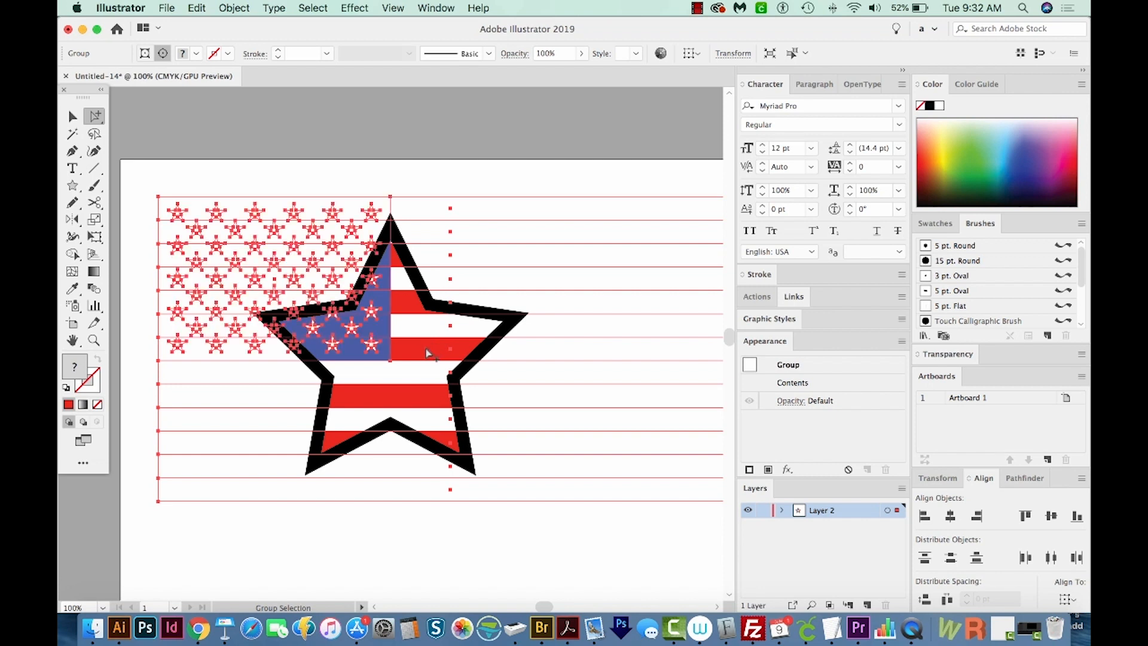
pyautogui.moveTo(388, 369)
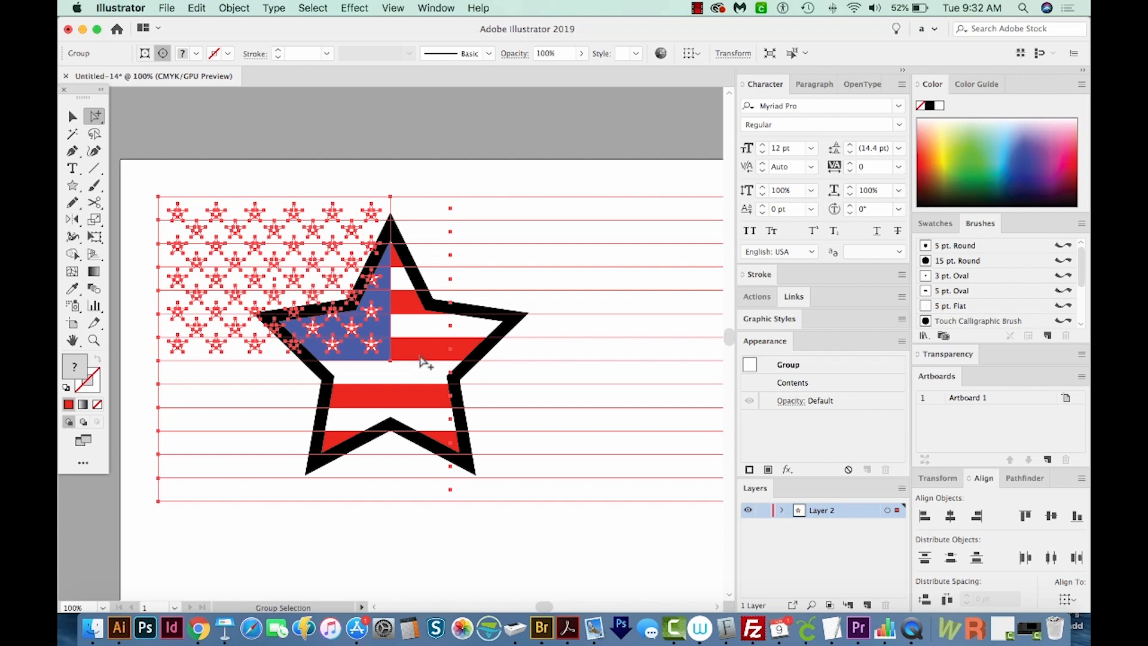
pyautogui.moveTo(414, 355)
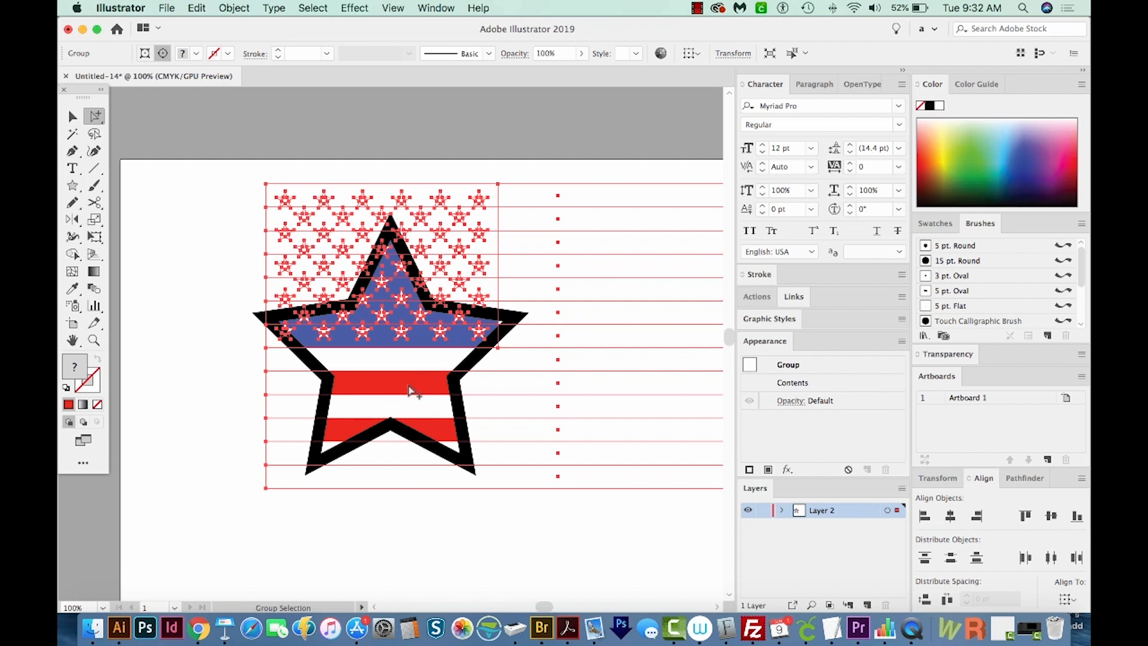
pyautogui.moveTo(413, 382)
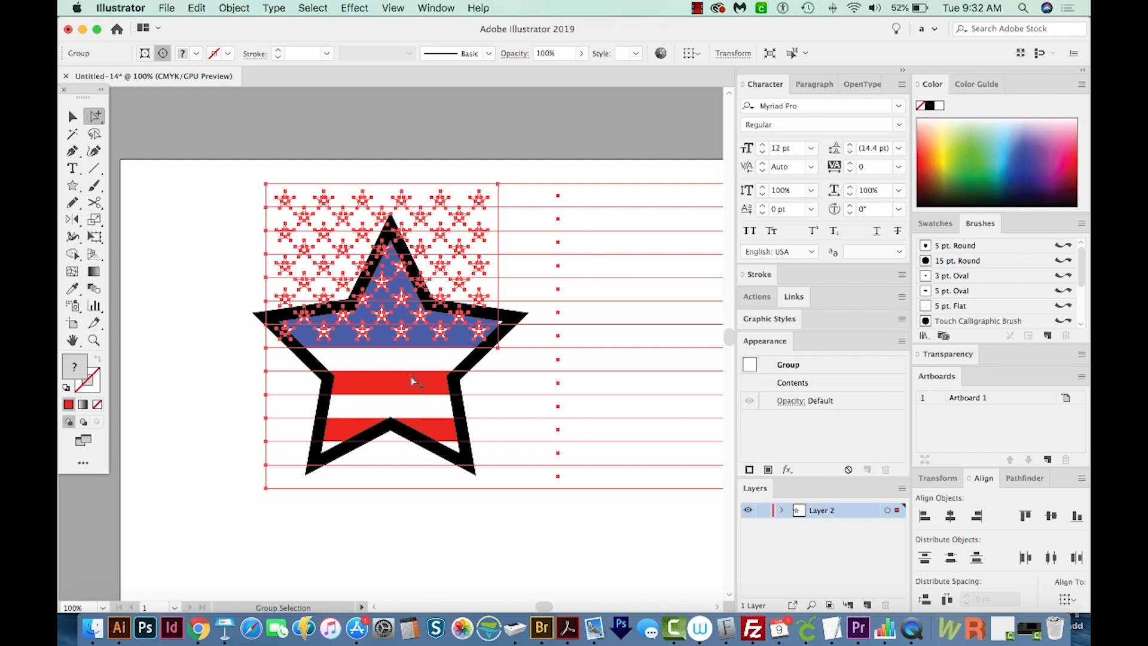
pyautogui.moveTo(438, 310)
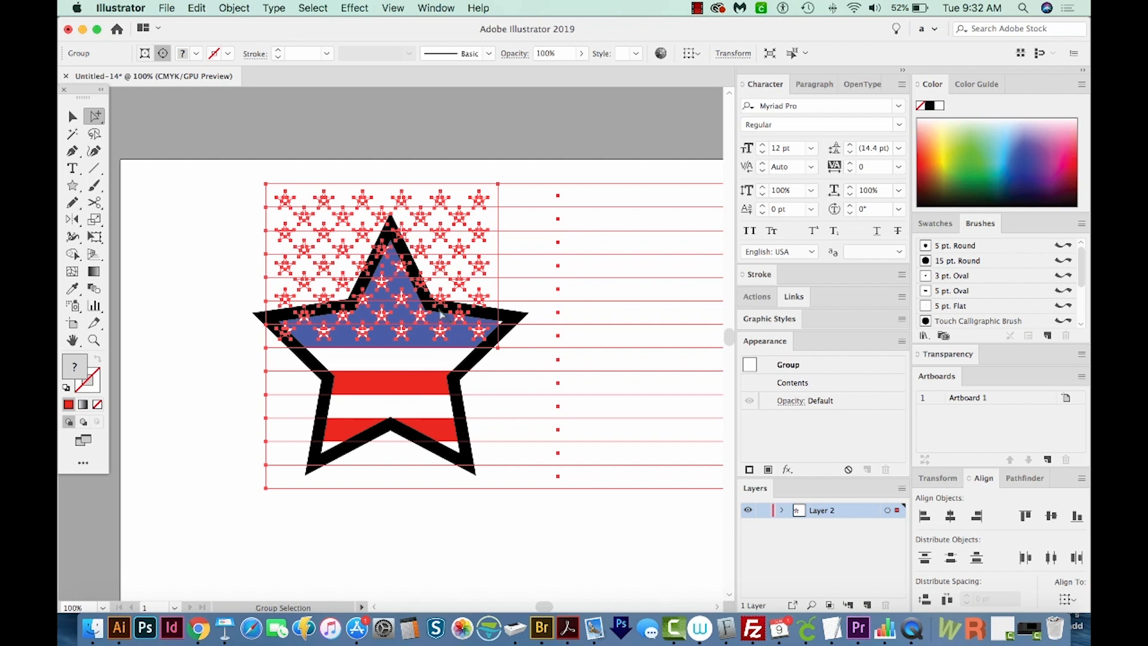
pyautogui.moveTo(396, 432)
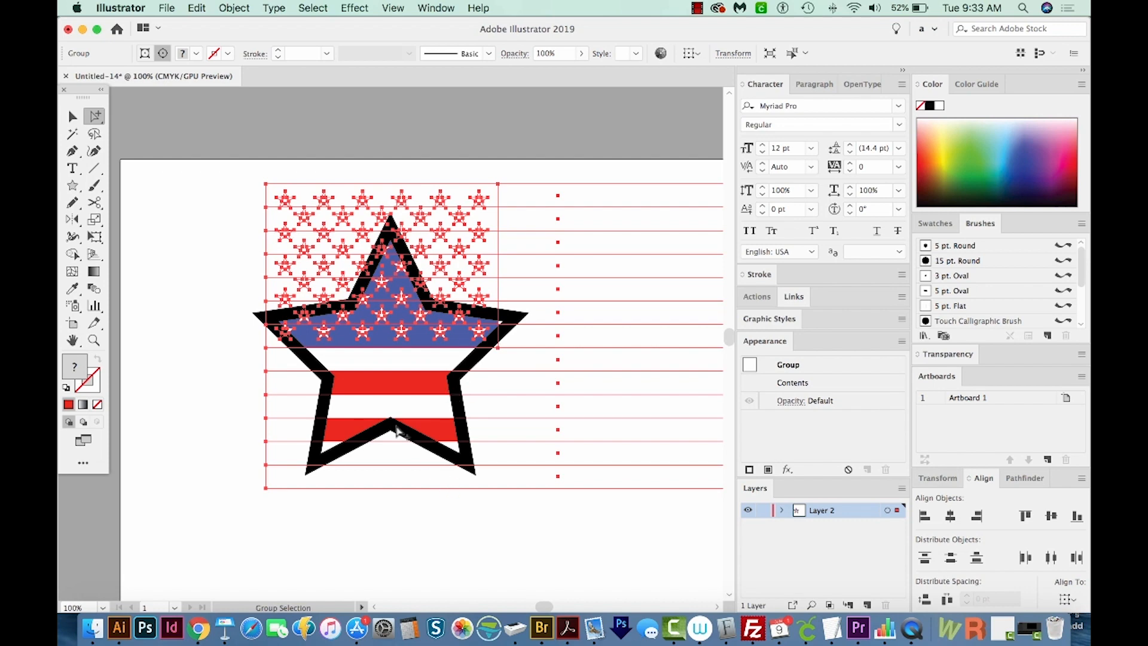